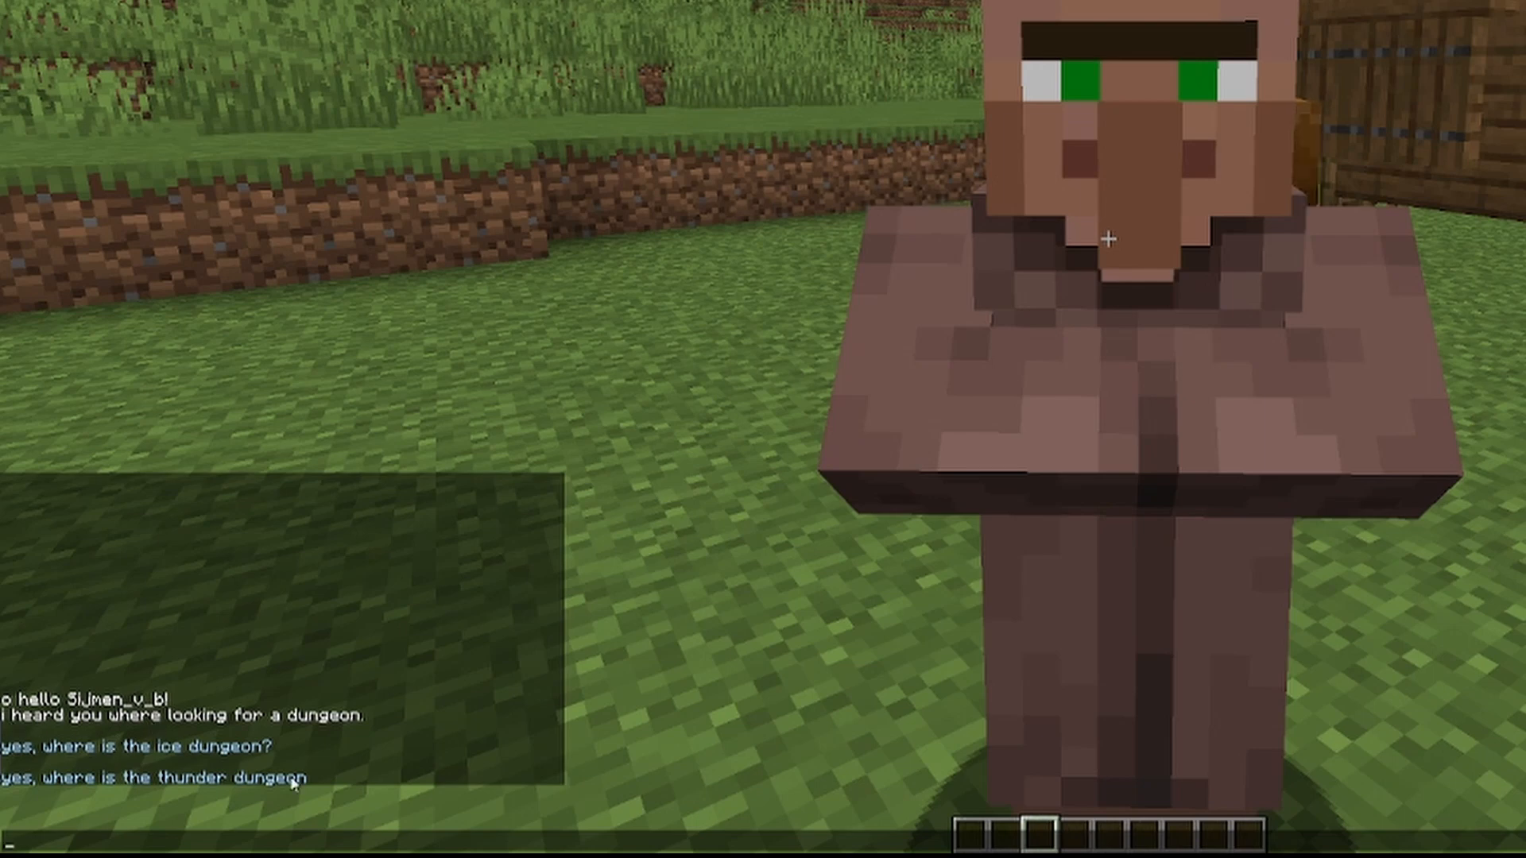
{"action": "mouse_move", "coordinate": [163, 741]}
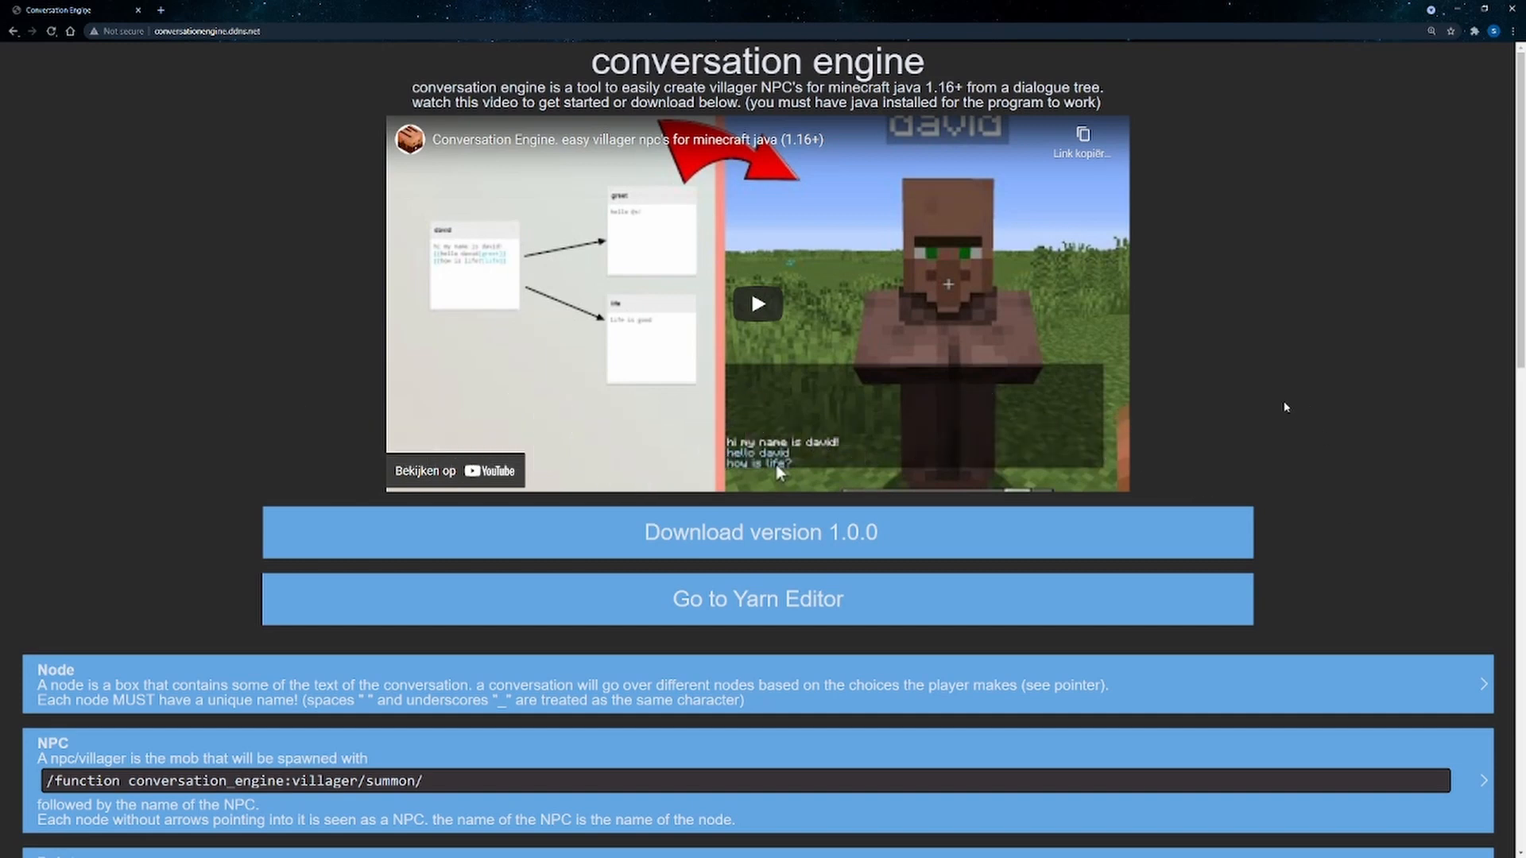
{"action": "mouse_move", "coordinate": [1211, 337]}
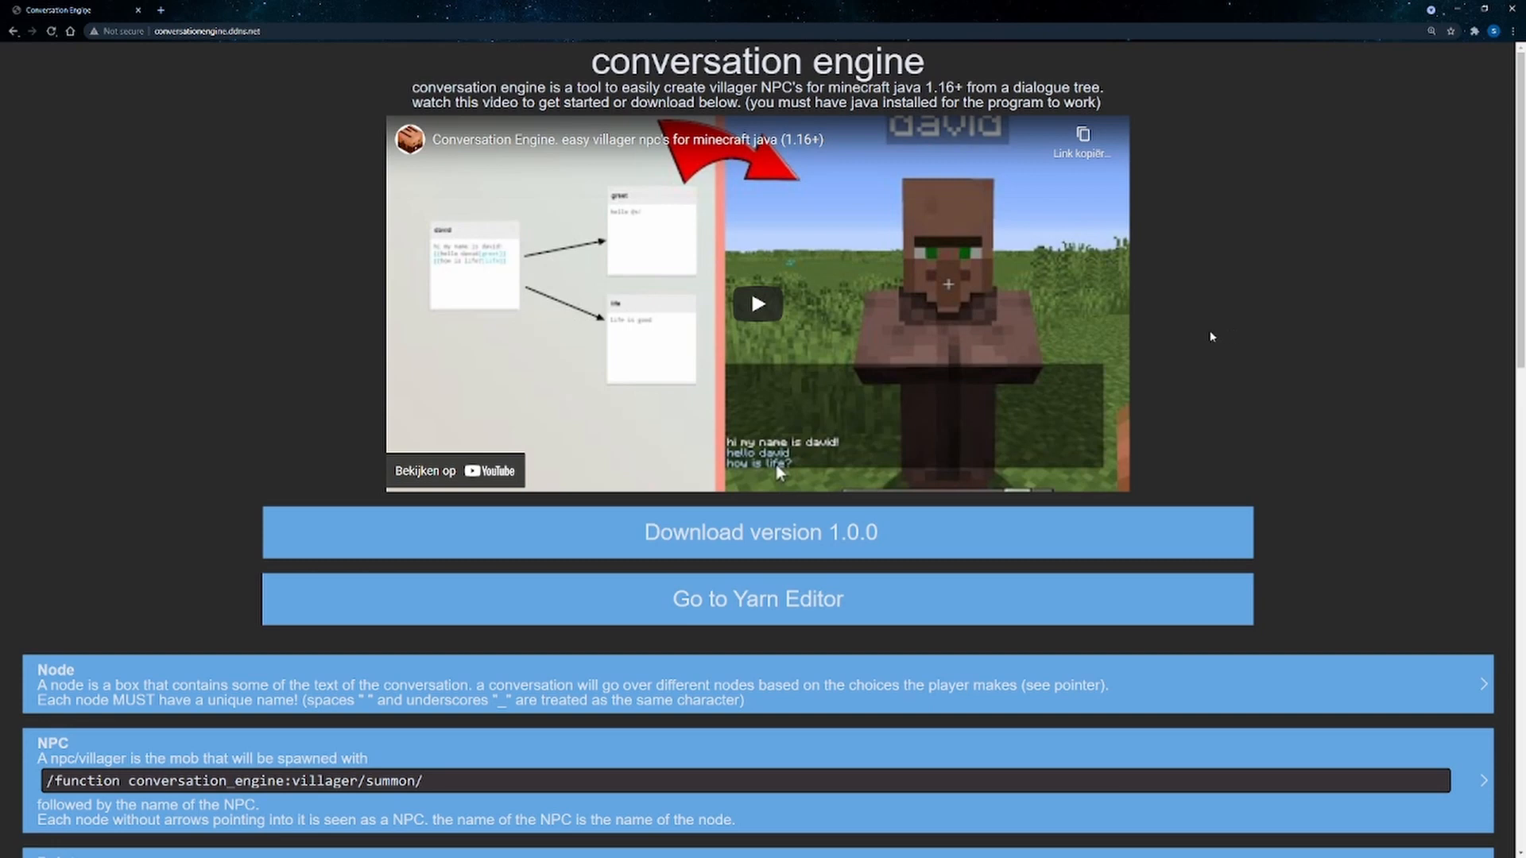
{"action": "mouse_move", "coordinate": [1162, 329]}
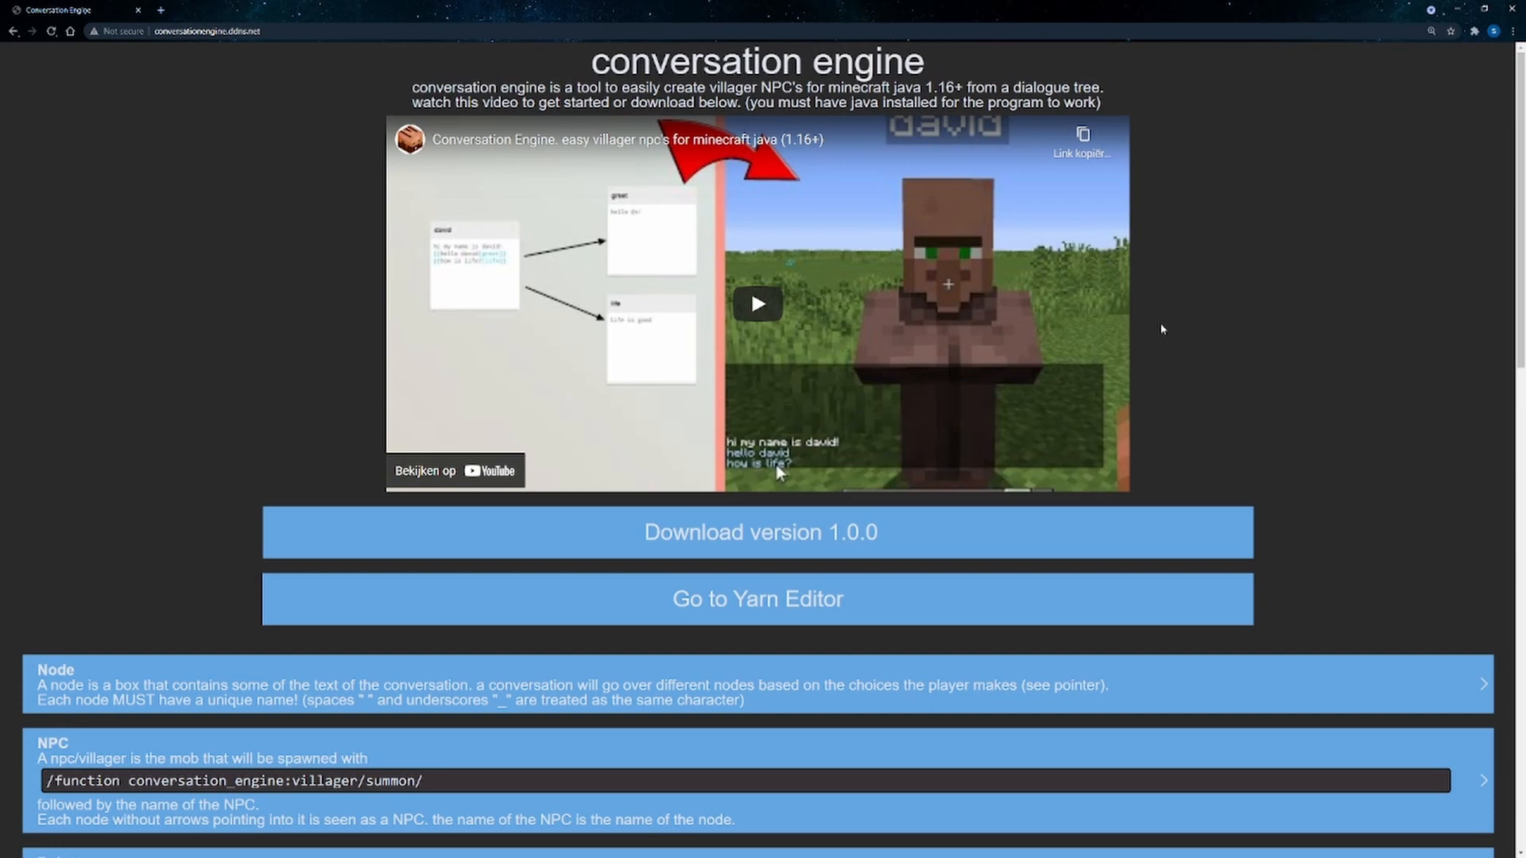
{"action": "mouse_move", "coordinate": [773, 611]}
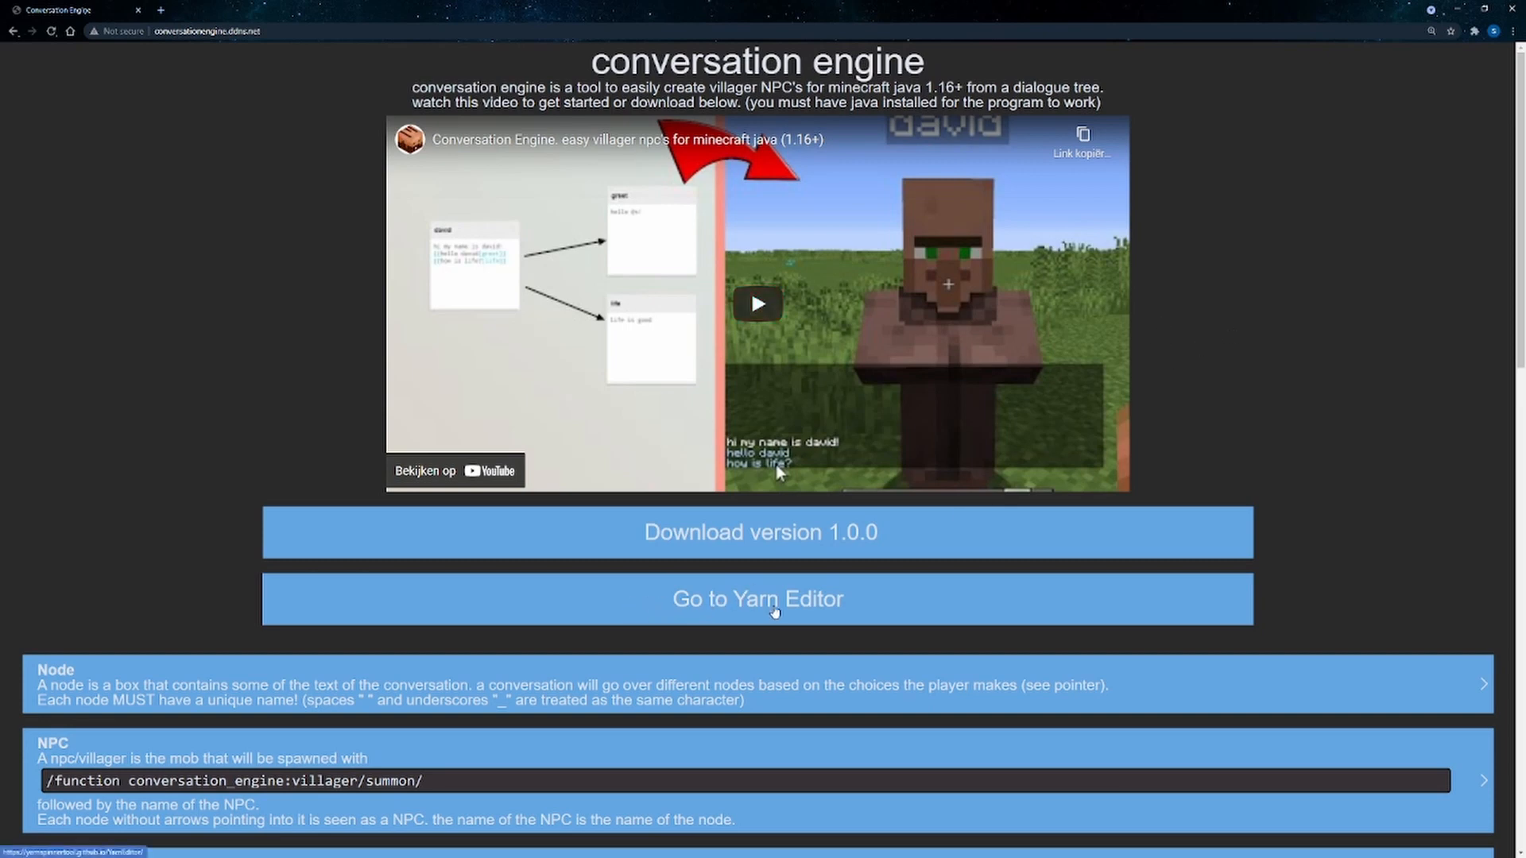
- Go to the Yarn Editor from the Conversation Engine page
{"action": "left_click", "coordinate": [758, 599]}
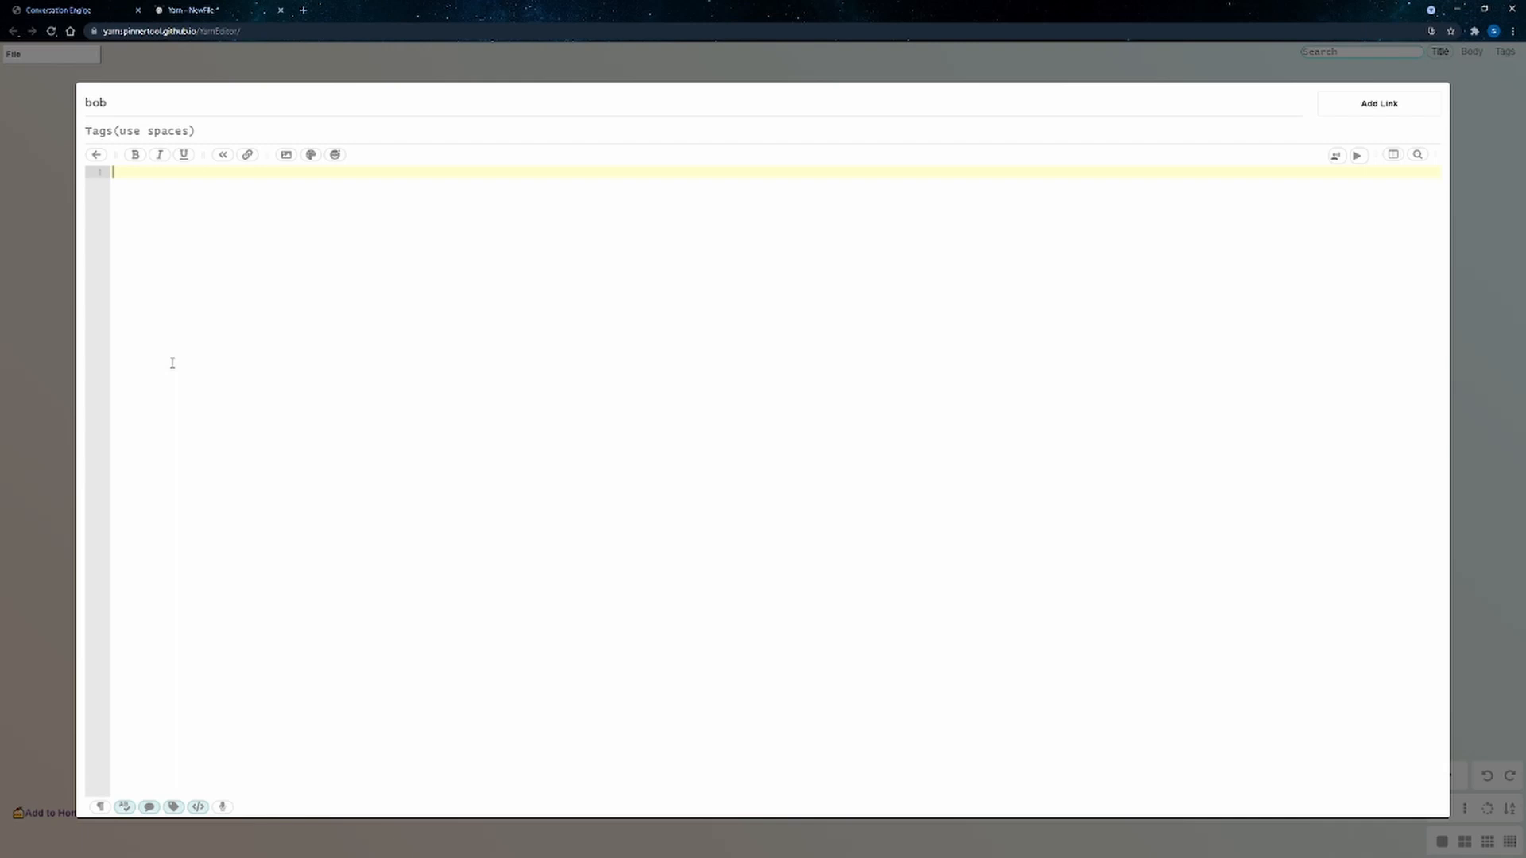
- Write bob's greeting line asking the player what their name is
{"action": "type", "text": "hello i am bob"}
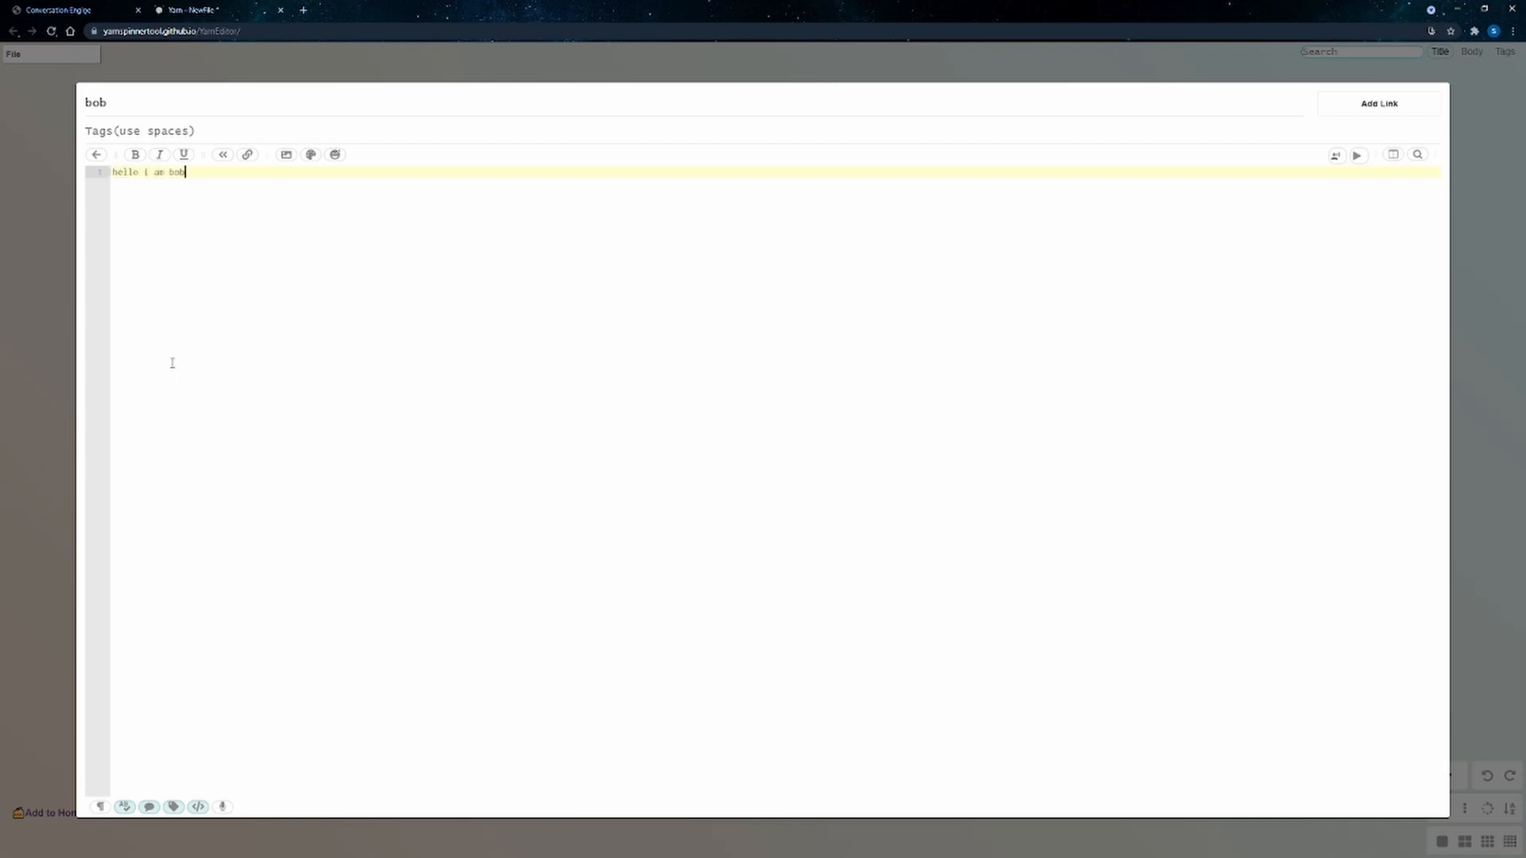
{"action": "type", "text": "what i"}
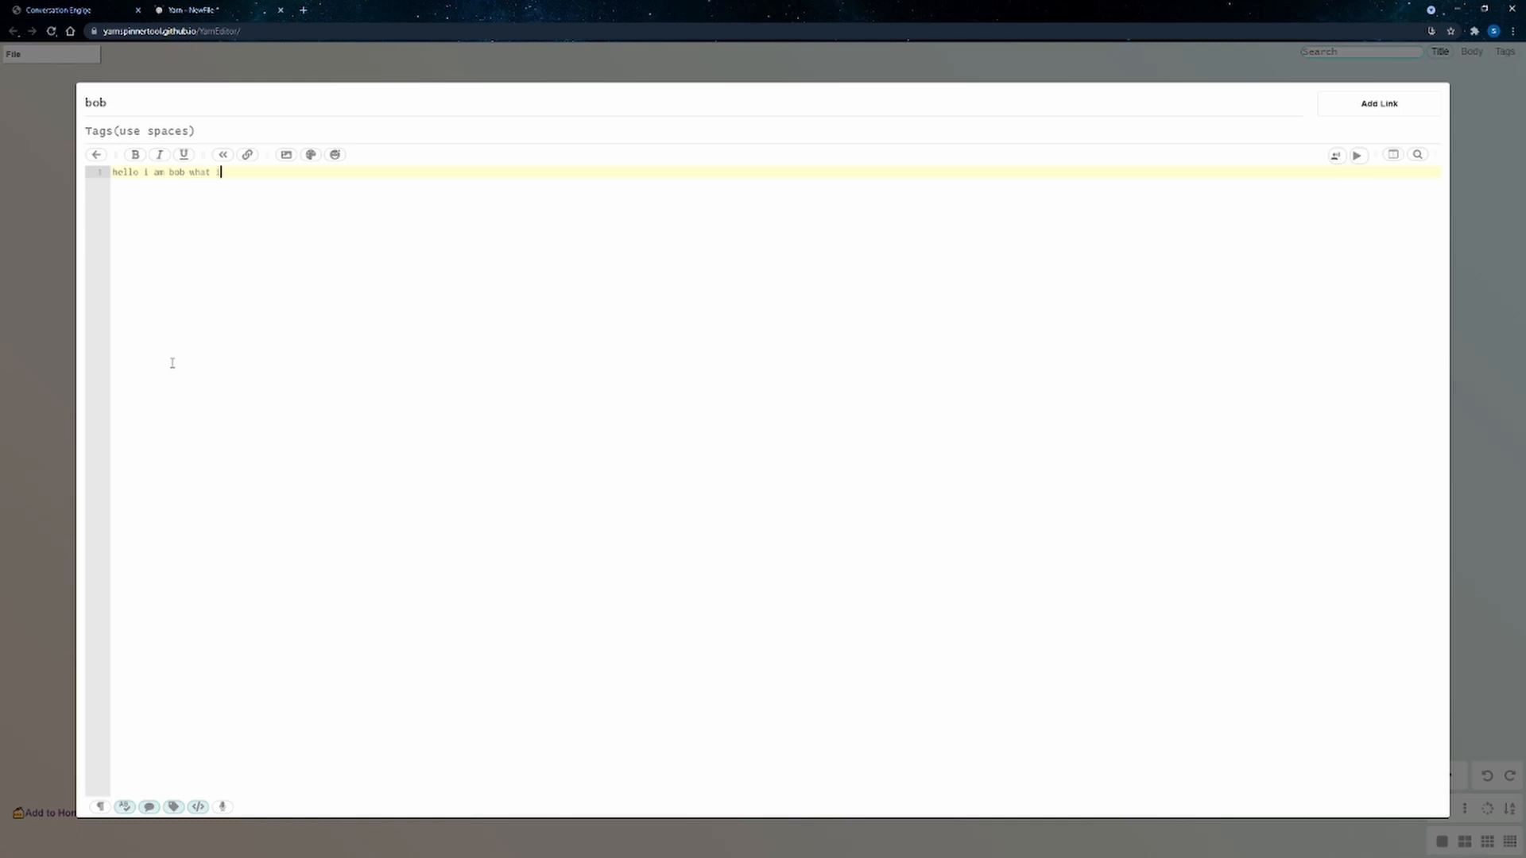
{"action": "type", "text": "is your name?"}
{"action": "type", "text": "[[]]"}
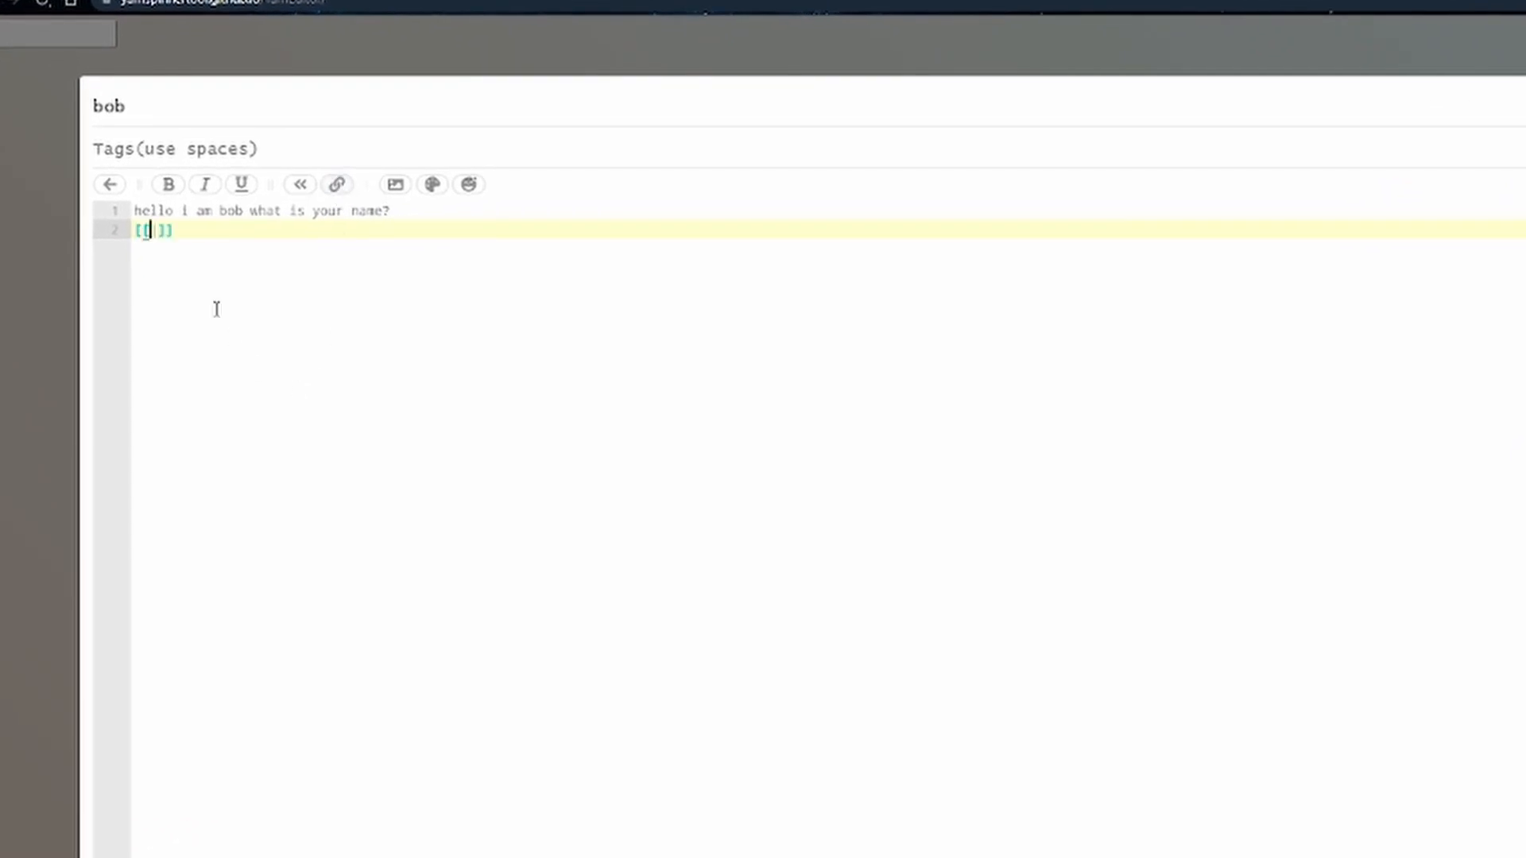
{"action": "mouse_move", "coordinate": [209, 288]}
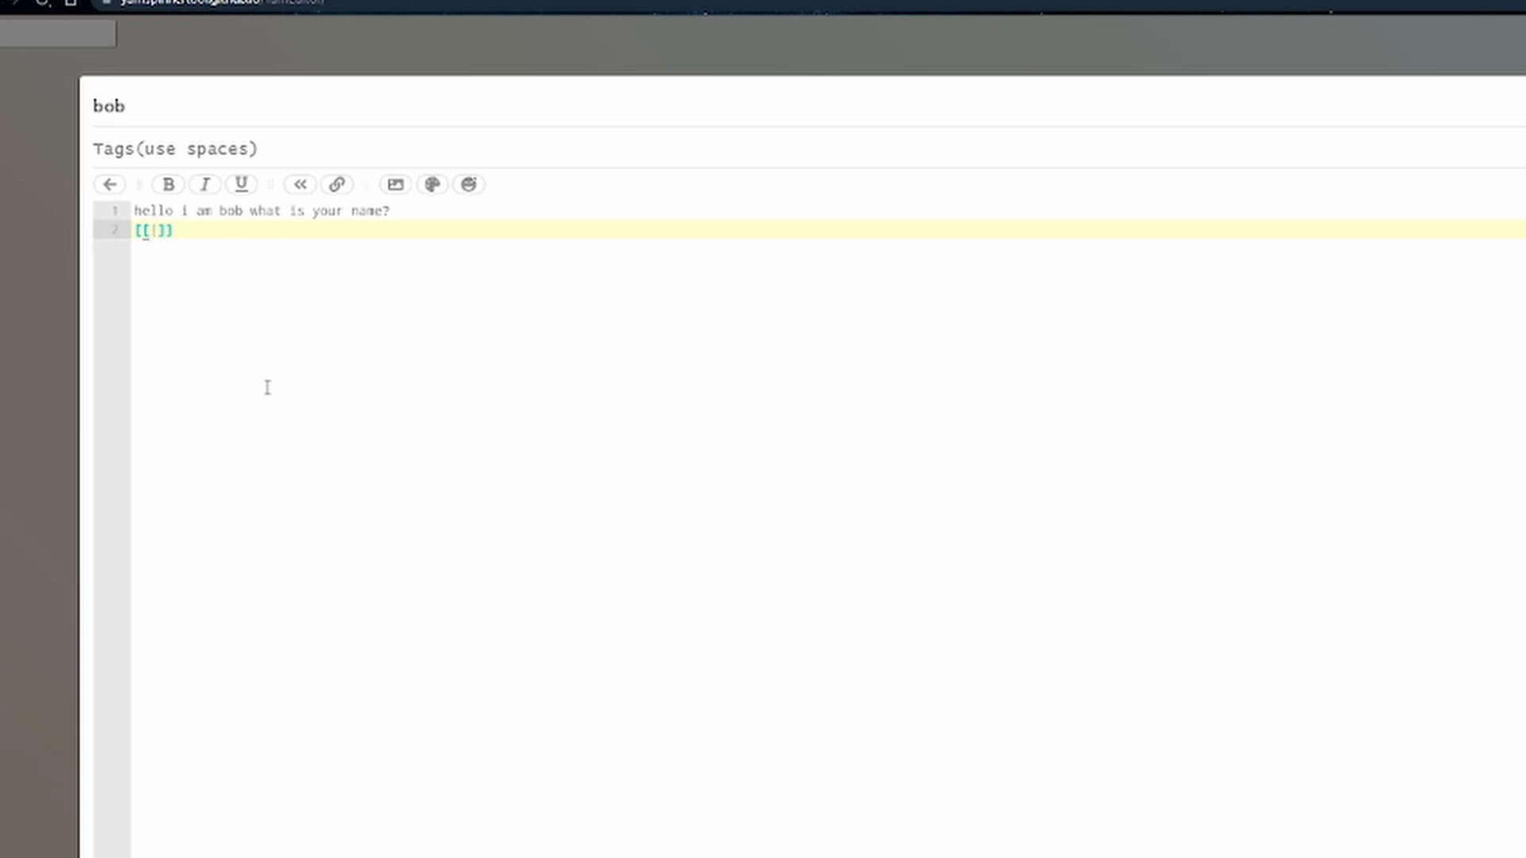
- Add reply links 'my name is' and 'i'm not telling you' pointing to new bob nodes
{"action": "type", "text": "my name is"}
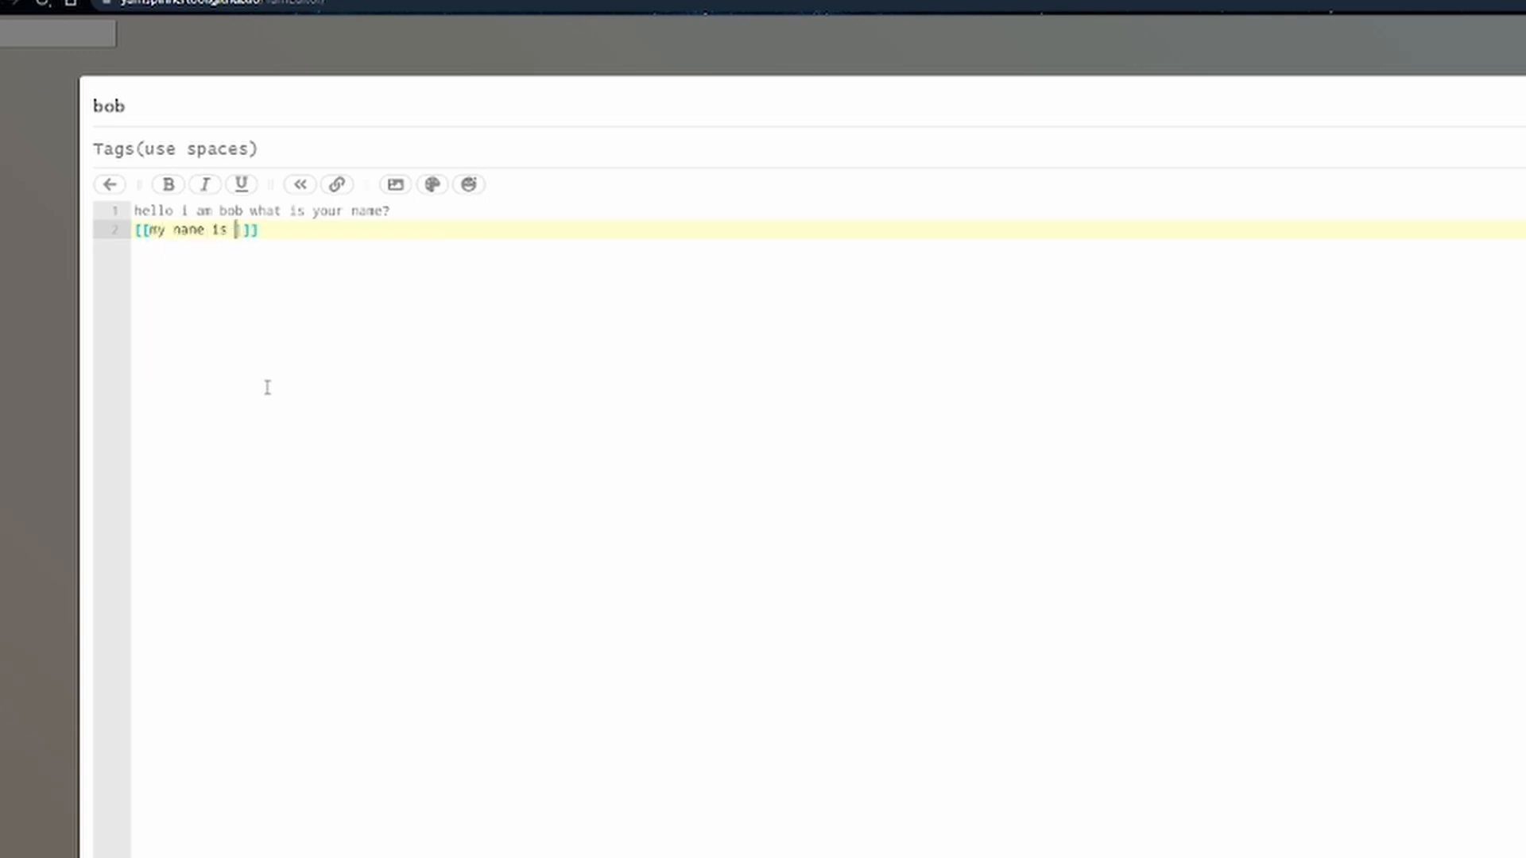
{"action": "type", "text": "is"}
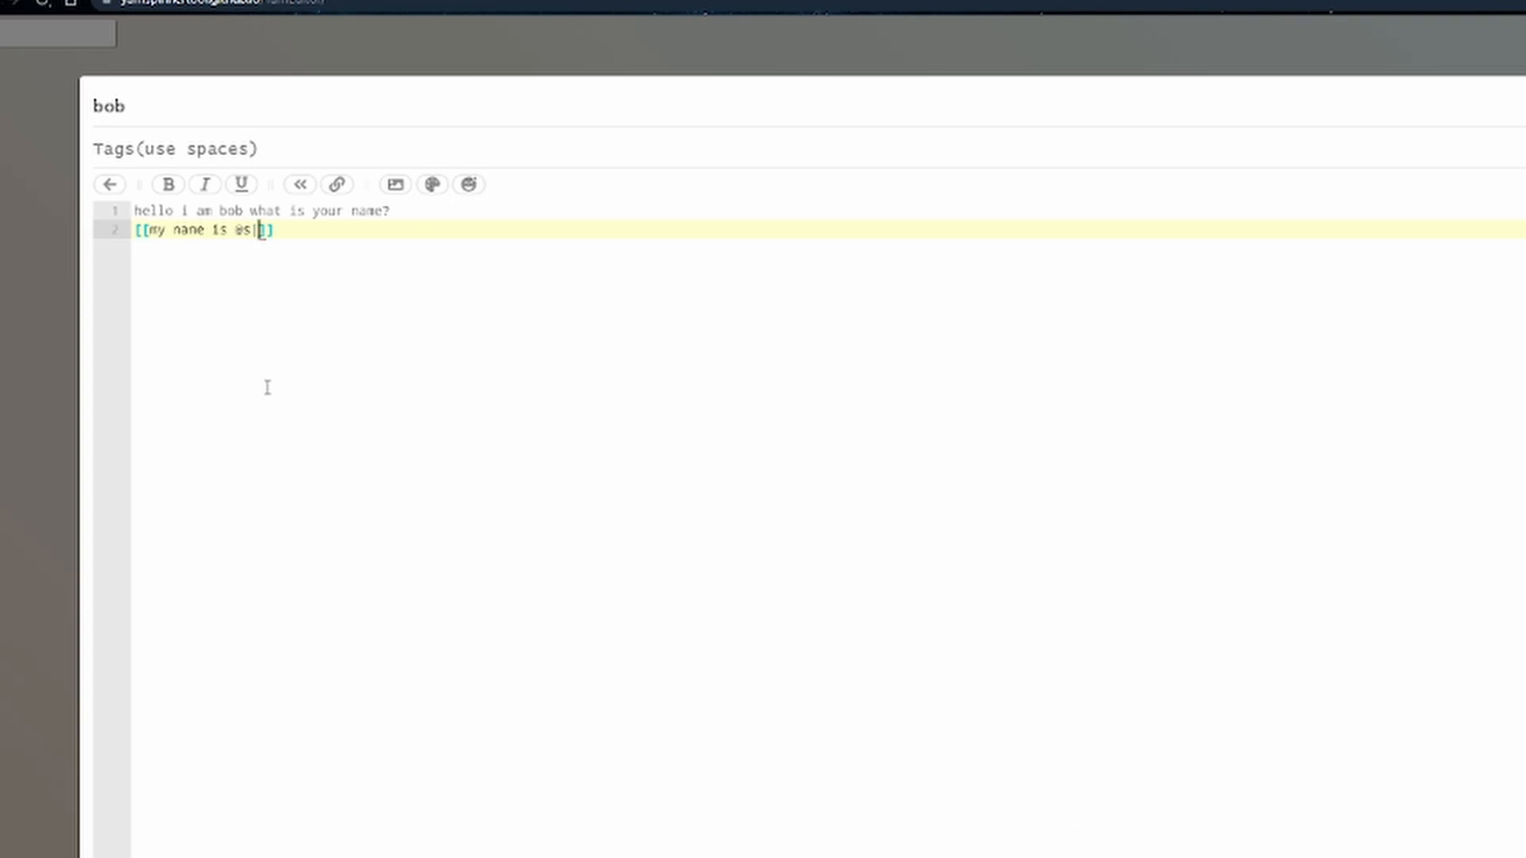
{"action": "type", "text": "bob1"}
{"action": "type", "text": "[[1|/1|"}
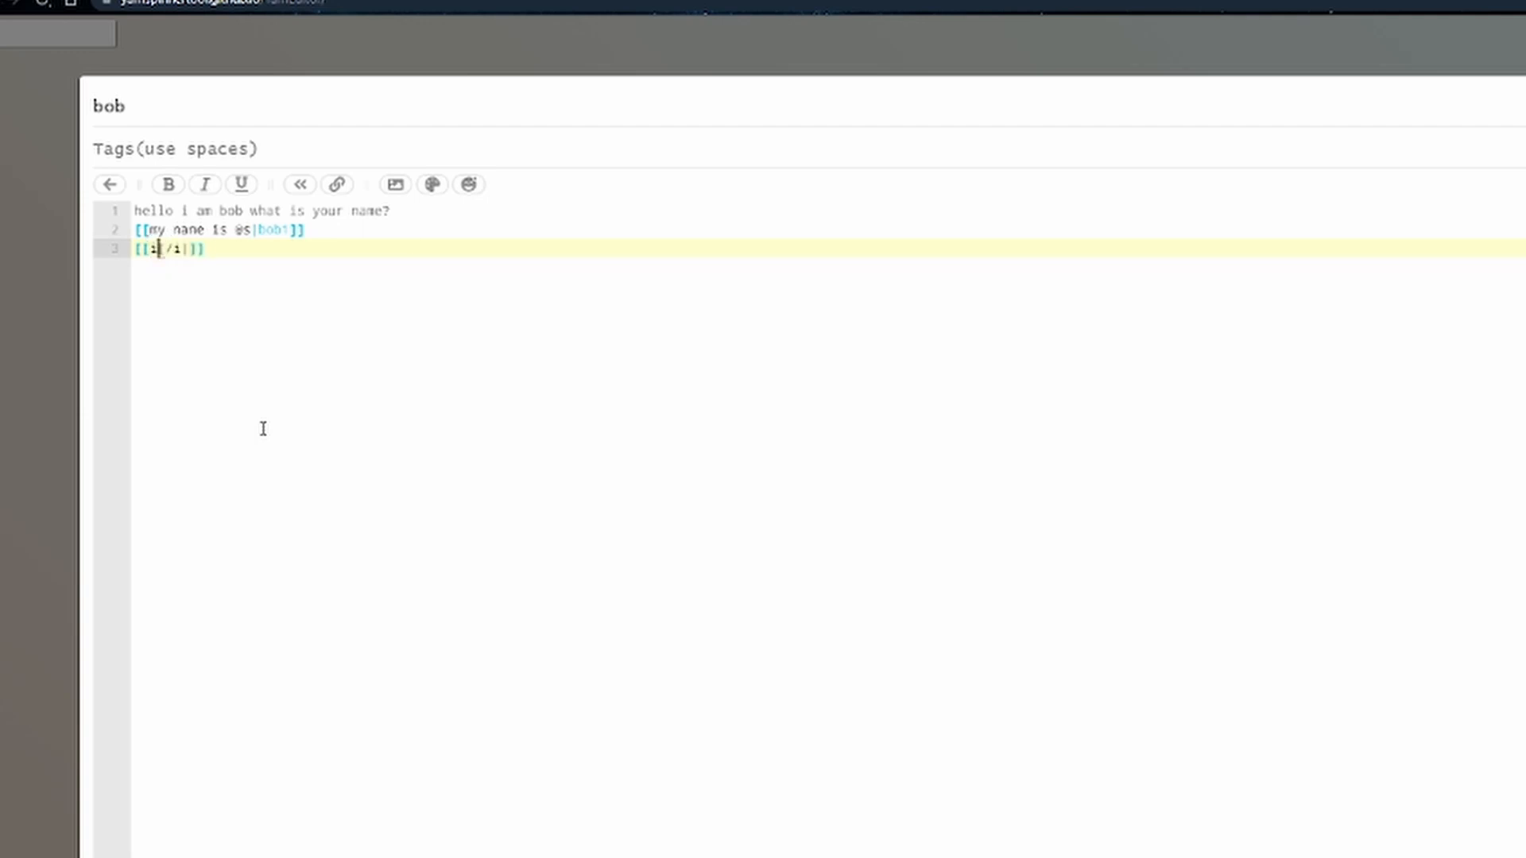
{"action": "type", "text": "i'm"}
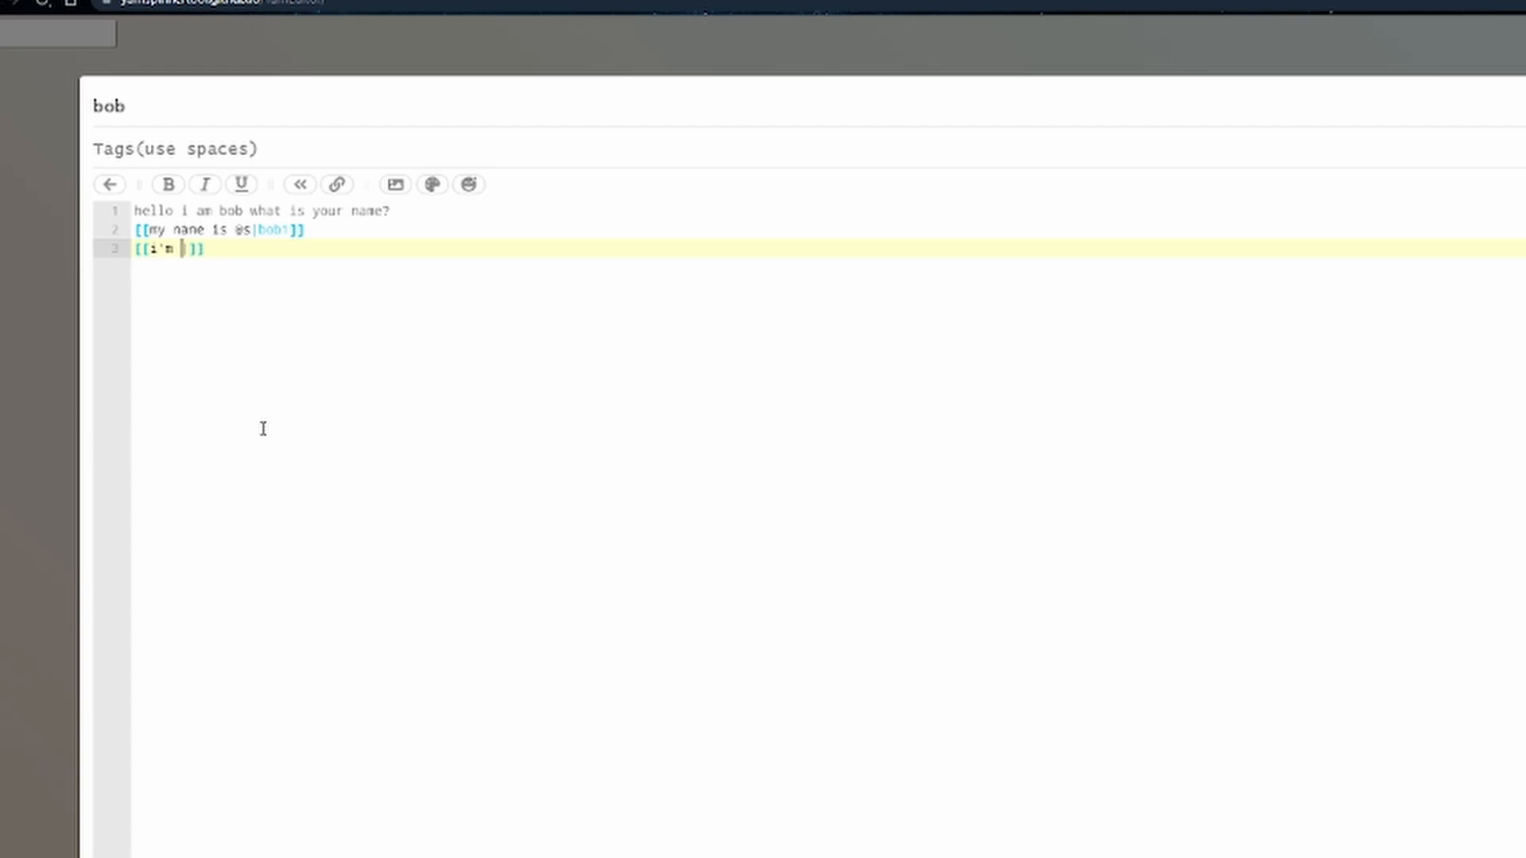
{"action": "type", "text": "not tel"}
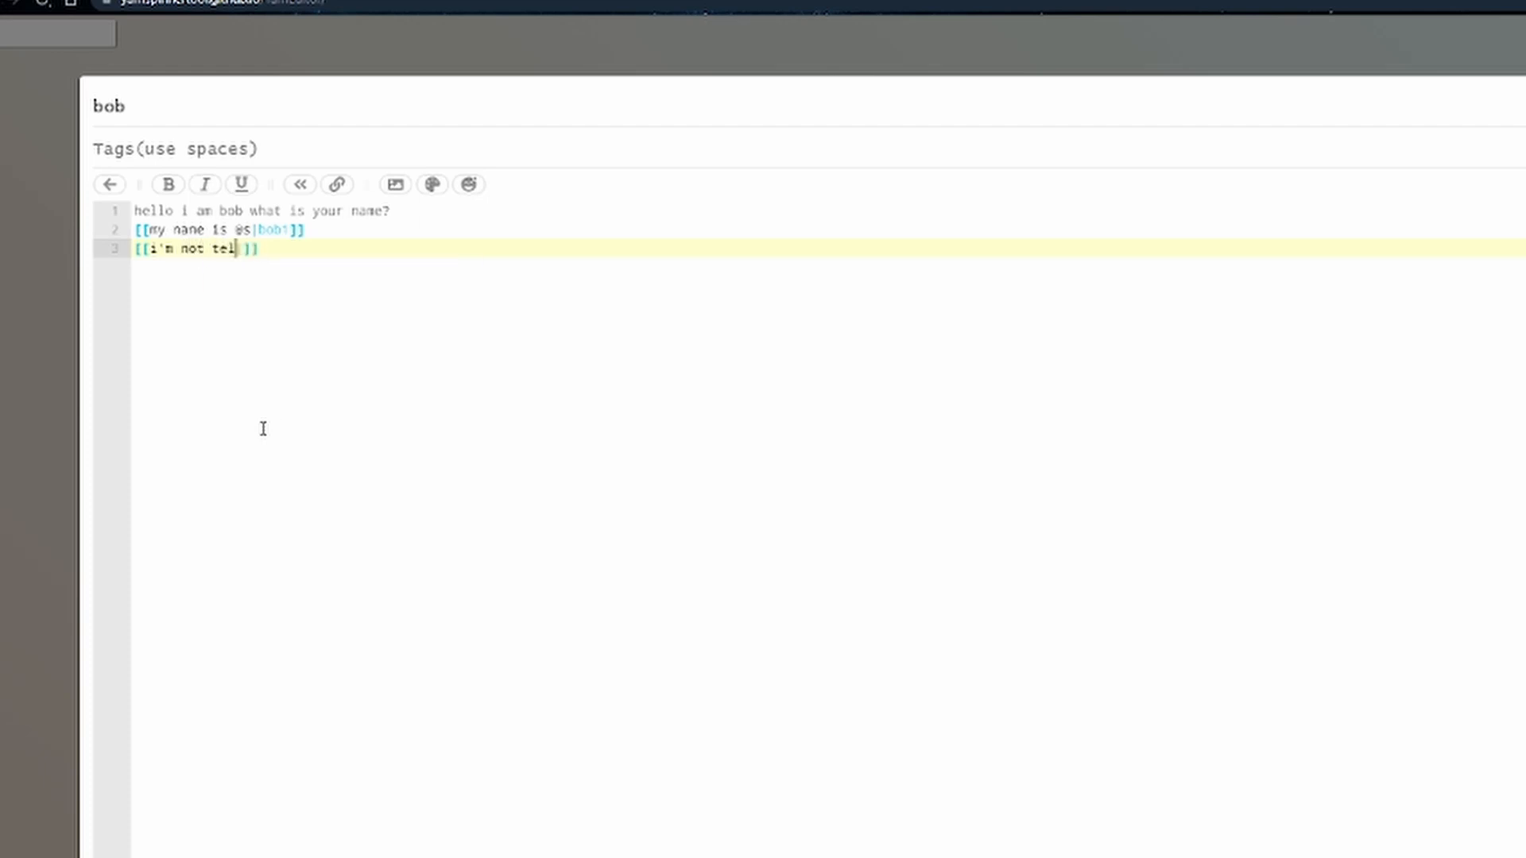
{"action": "type", "text": "ling you!"}
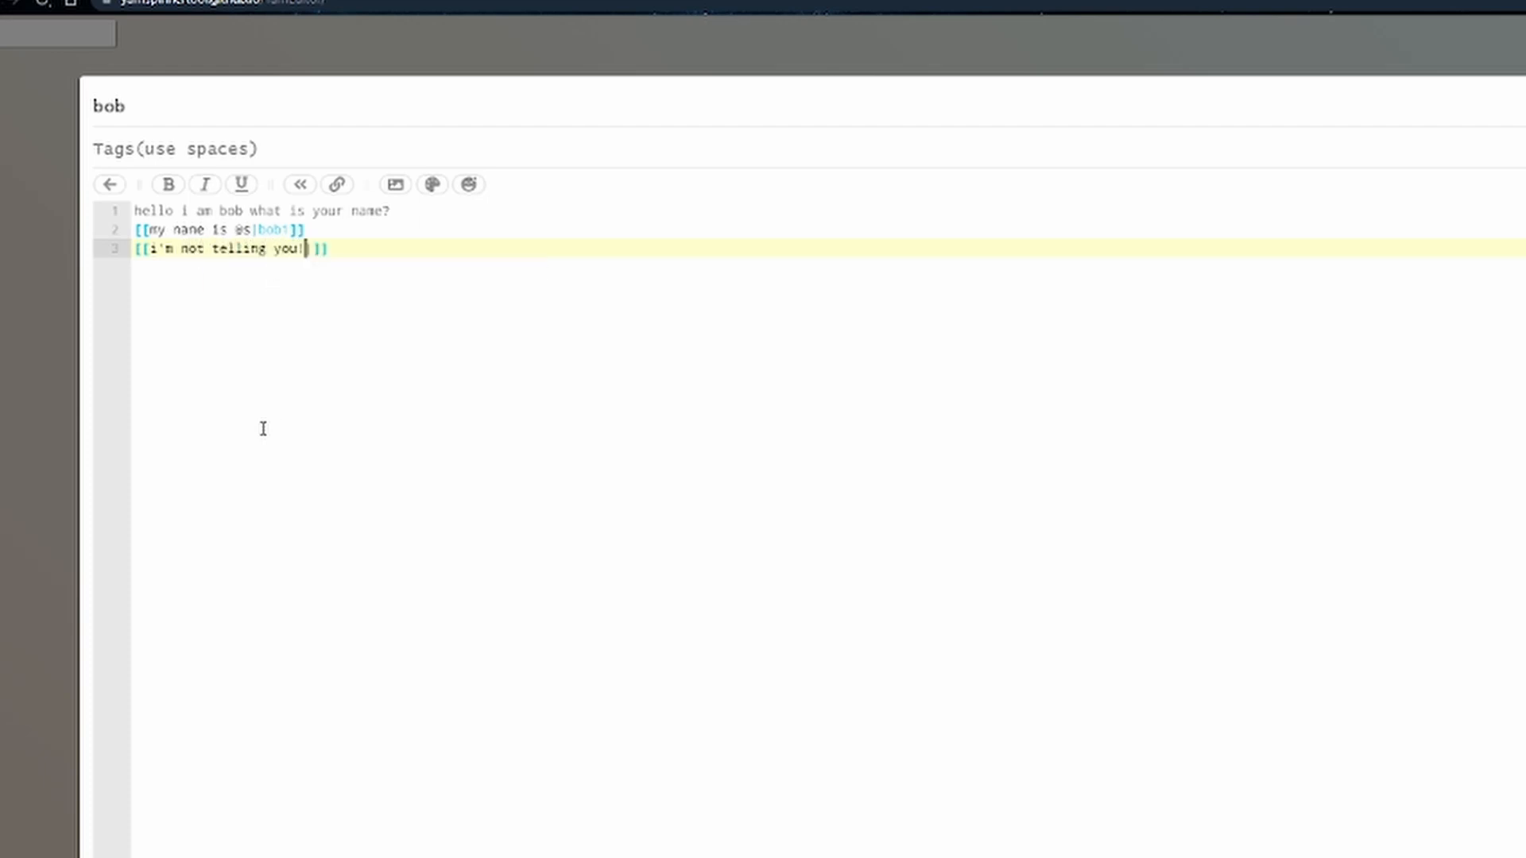
{"action": "type", "text": "|bob2"}
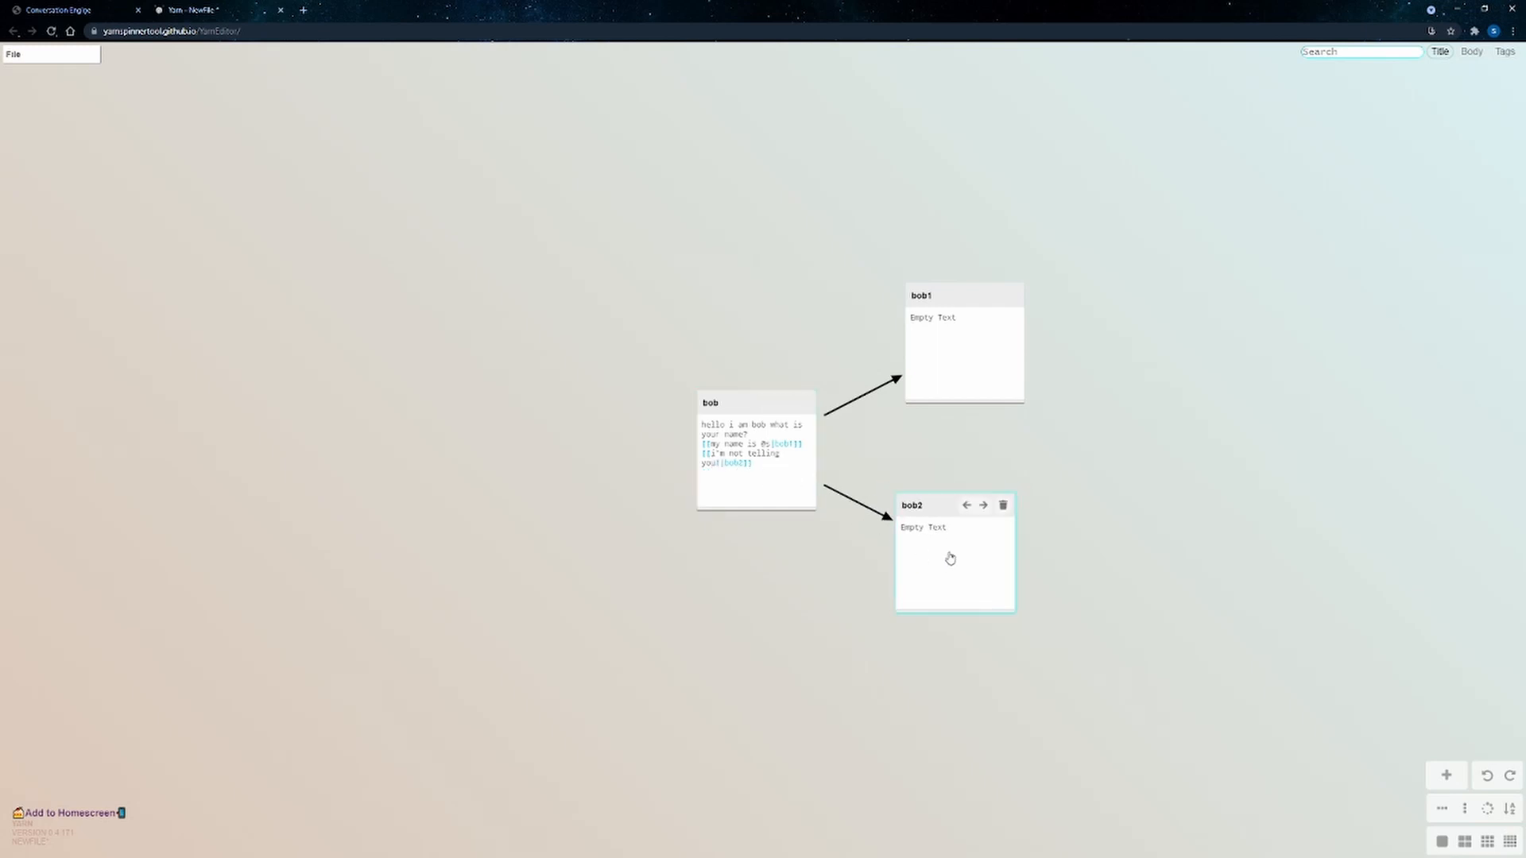
- Write bob2's parting line, then select bob1's placeholder text for replacing
{"action": "double_click", "coordinate": [949, 558]}
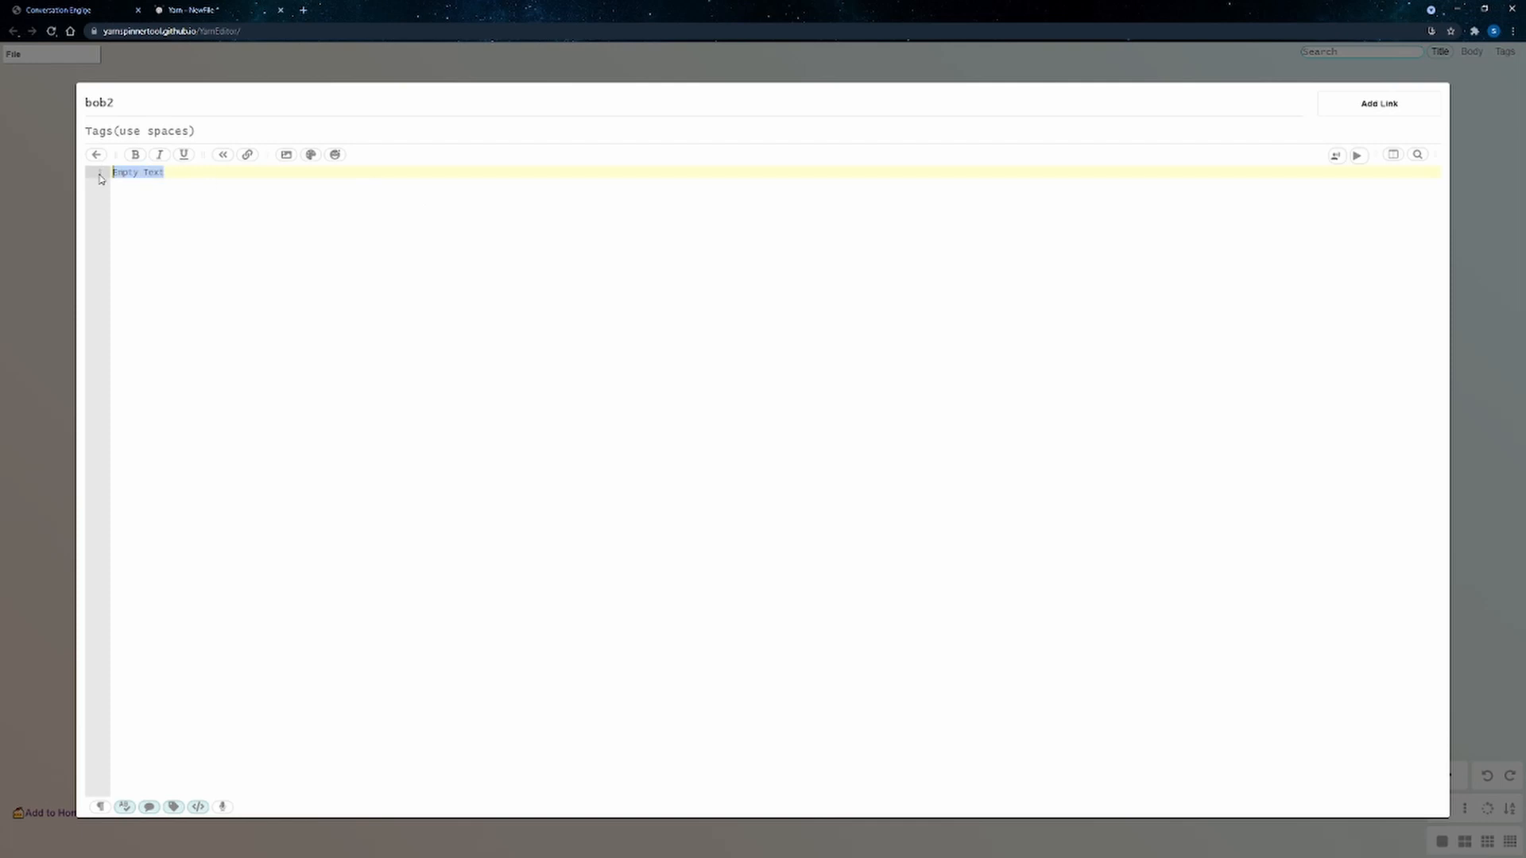
{"action": "type", "text": "keep you"}
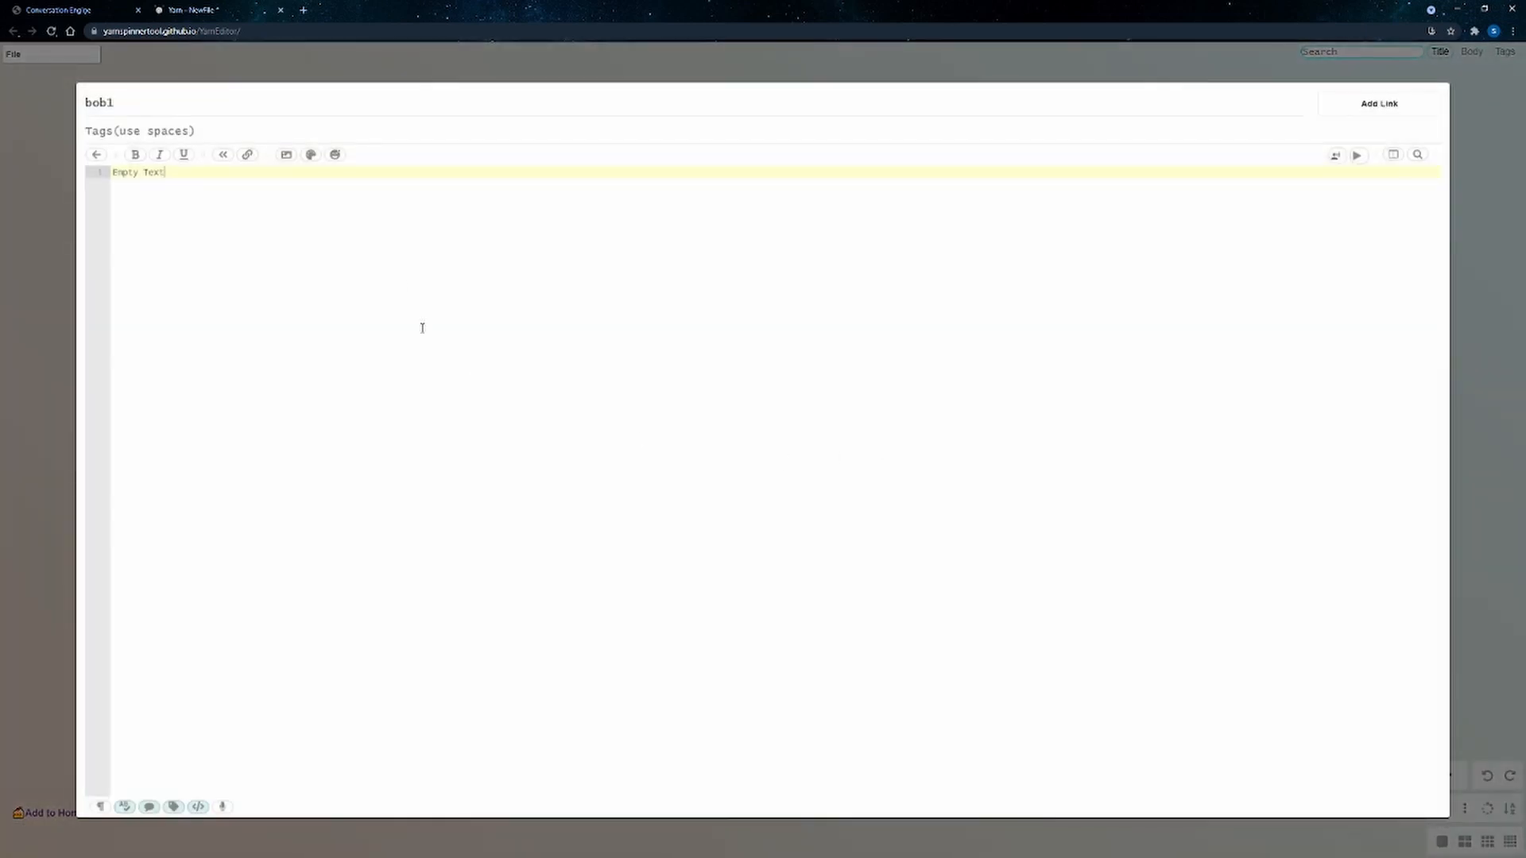
{"action": "double_click", "coordinate": [137, 171]}
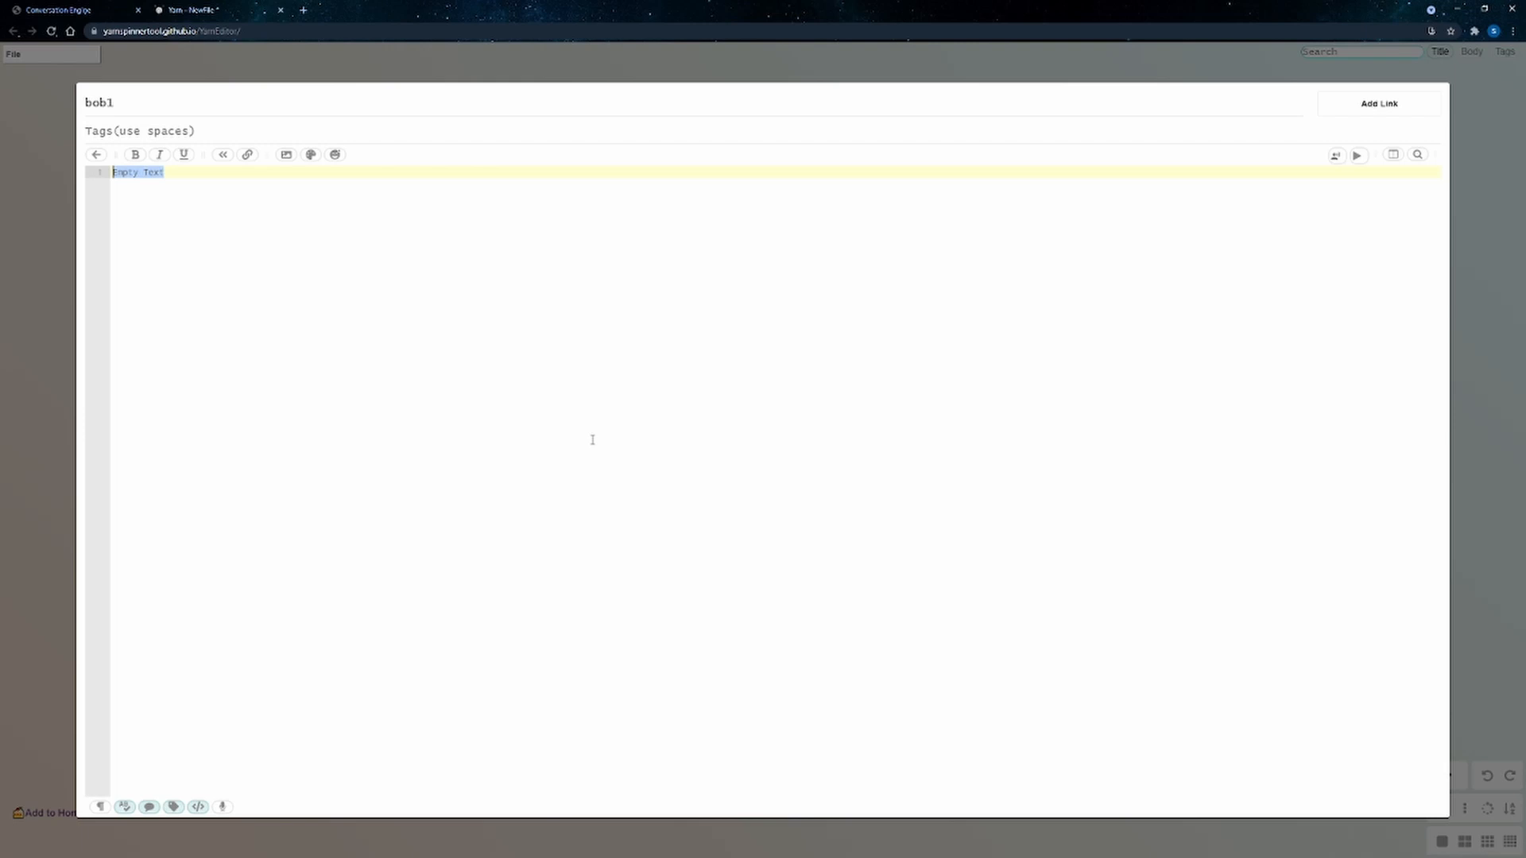
{"action": "mouse_move", "coordinate": [70, 423]}
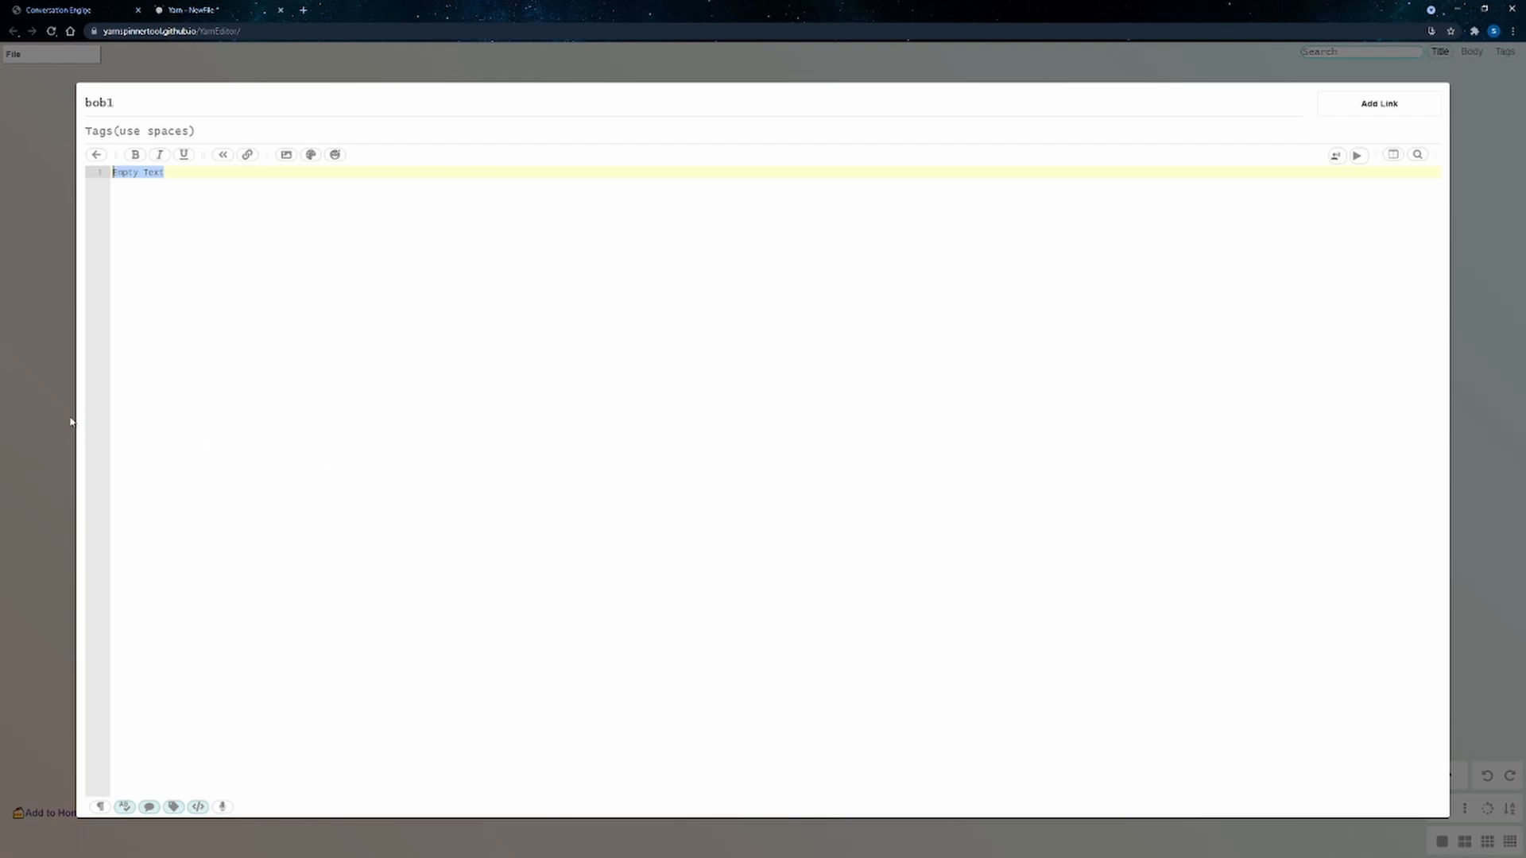
{"action": "mouse_move", "coordinate": [65, 388]}
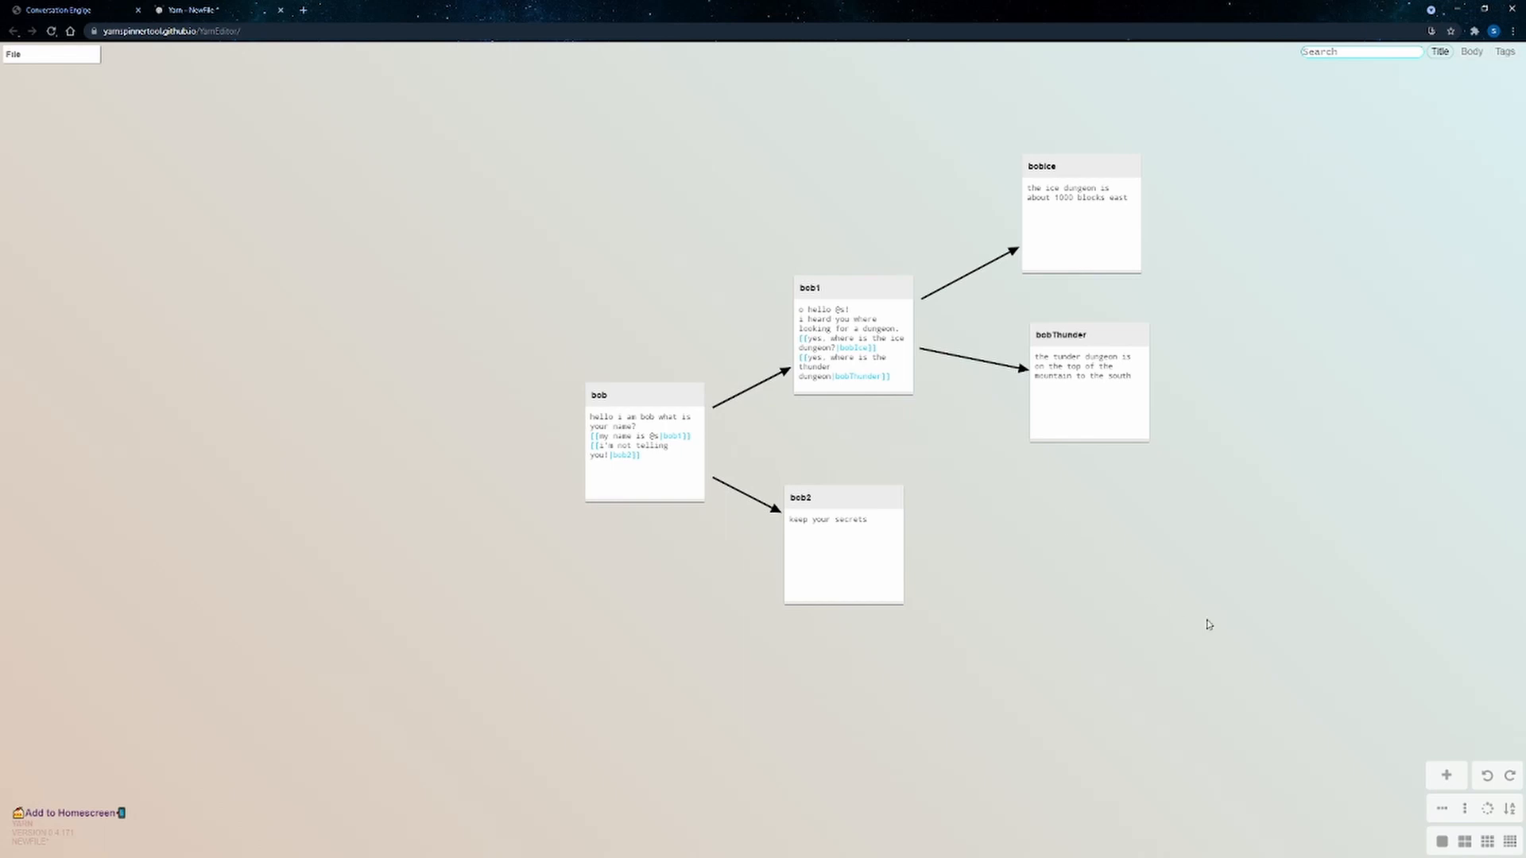
{"action": "mouse_move", "coordinate": [1064, 617]}
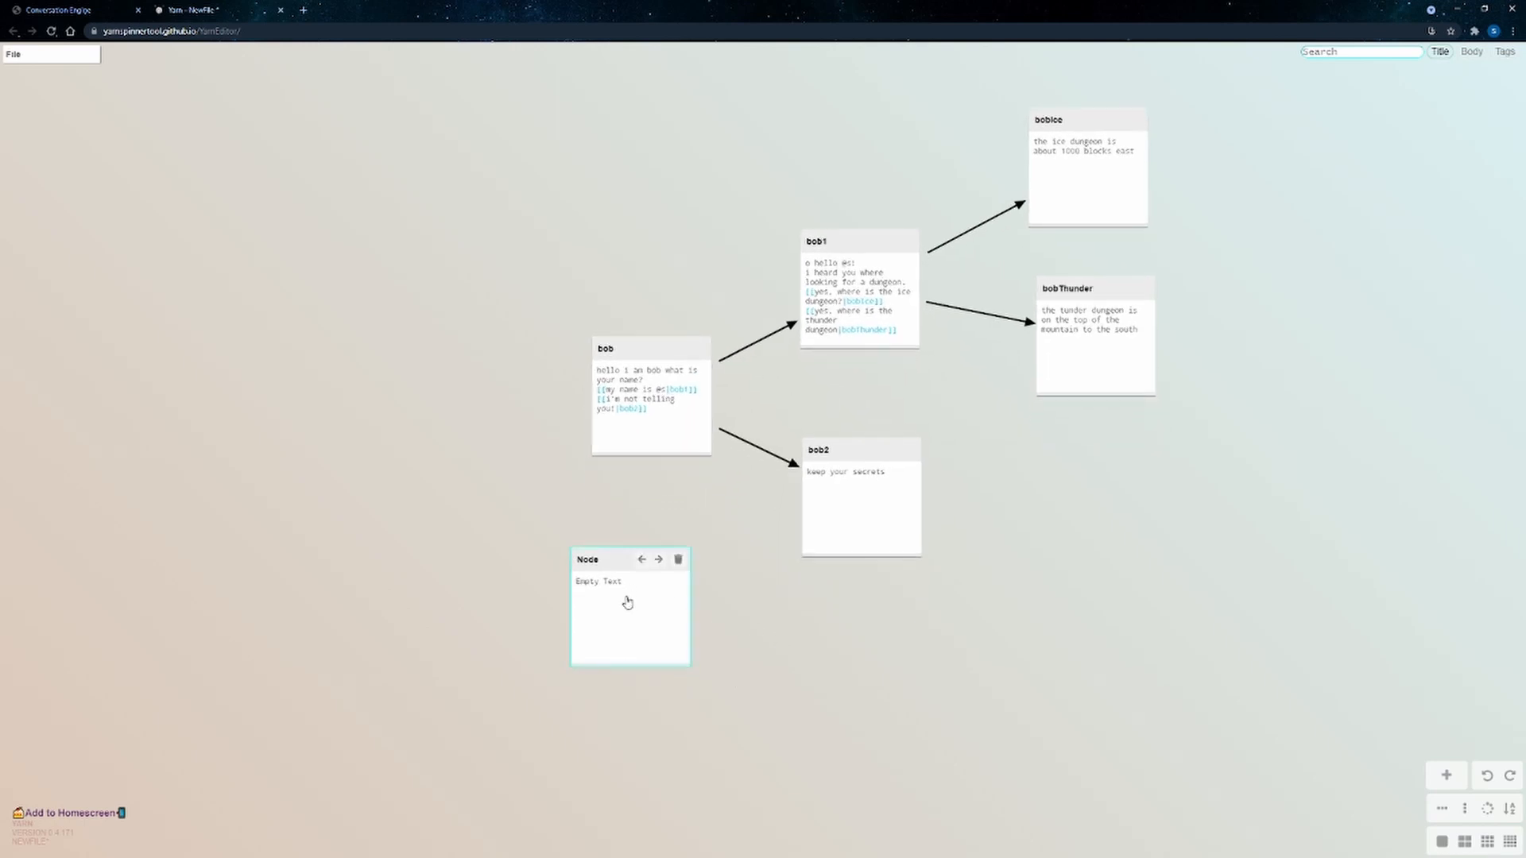
- Create a node titled jeff with the line 'i am jeff!!' beside the bob tree
{"action": "left_click_drag", "start_coordinate": [629, 606], "coordinate": [420, 584]}
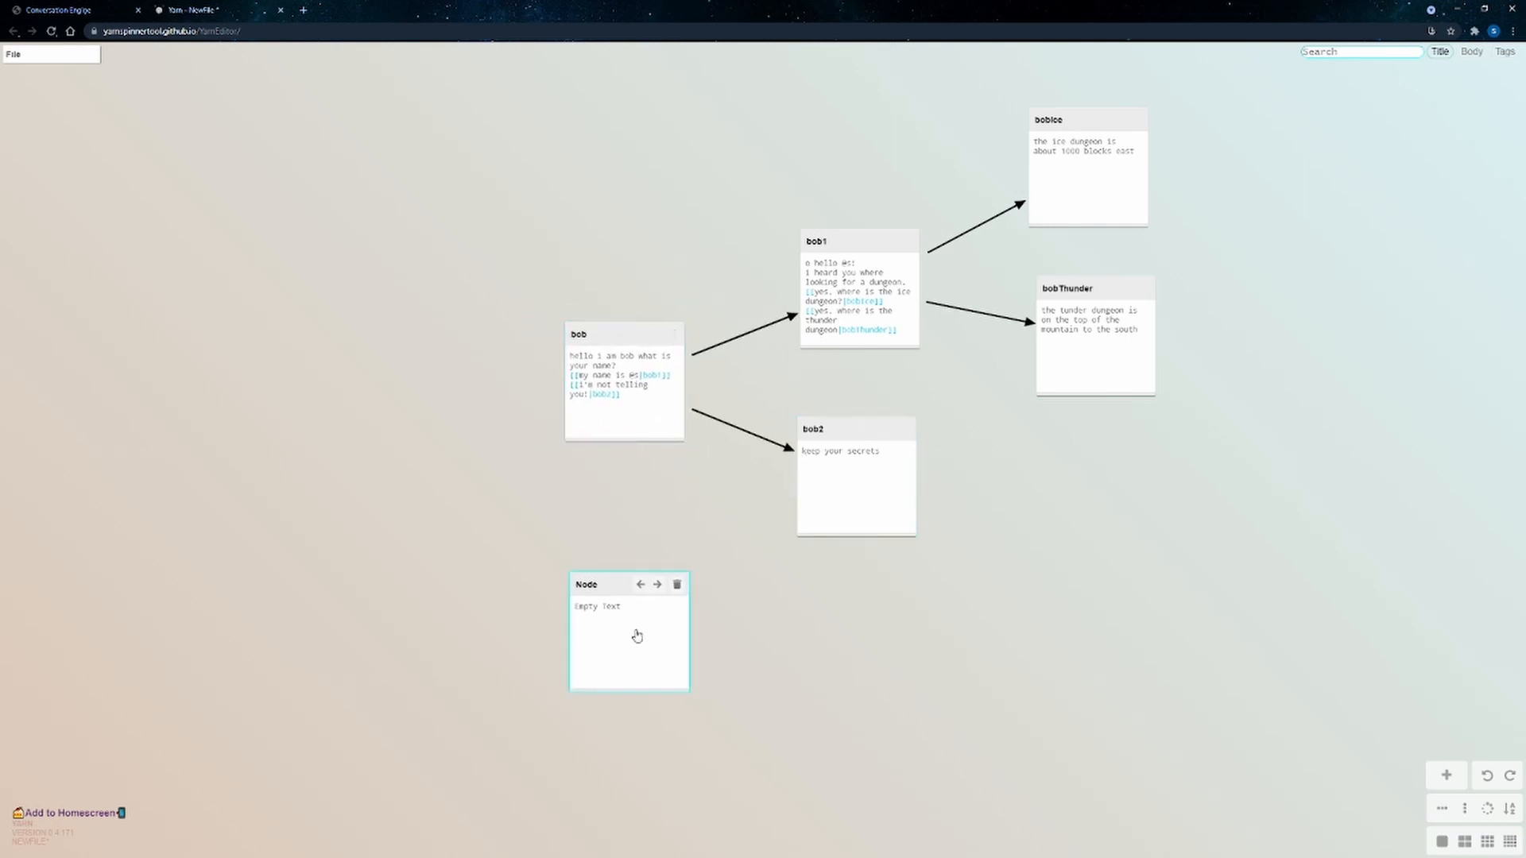
{"action": "double_click", "coordinate": [630, 639]}
{"action": "type", "text": "f"}
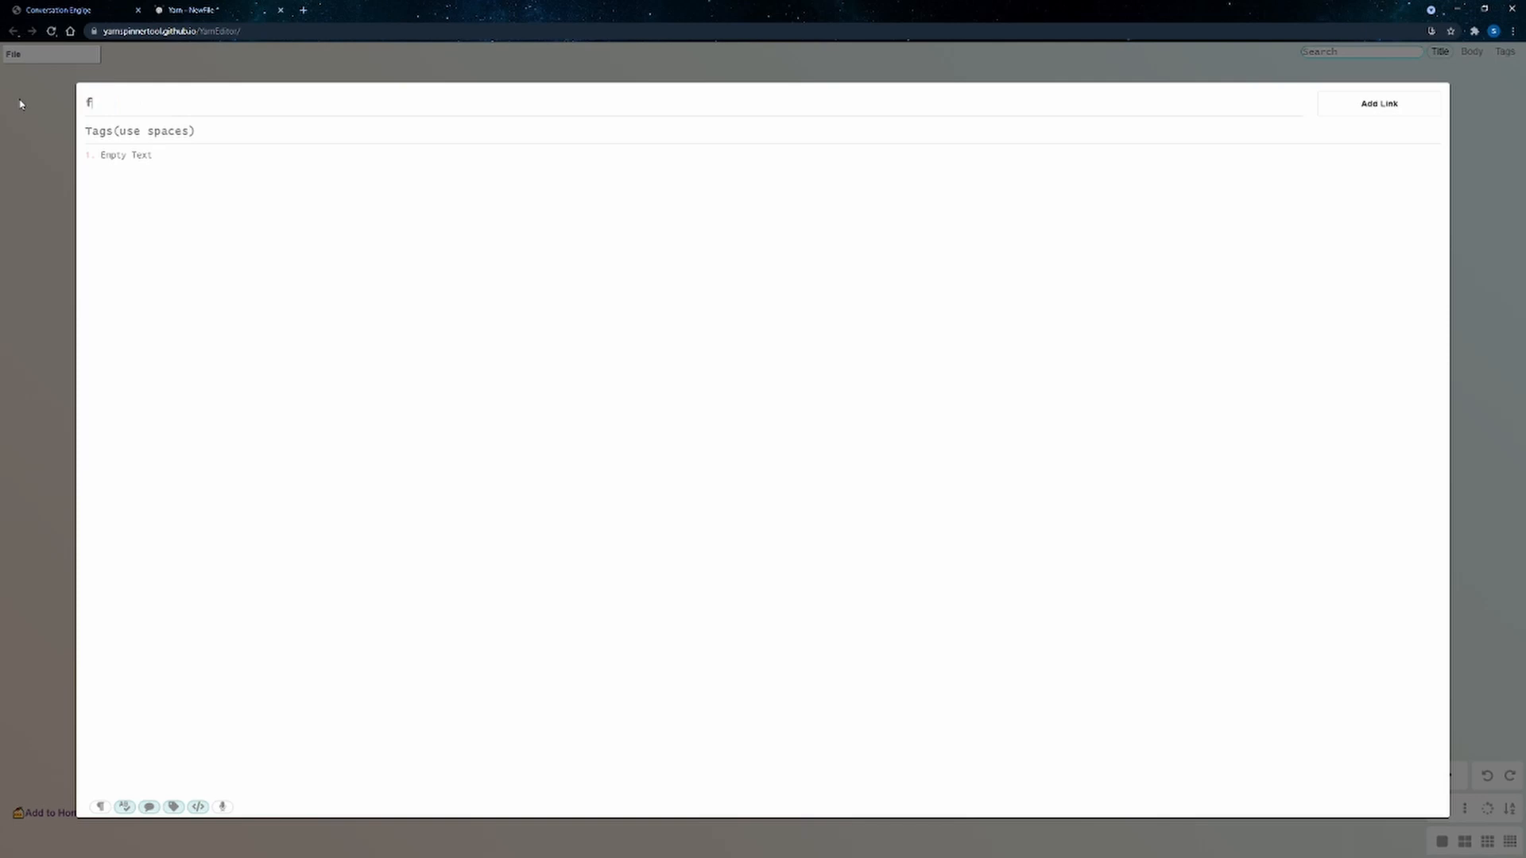
{"action": "type", "text": "eff"}
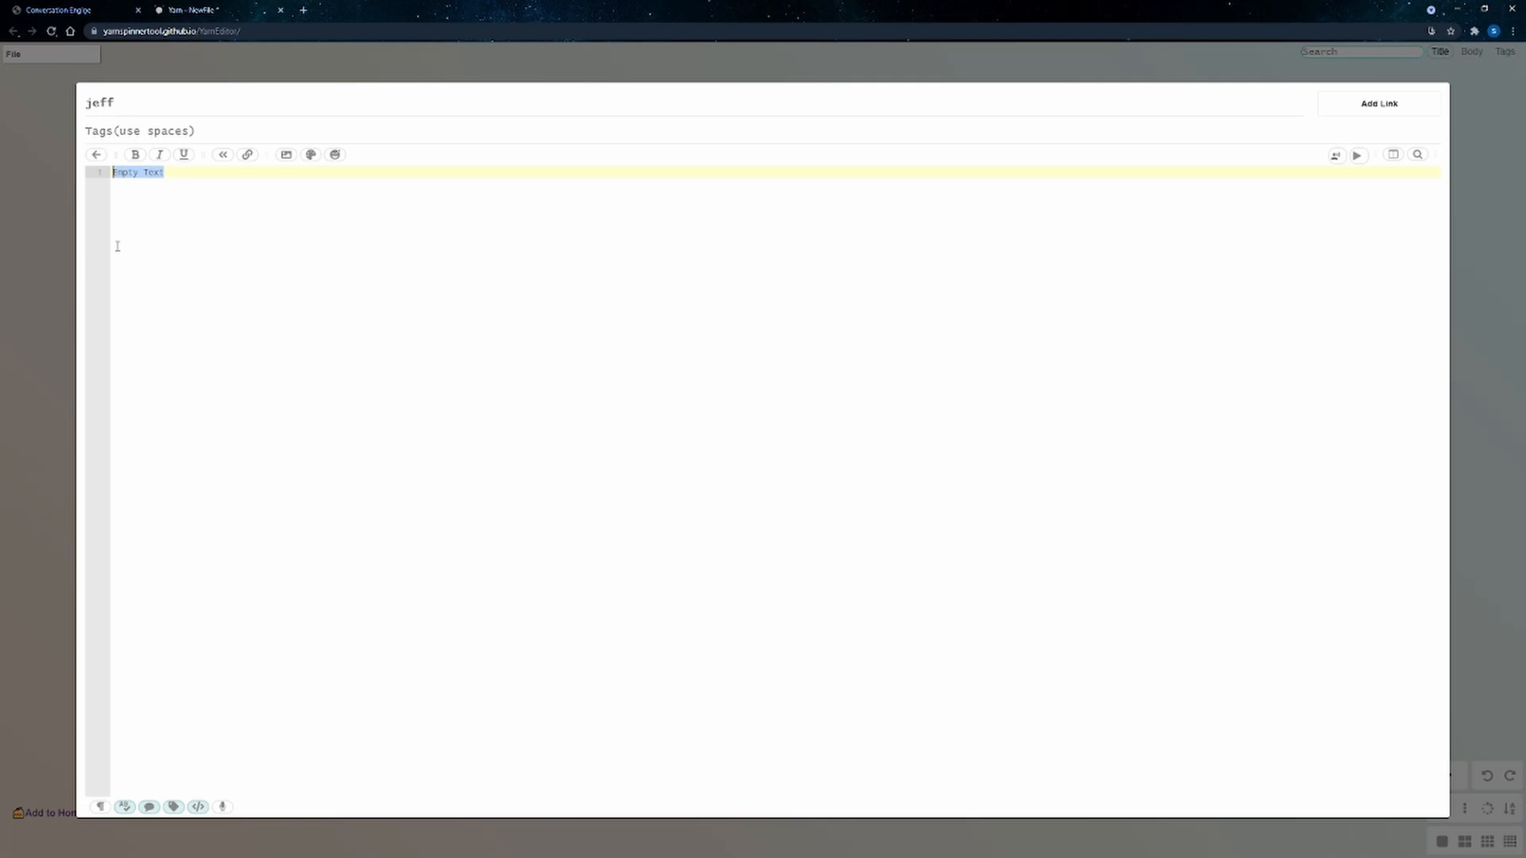
{"action": "type", "text": "i am"}
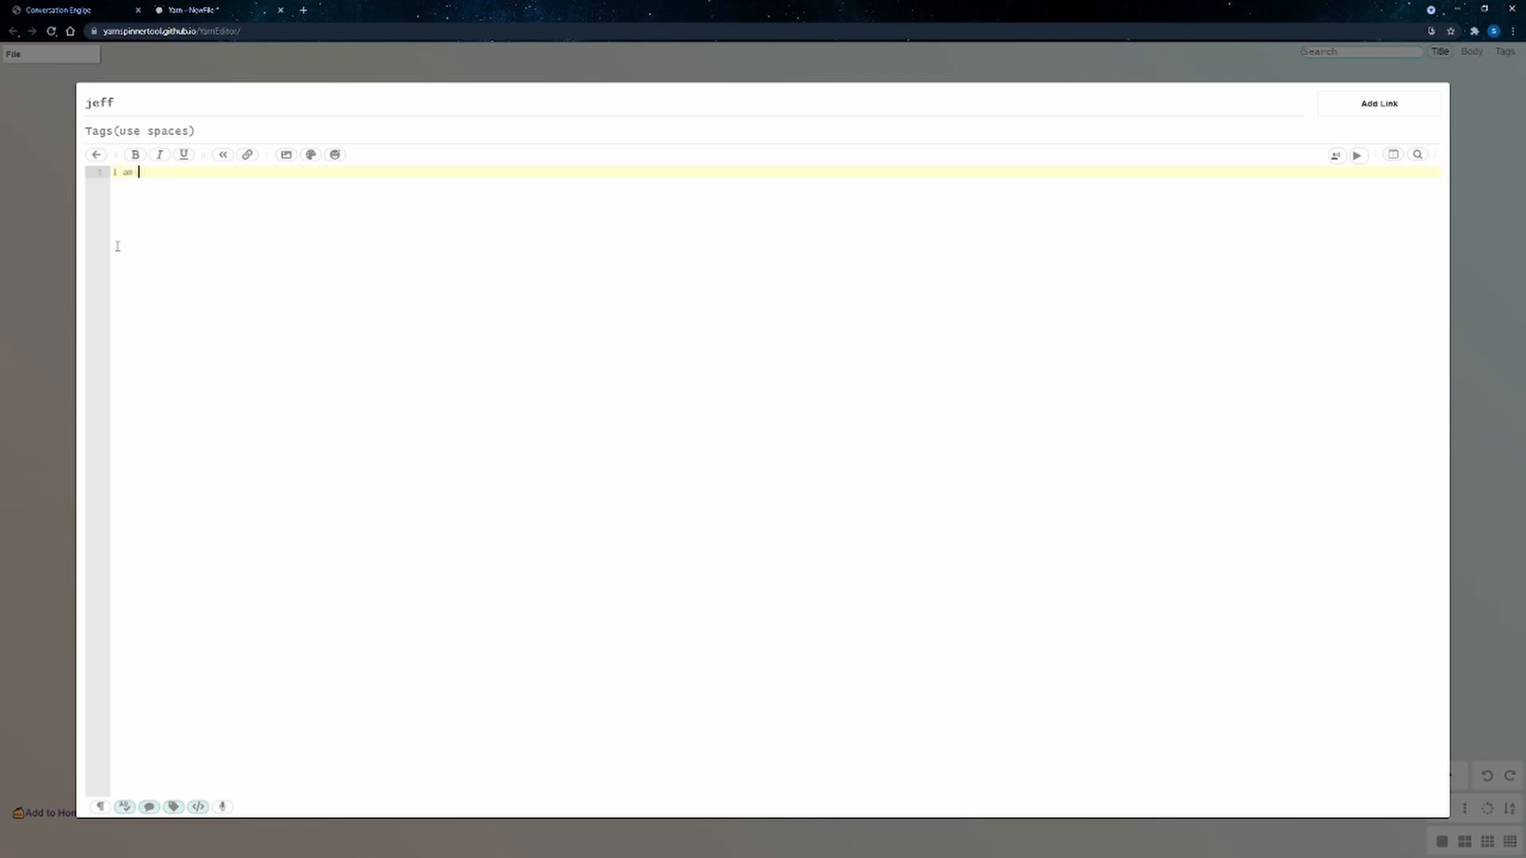
{"action": "type", "text": "jeff!!"}
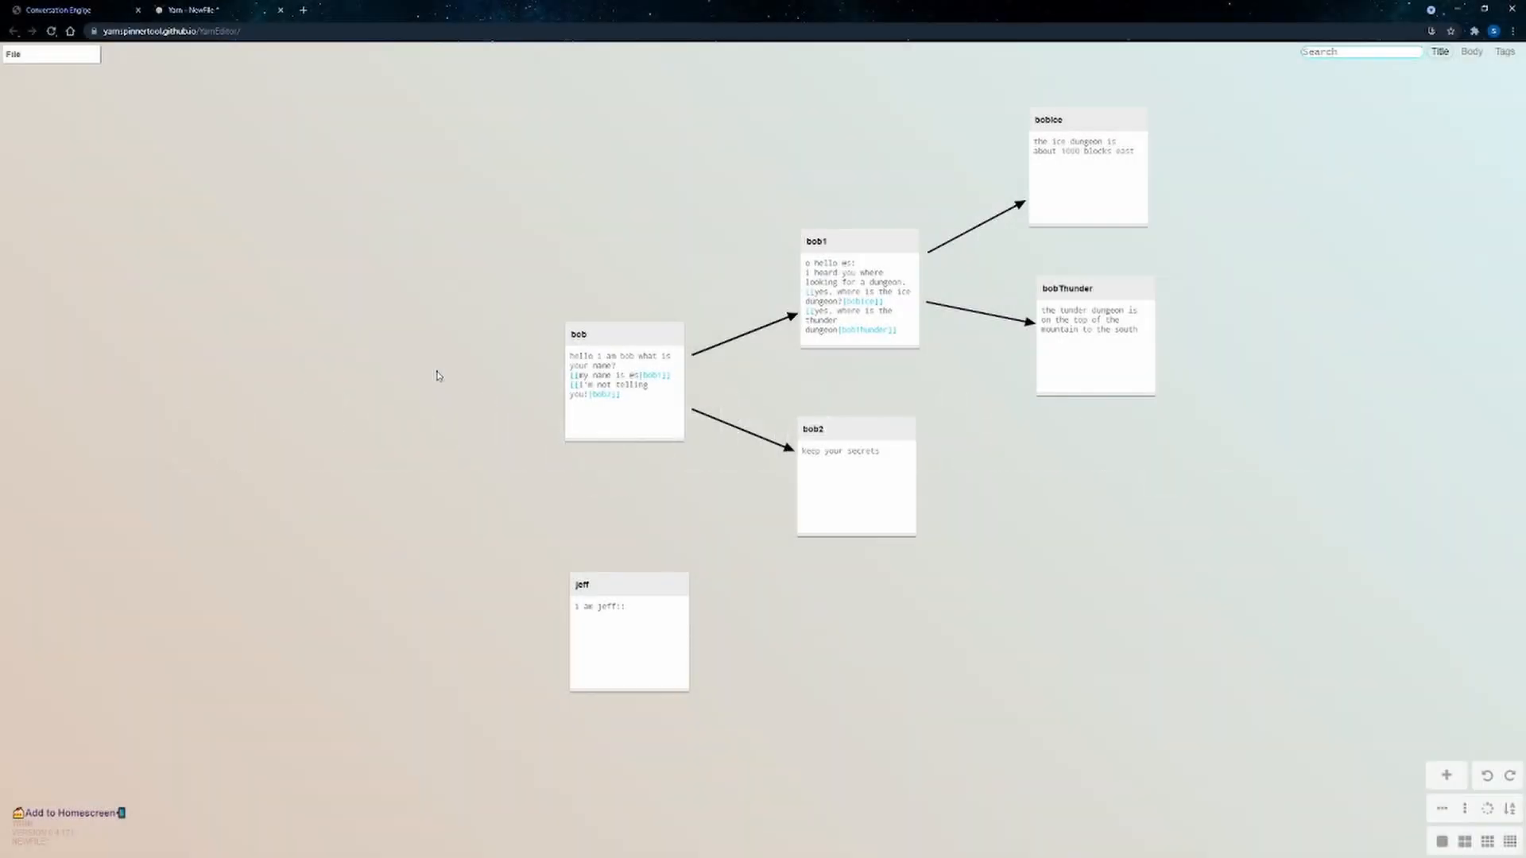
{"action": "left_click", "coordinate": [13, 57]}
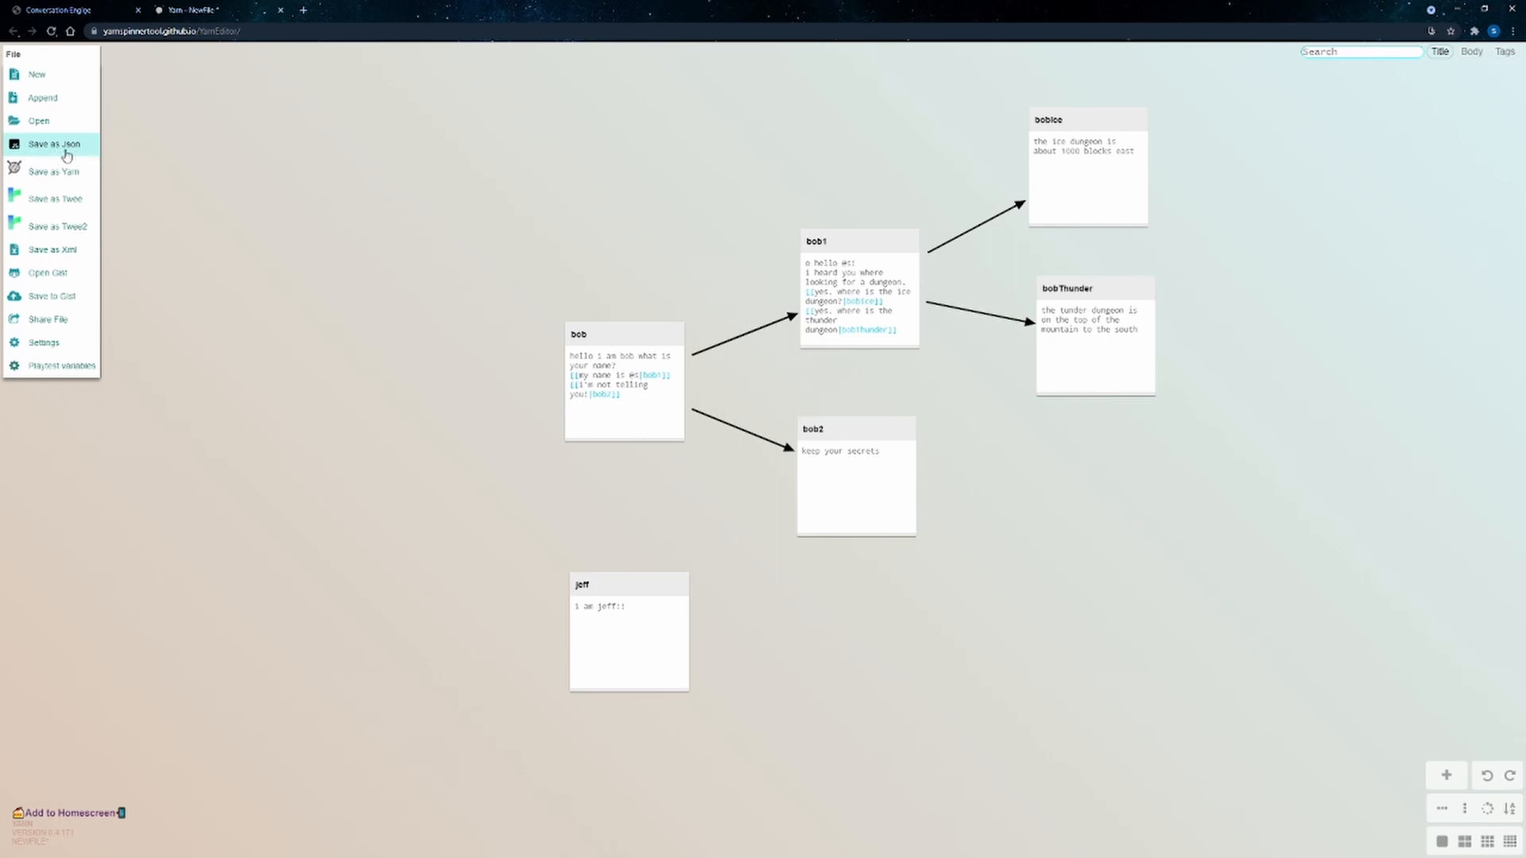
{"action": "mouse_move", "coordinate": [55, 145]}
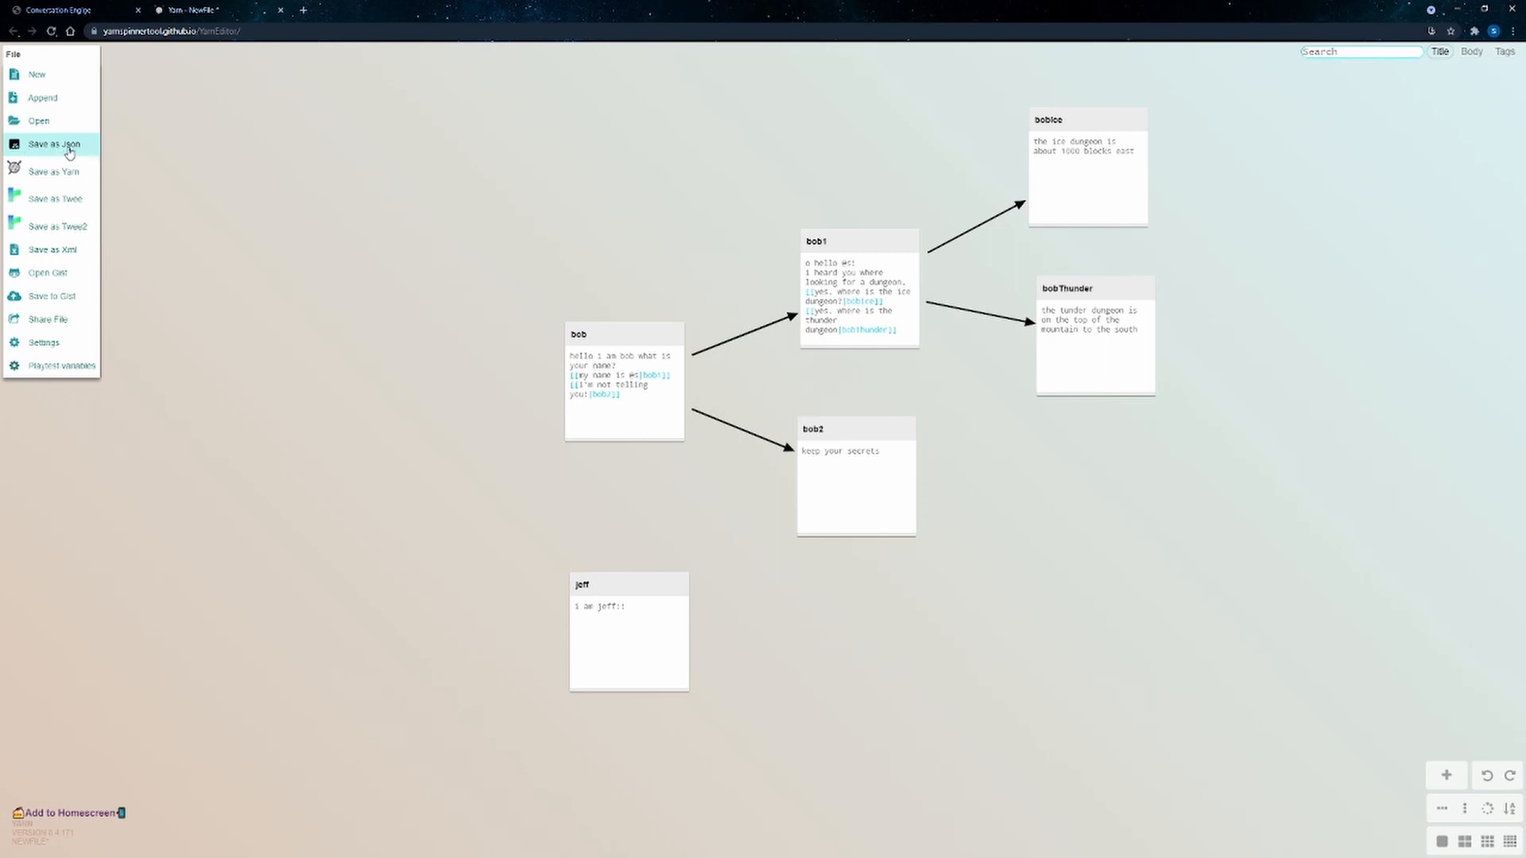
- Save the dialogue tree as a JSON file download
{"action": "left_click", "coordinate": [52, 145]}
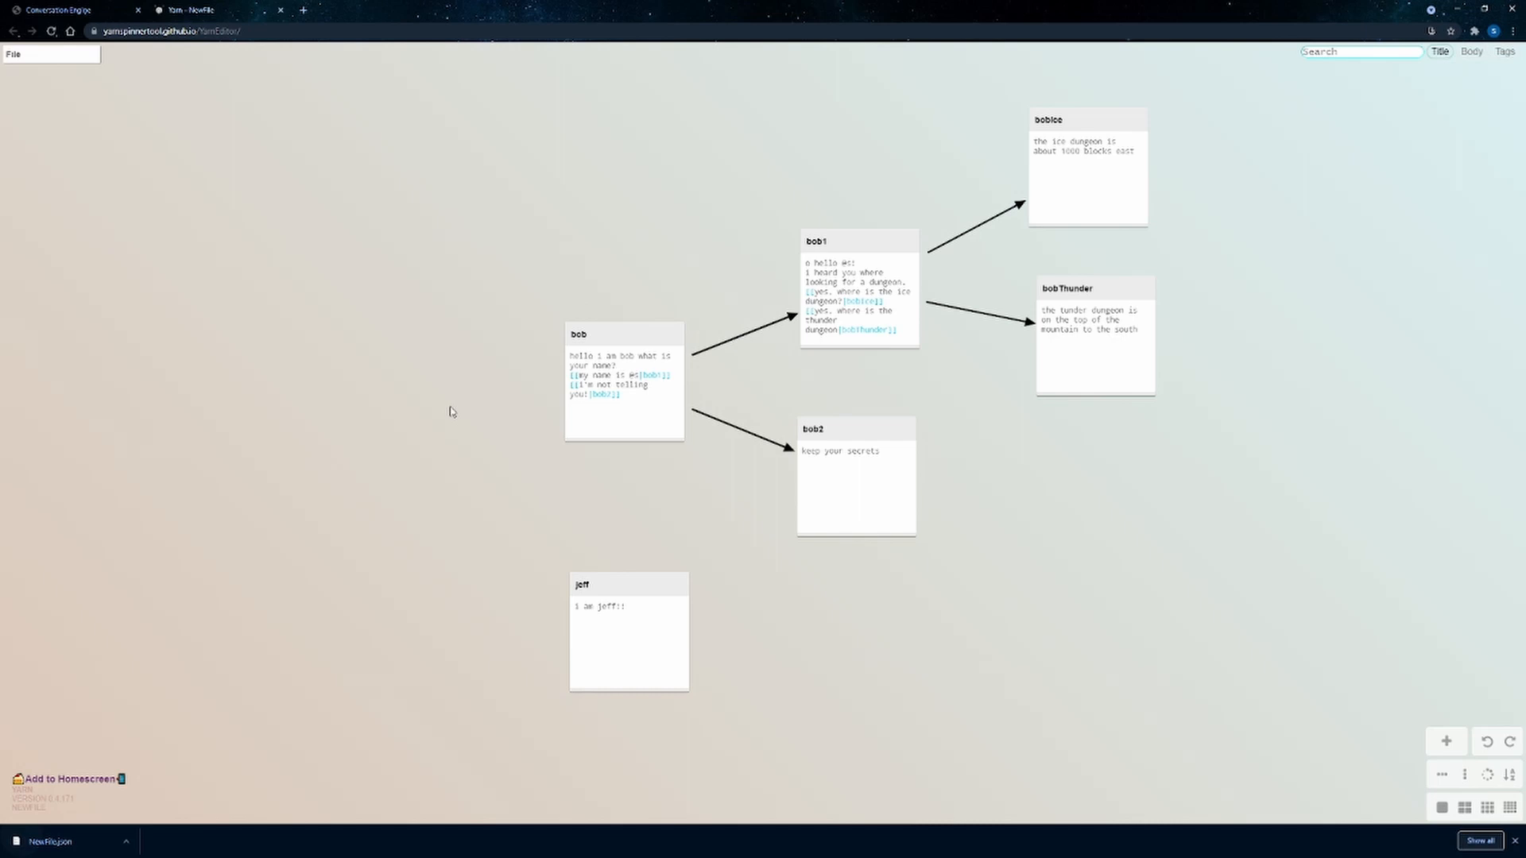
{"action": "mouse_move", "coordinate": [60, 836]}
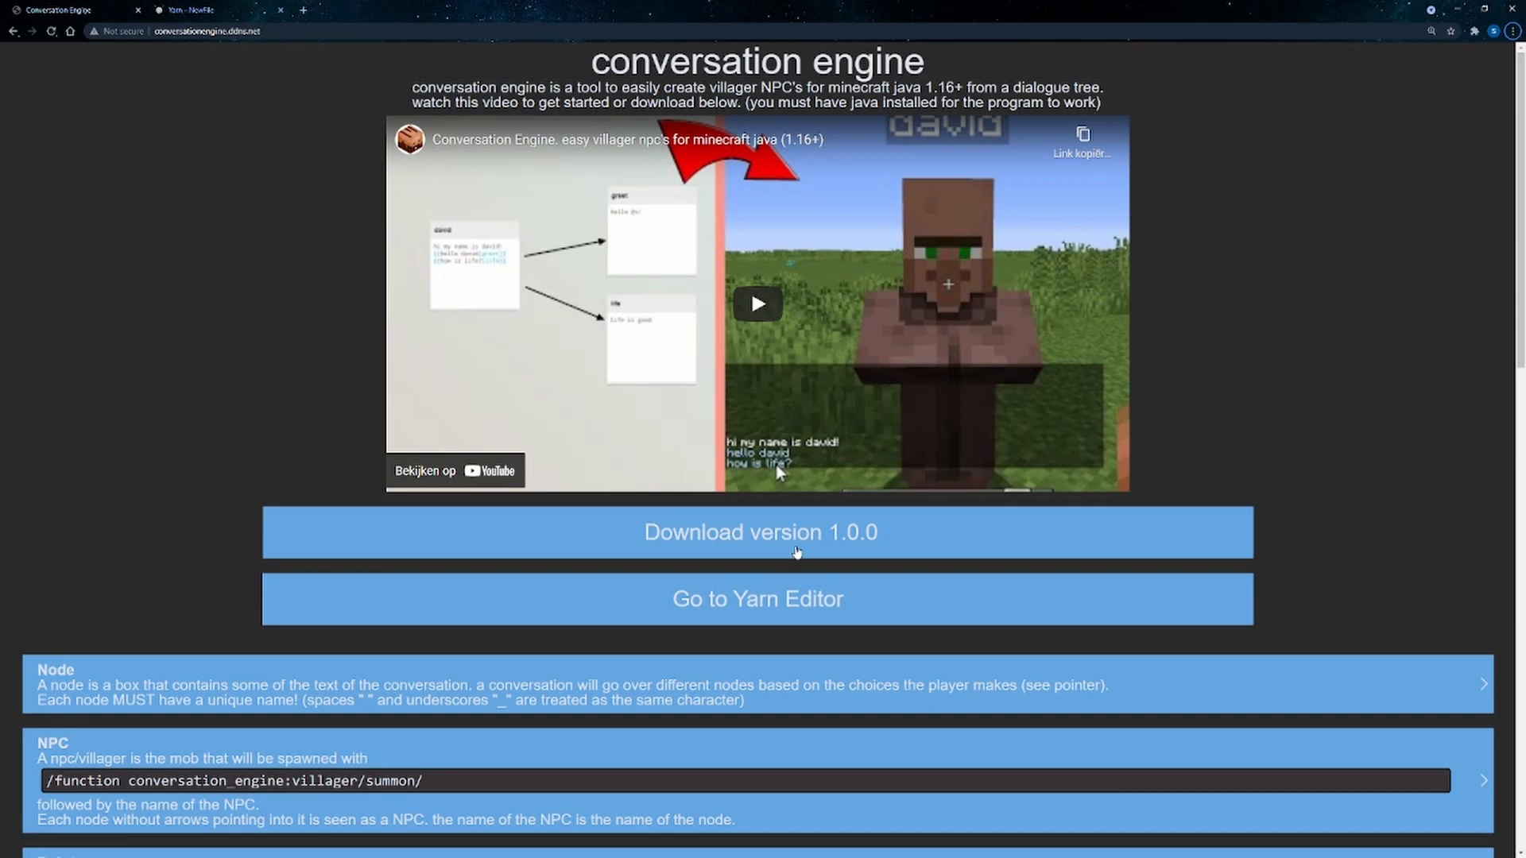
- Download version 1.0.0 of the conversation engine tool
{"action": "left_click", "coordinate": [727, 547]}
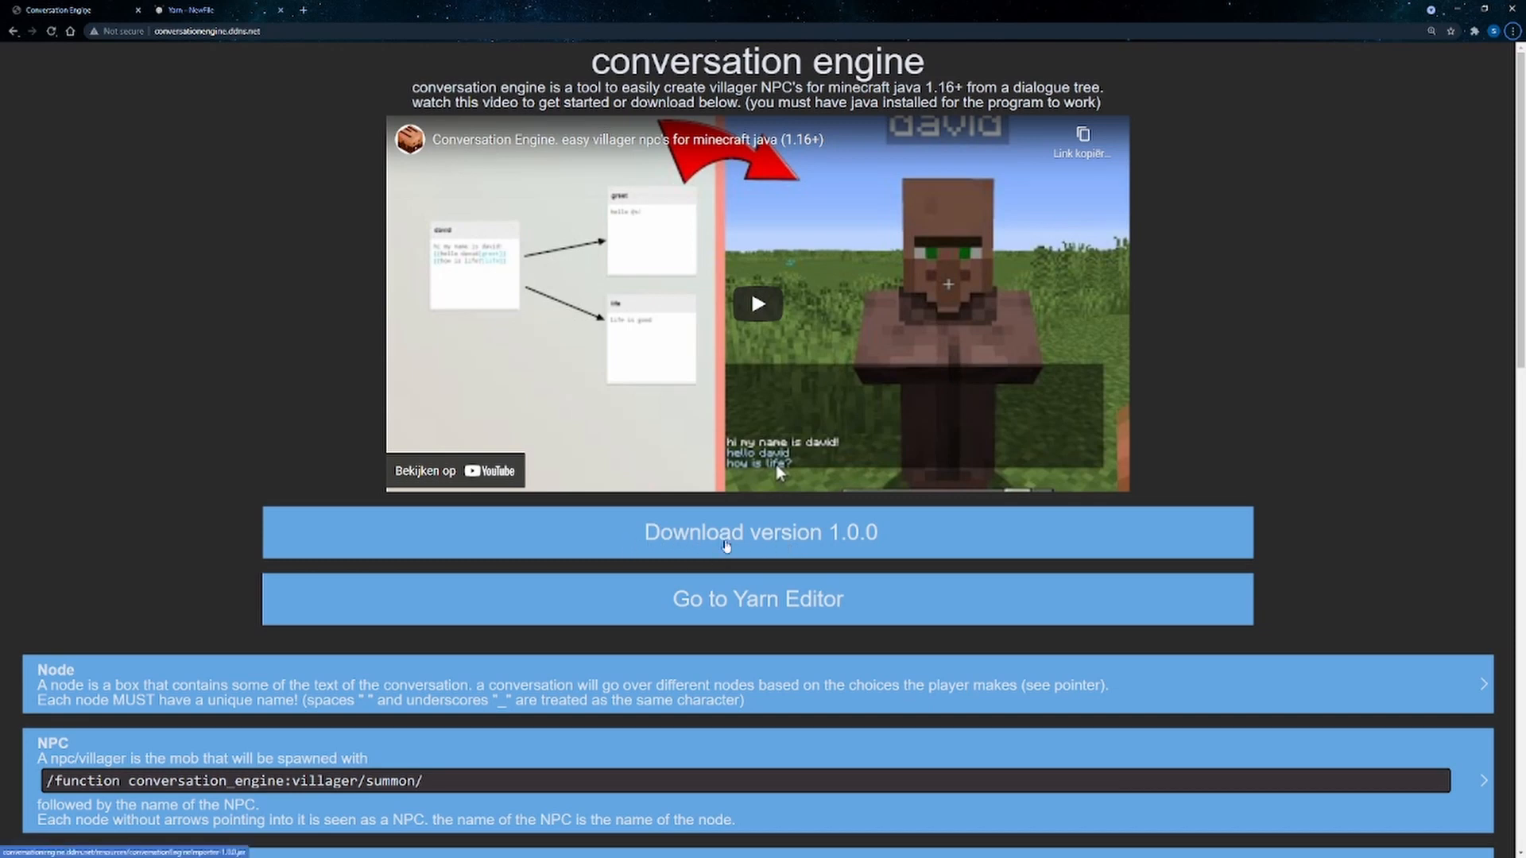
{"action": "mouse_move", "coordinate": [842, 542]}
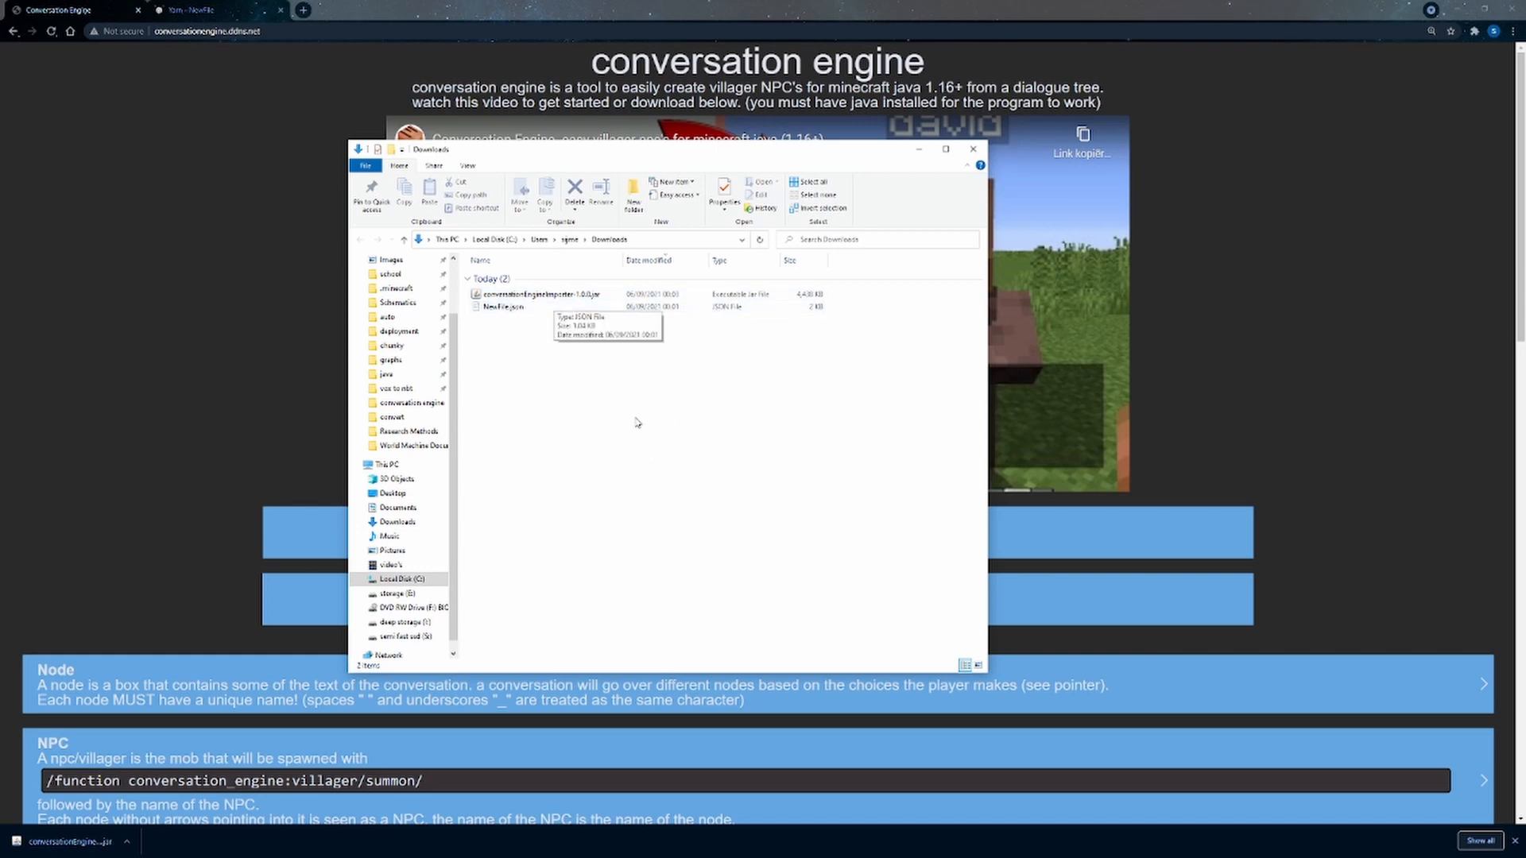
- Create a 'conversation engine' folder in Downloads and move NewFile.json into it
{"action": "right_click", "coordinate": [636, 423]}
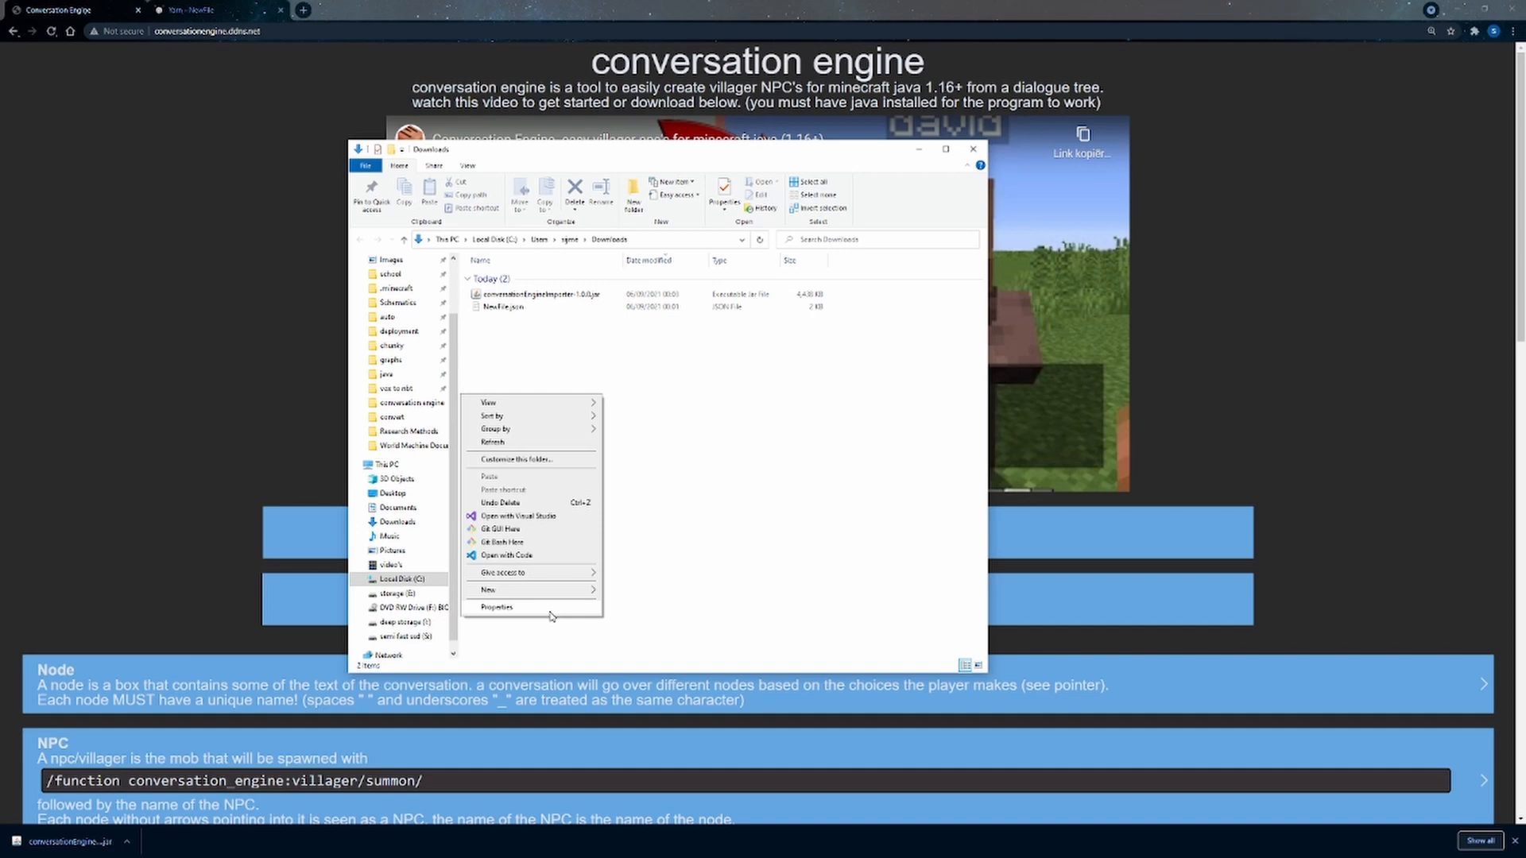
{"action": "left_click", "coordinate": [488, 589]}
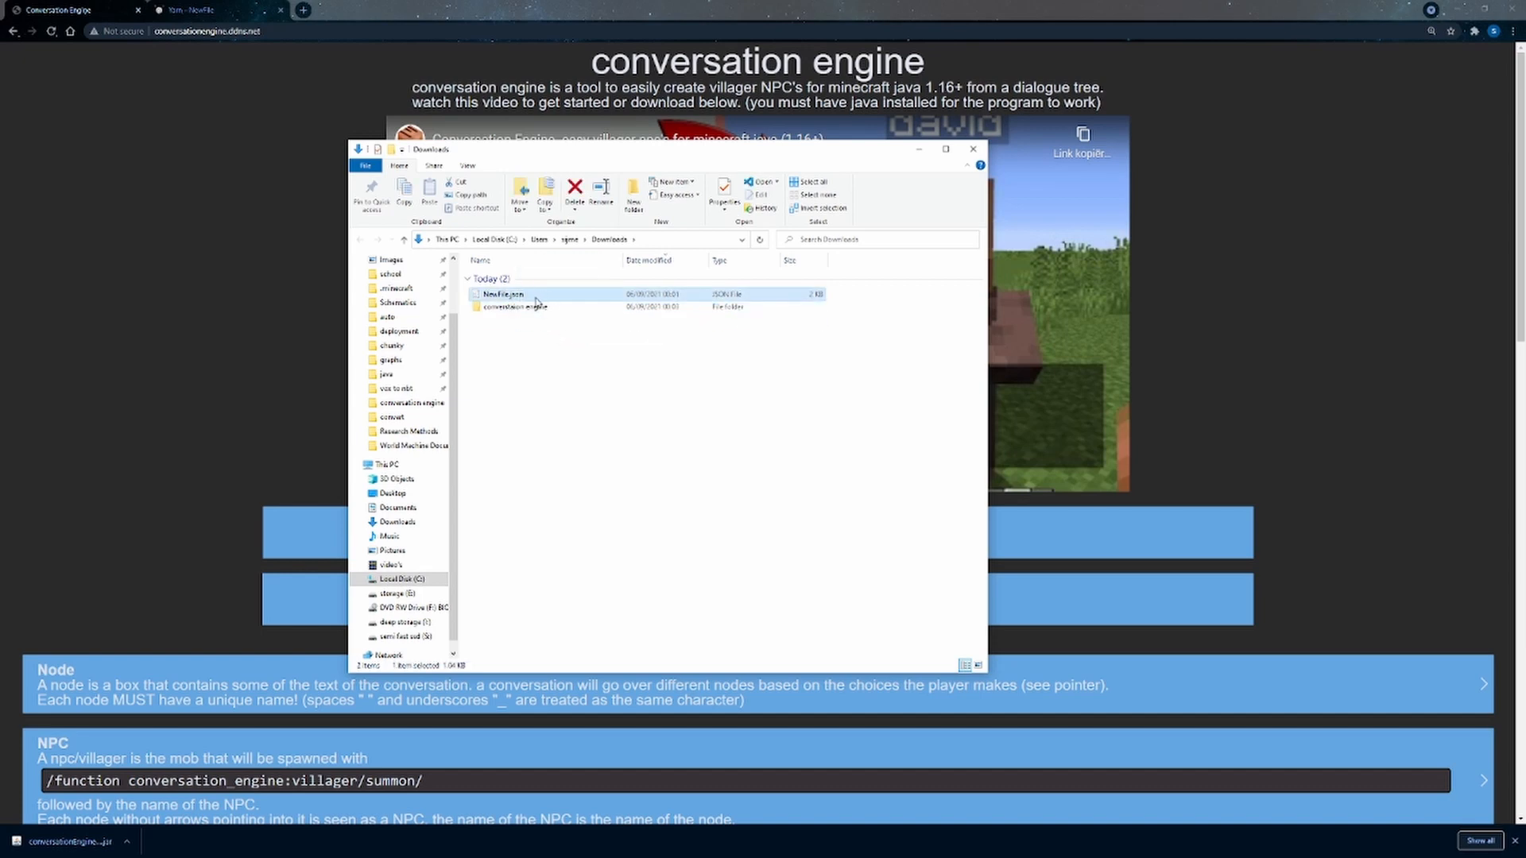
{"action": "left_click_drag", "start_coordinate": [502, 294], "coordinate": [526, 307]}
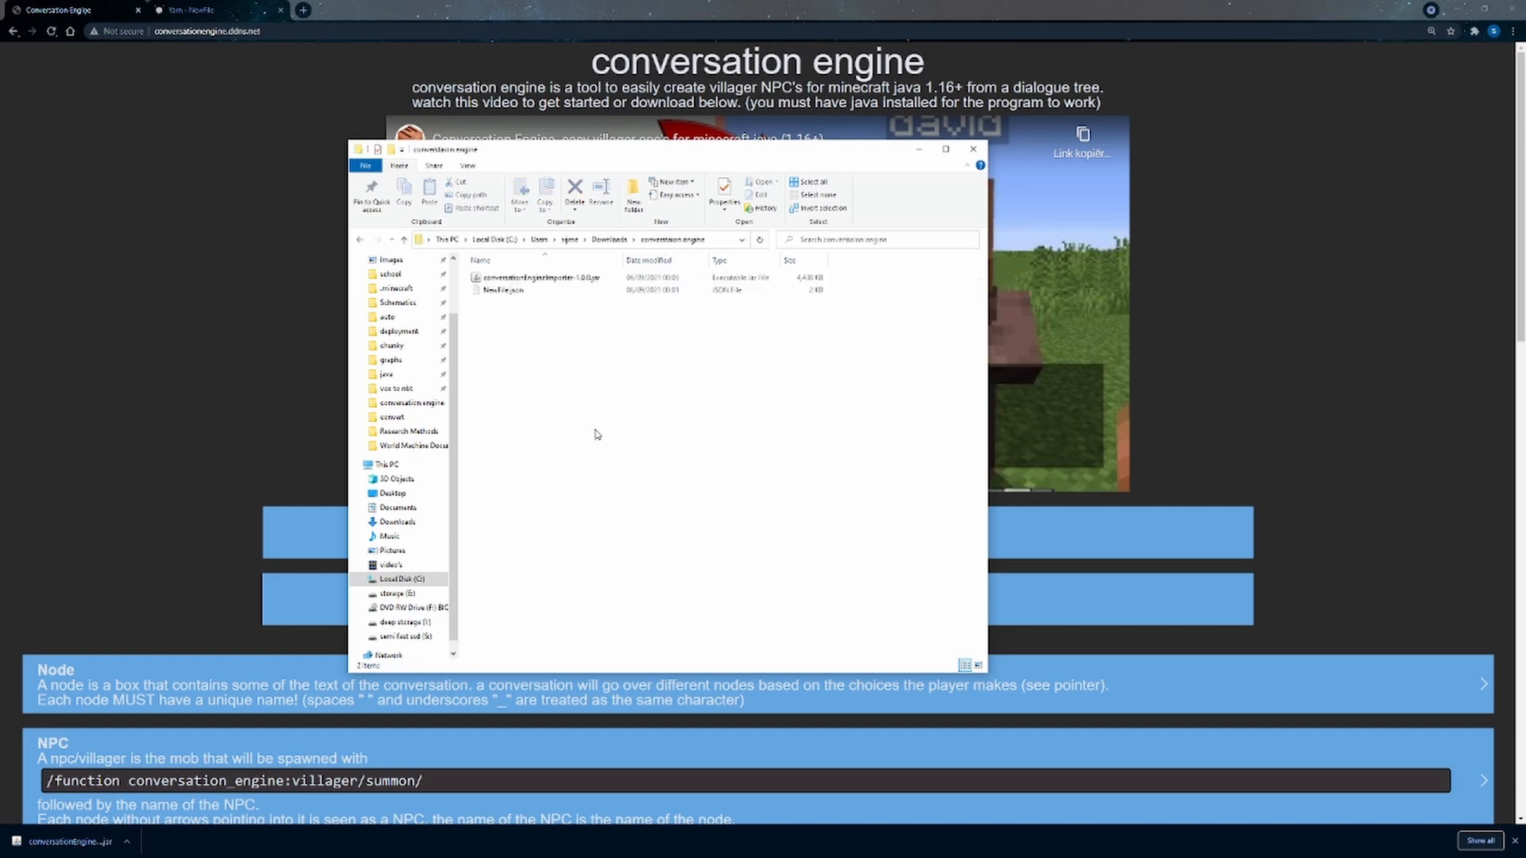
- Run the importer jar to generate run.bat and config.properties, then select NewFile.json for renaming
{"action": "left_click", "coordinate": [537, 276]}
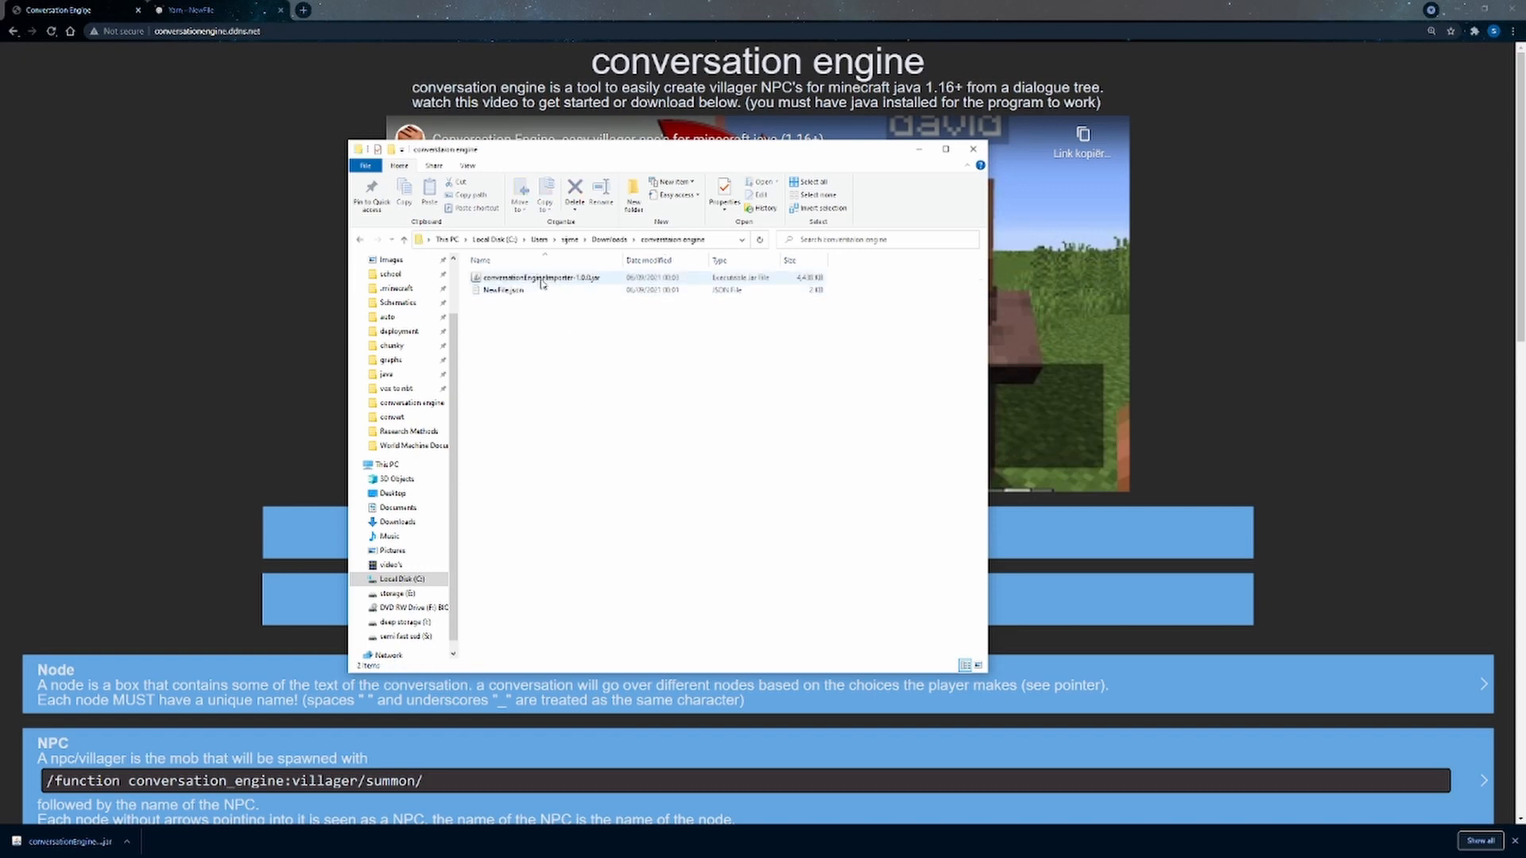
{"action": "left_click", "coordinate": [540, 277]}
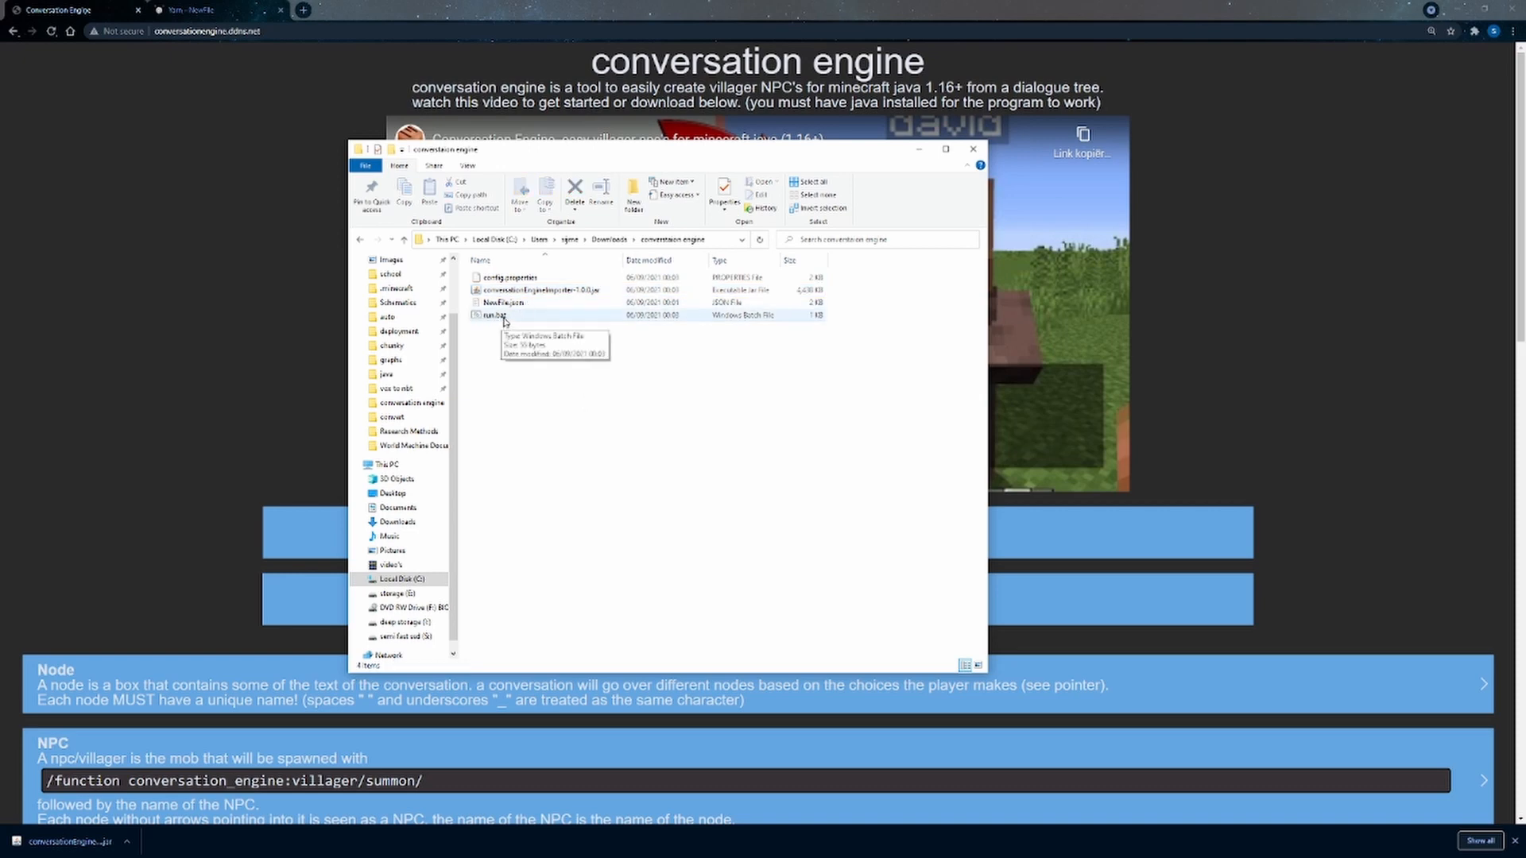
{"action": "mouse_move", "coordinate": [520, 388]}
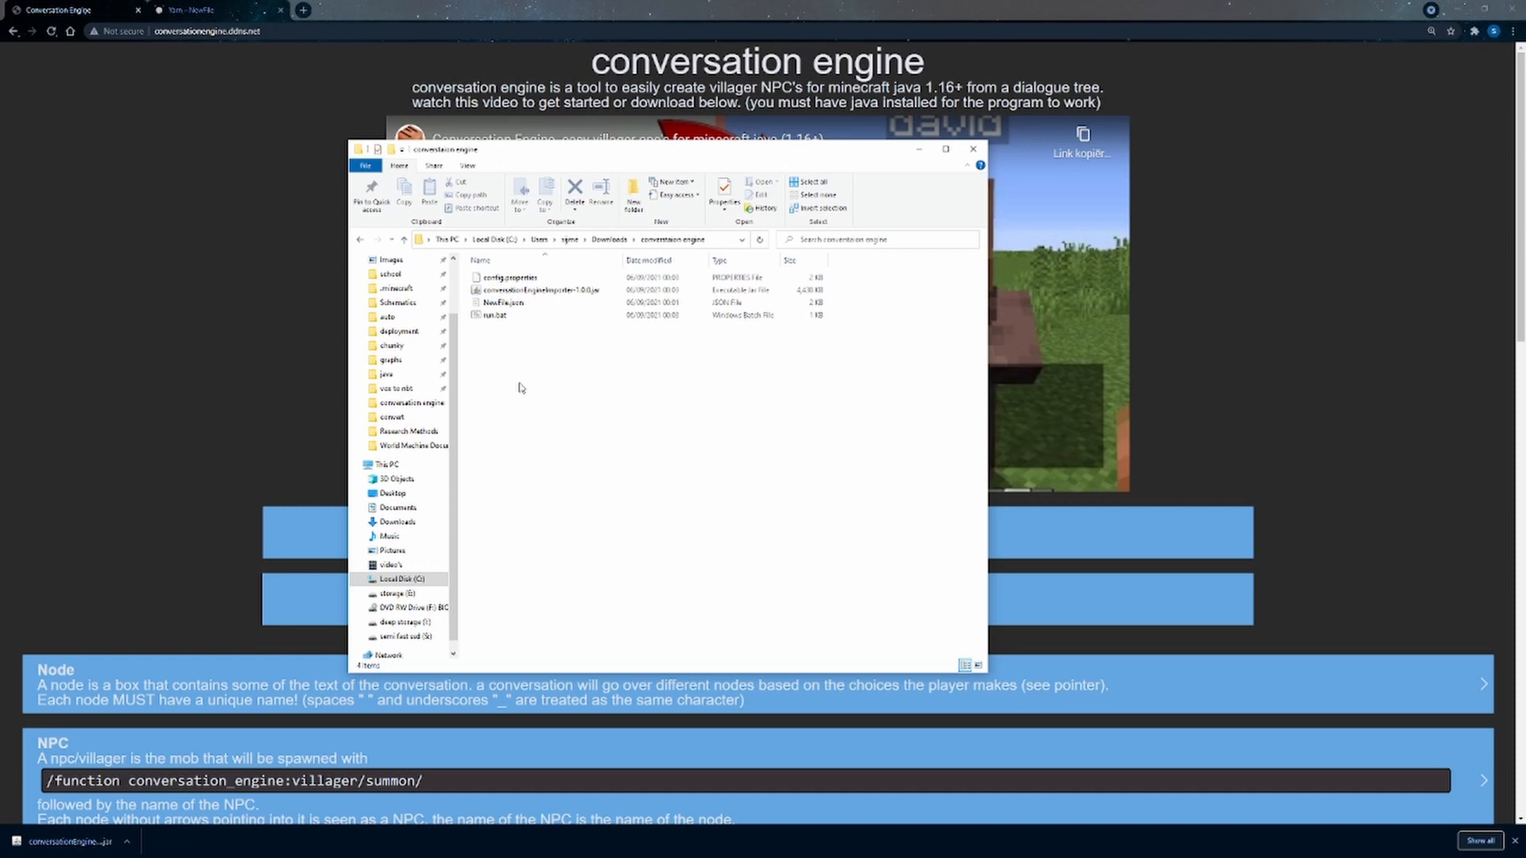
{"action": "left_click", "coordinate": [500, 302]}
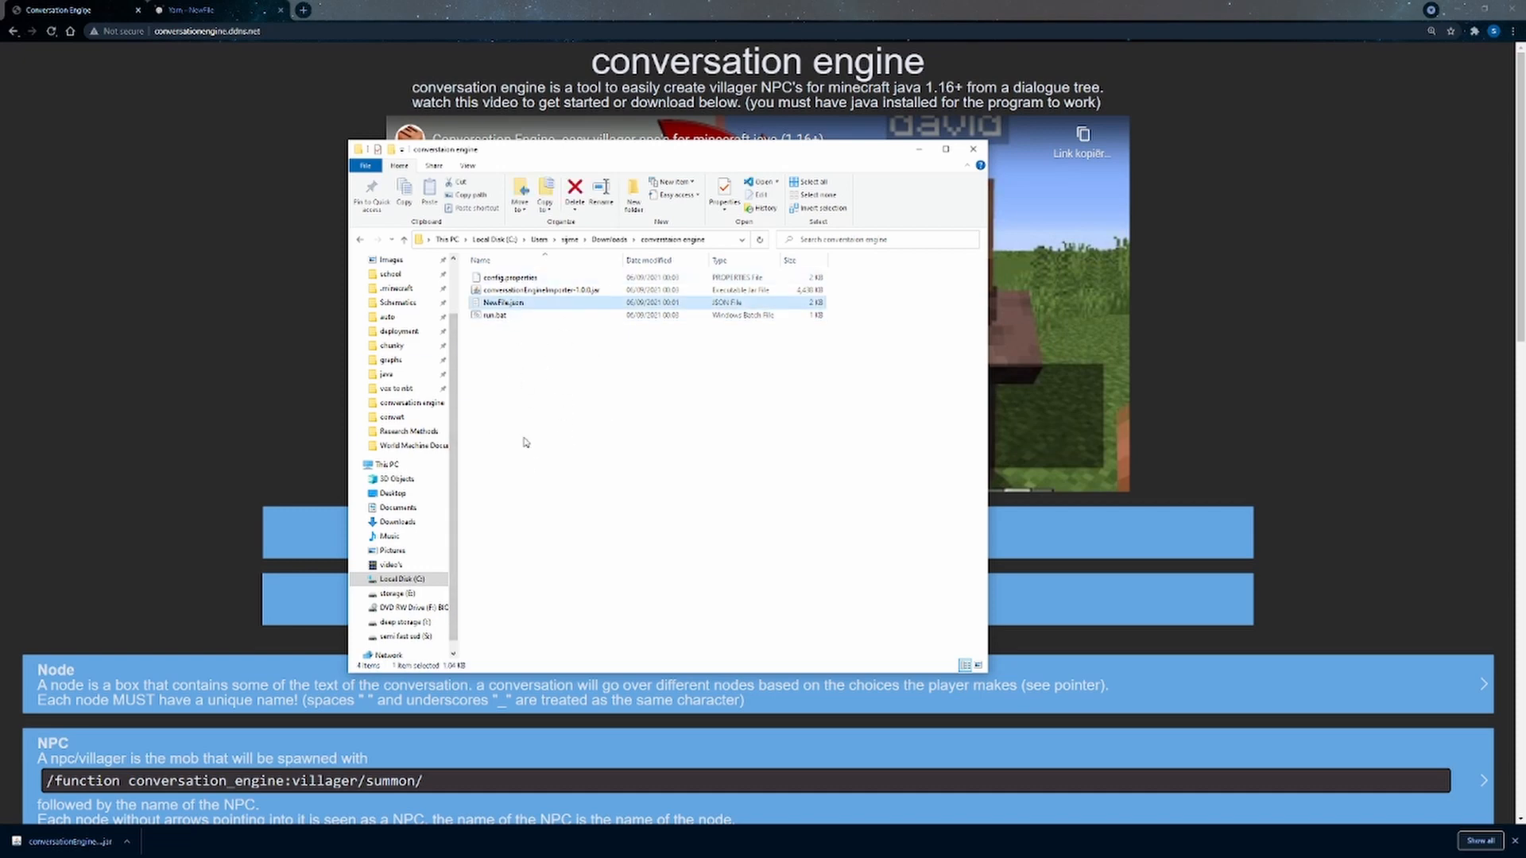
{"action": "mouse_move", "coordinate": [538, 413]}
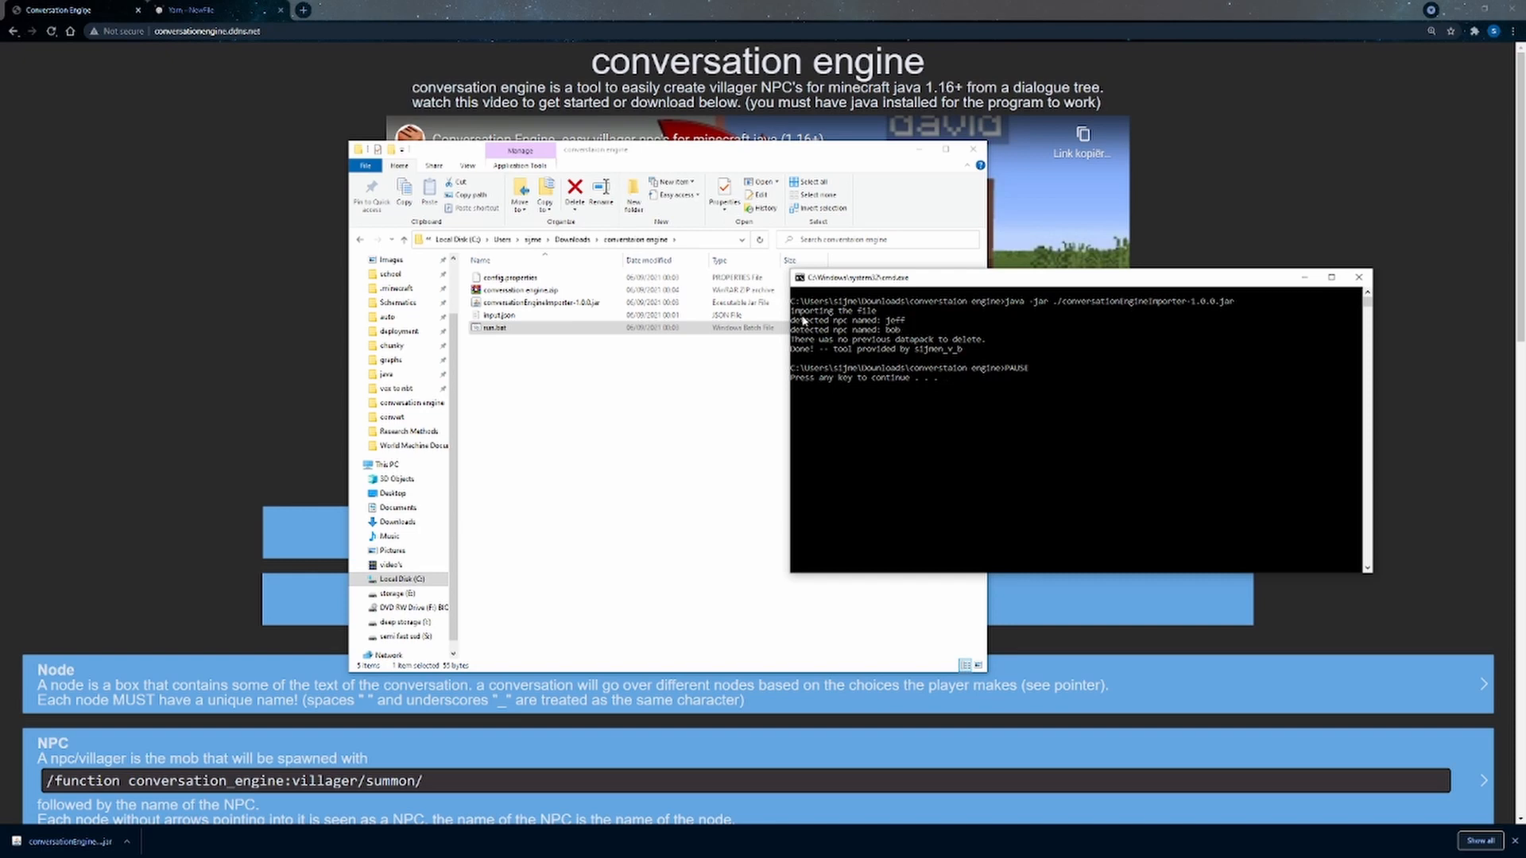
{"action": "mouse_move", "coordinate": [893, 327]}
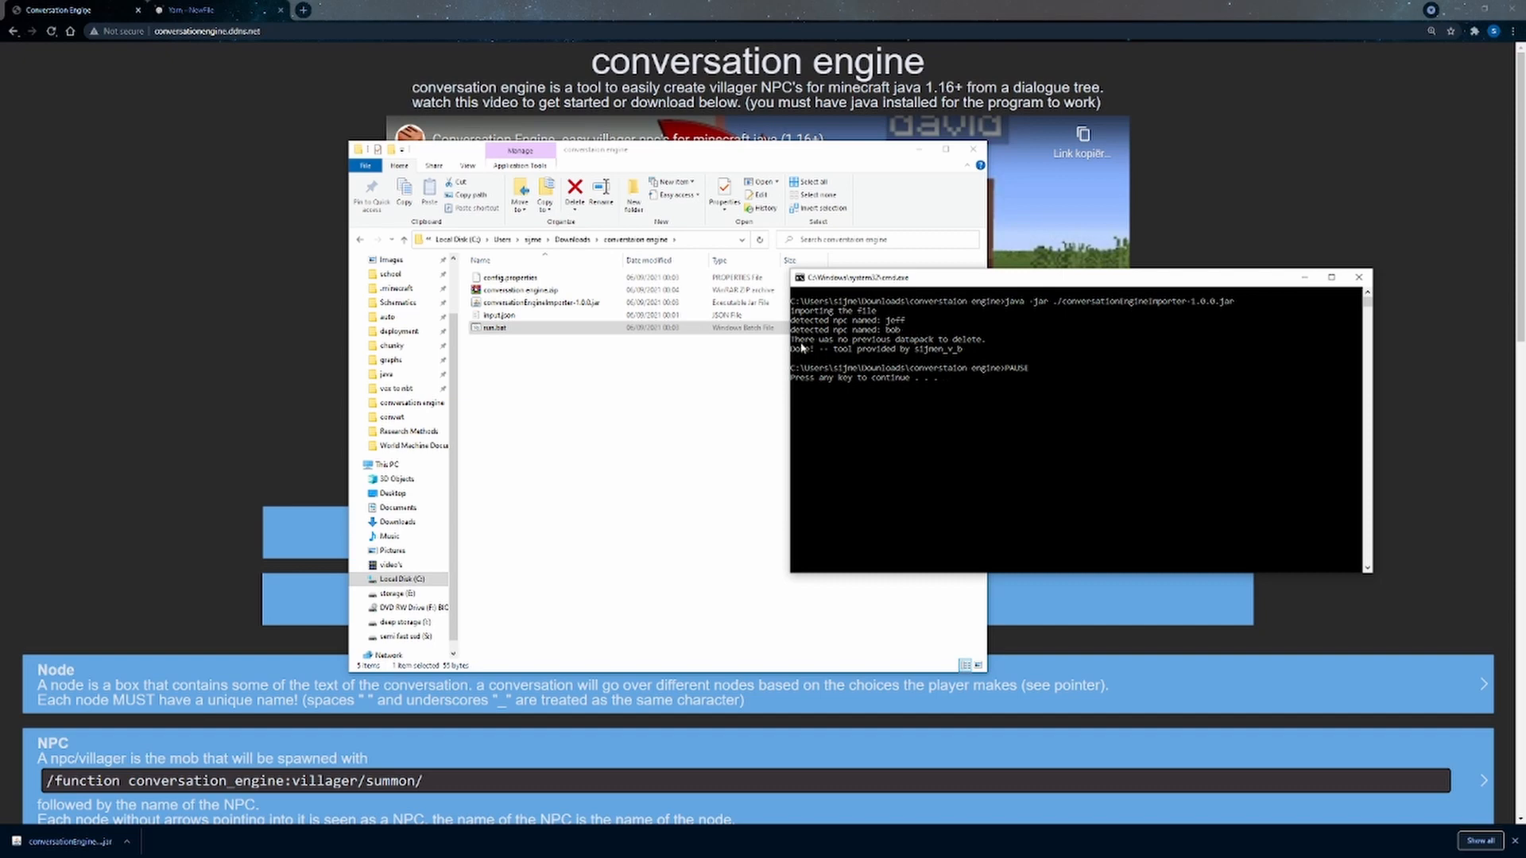
{"action": "mouse_move", "coordinate": [992, 439]}
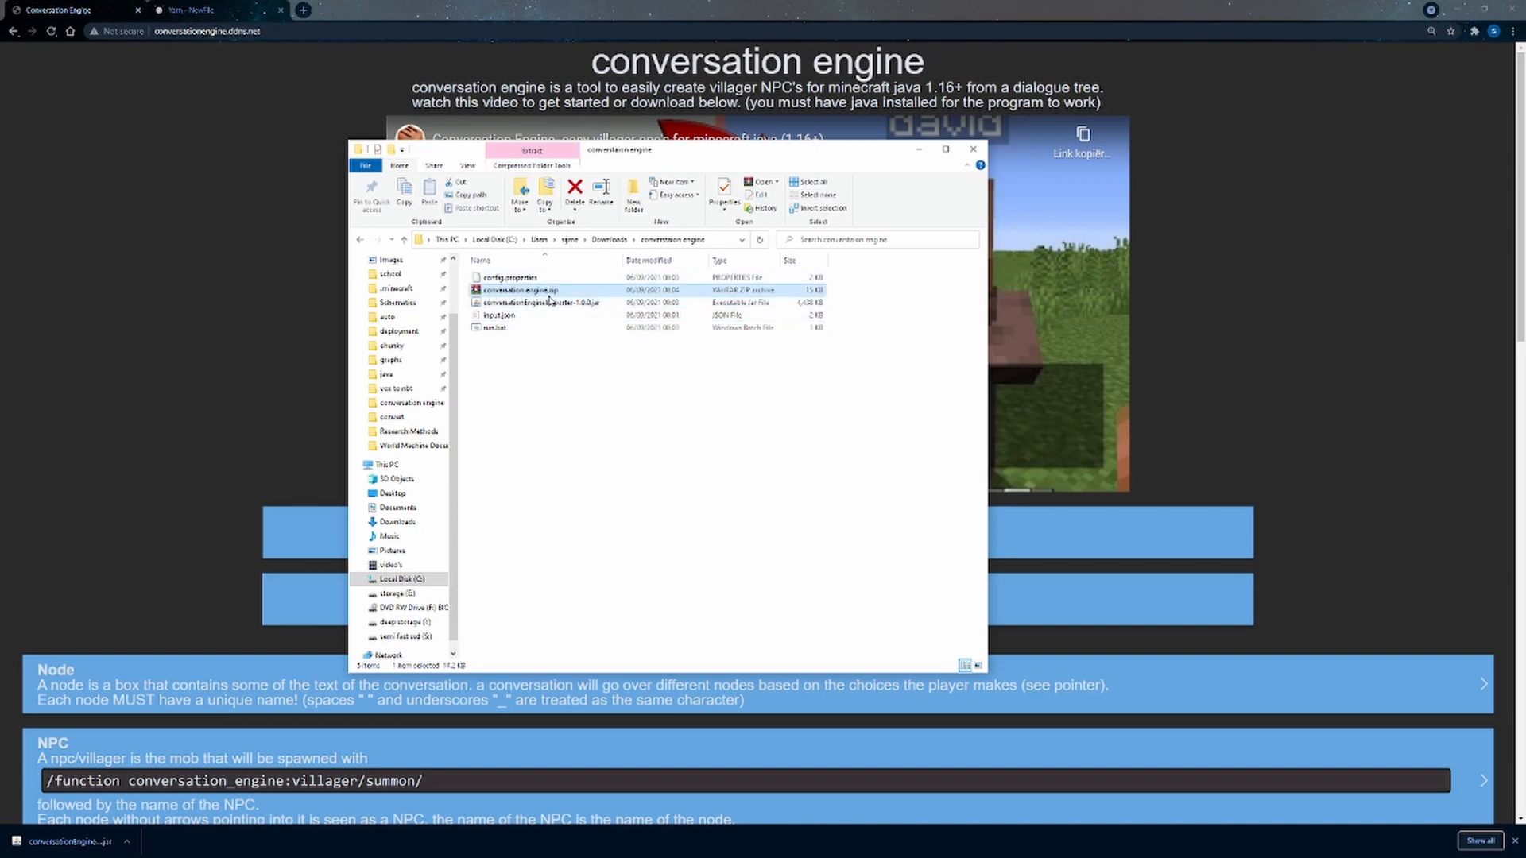
{"action": "mouse_move", "coordinate": [528, 291]}
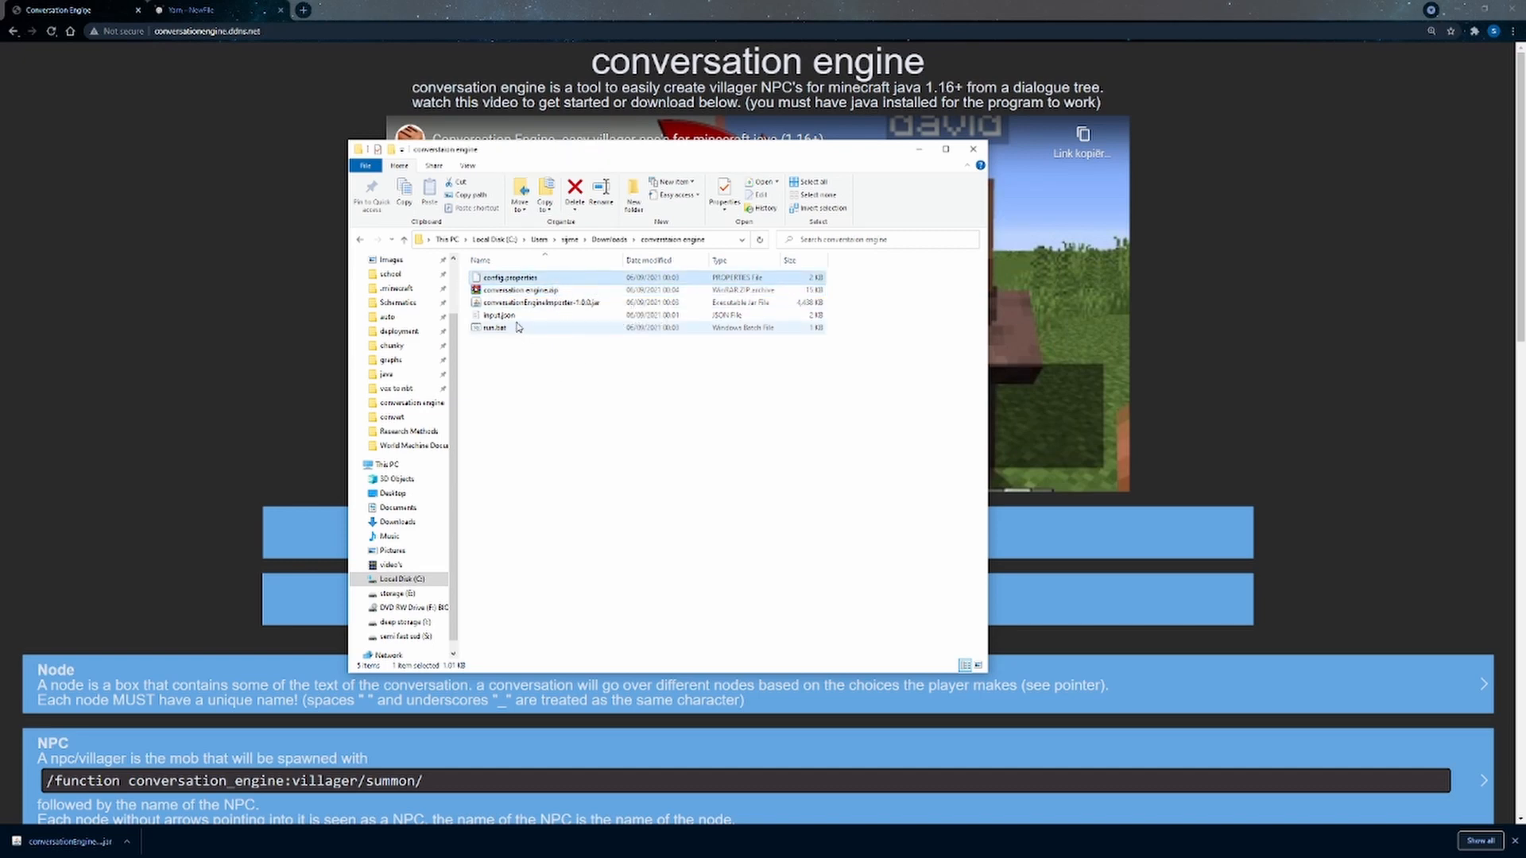
- Review config.properties in Notepad++ (input.json, datapack name conversation engine, zip output) and close it
{"action": "right_click", "coordinate": [511, 277]}
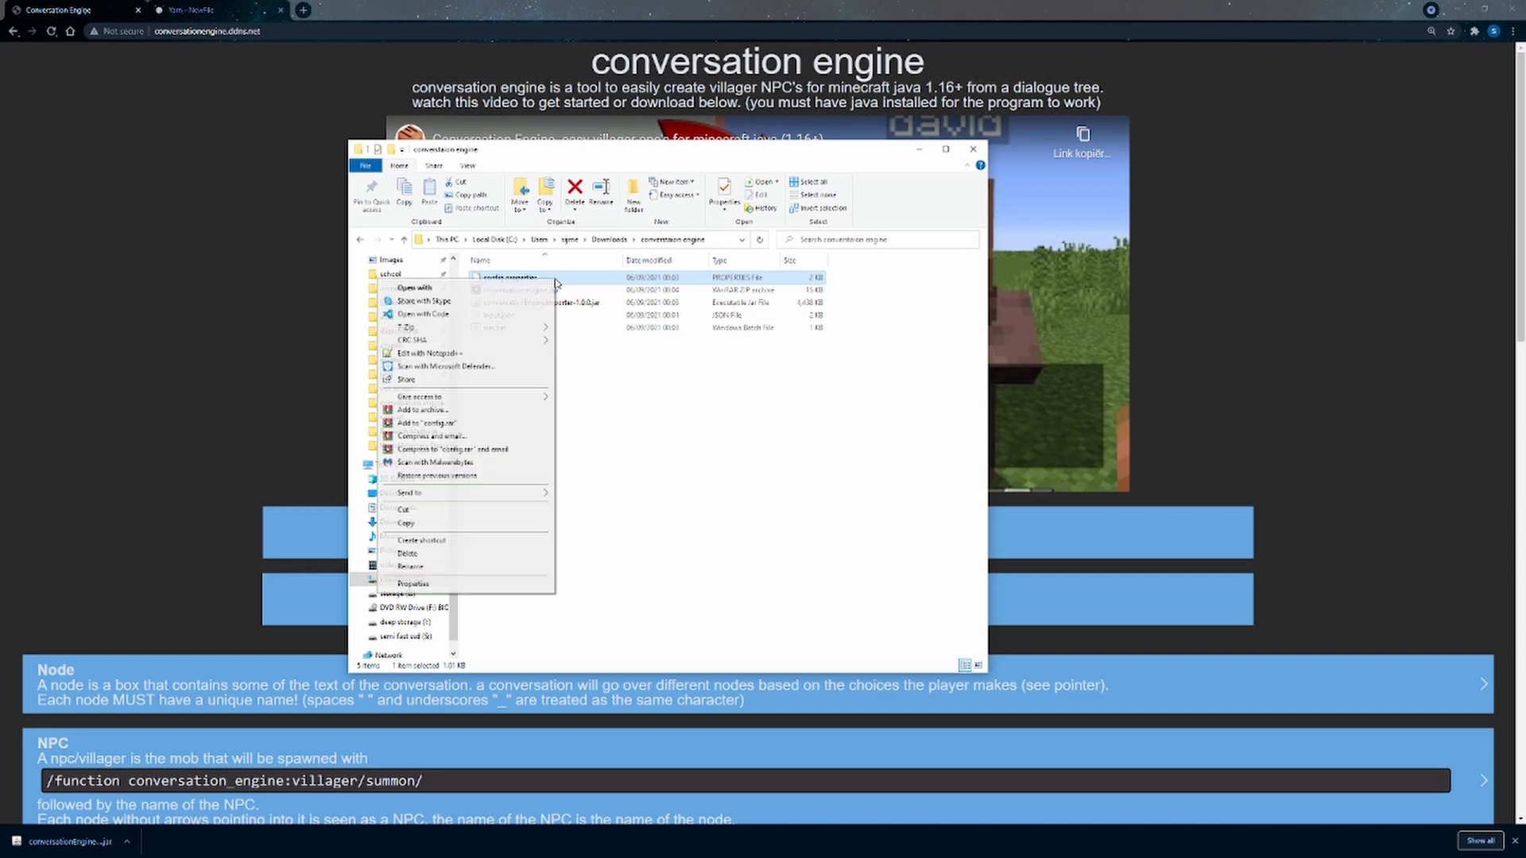
{"action": "left_click", "coordinate": [531, 365]}
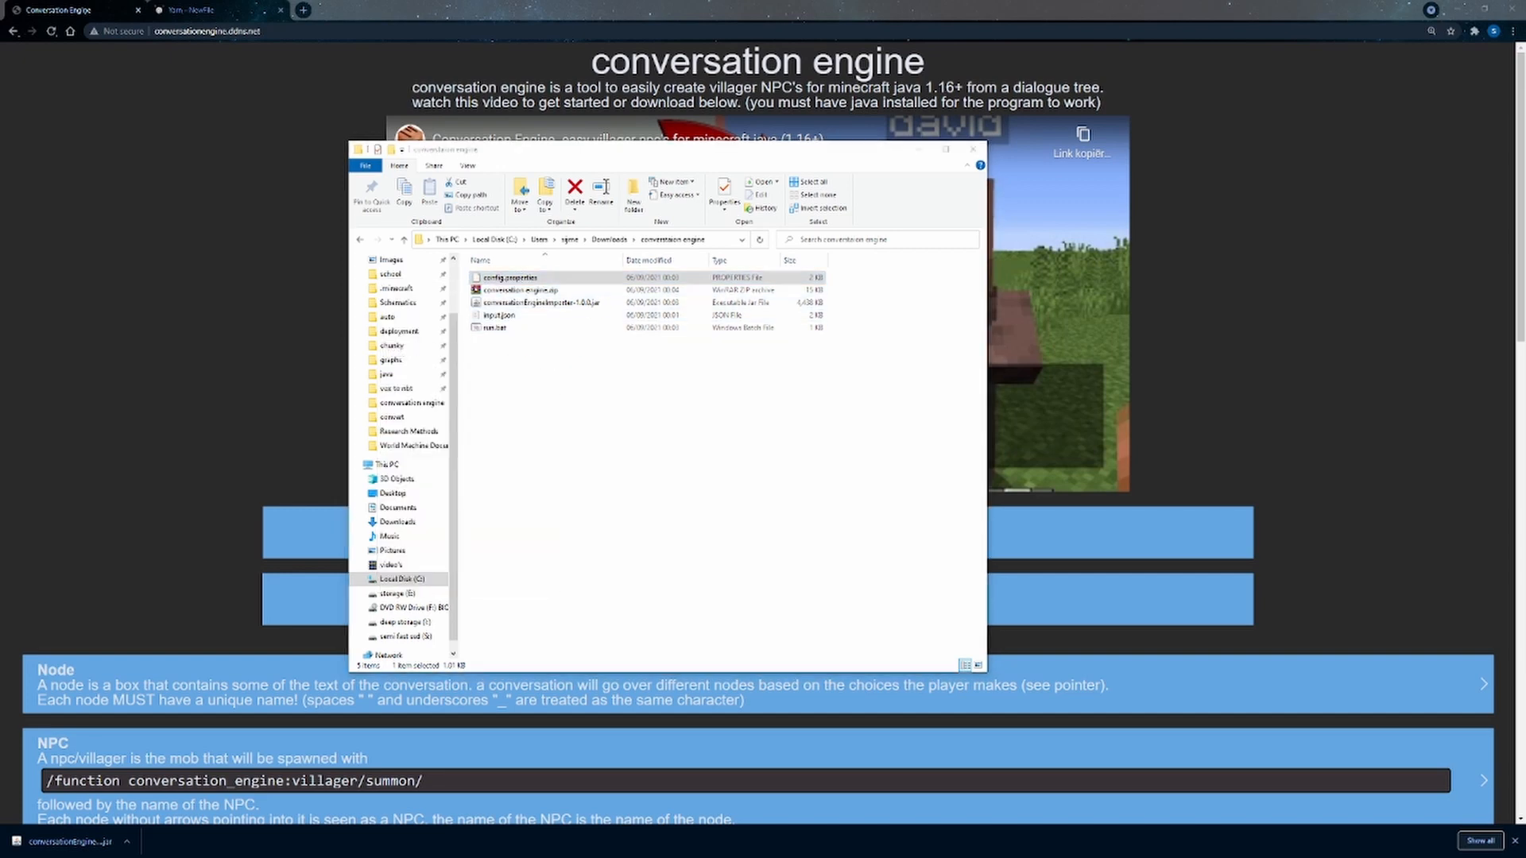
{"action": "double_click", "coordinate": [506, 277]}
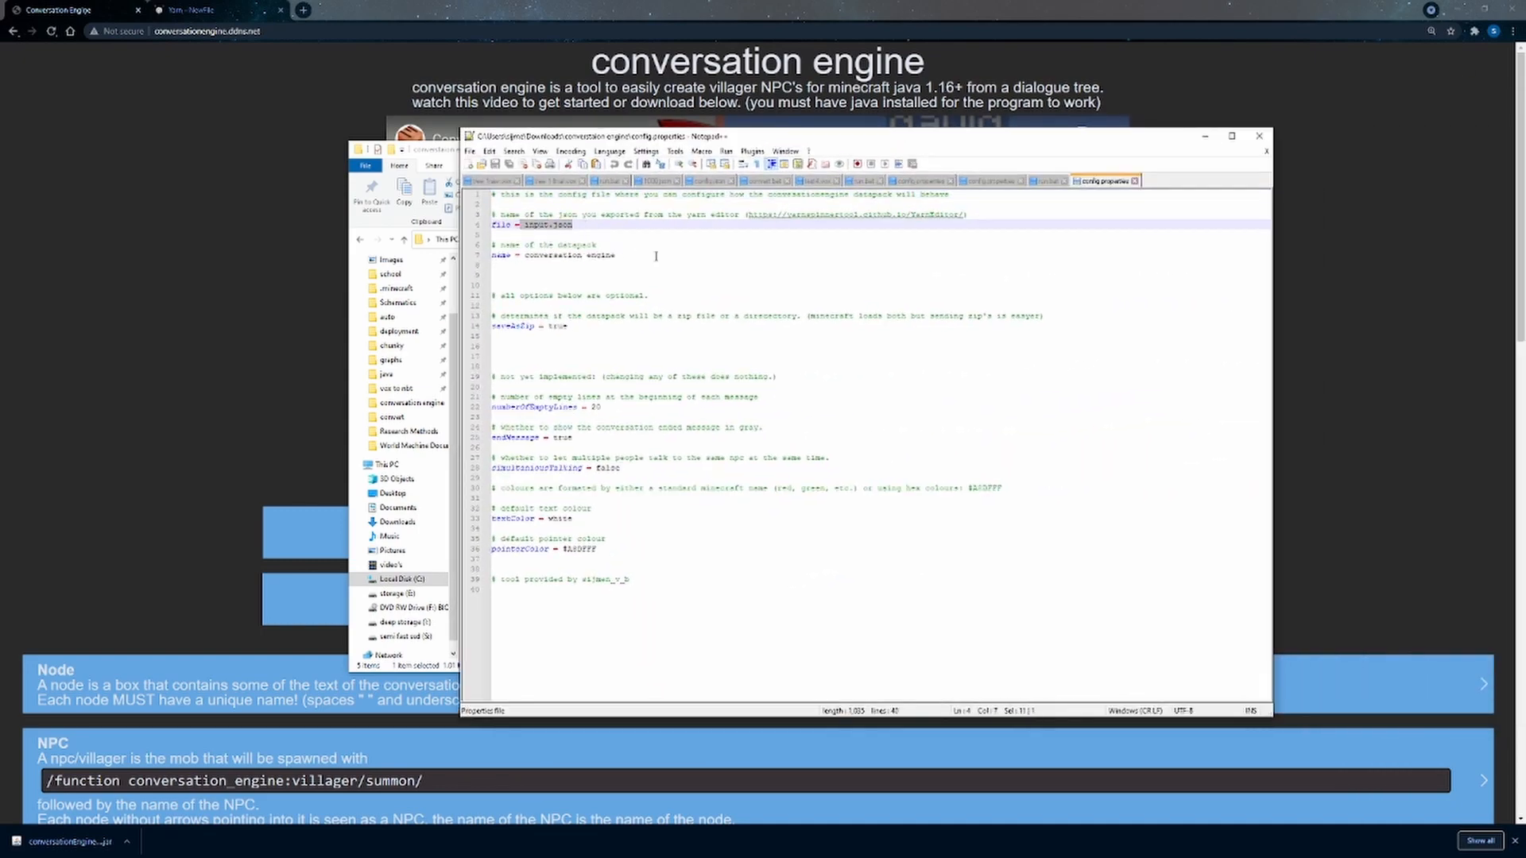
{"action": "double_click", "coordinate": [561, 255]}
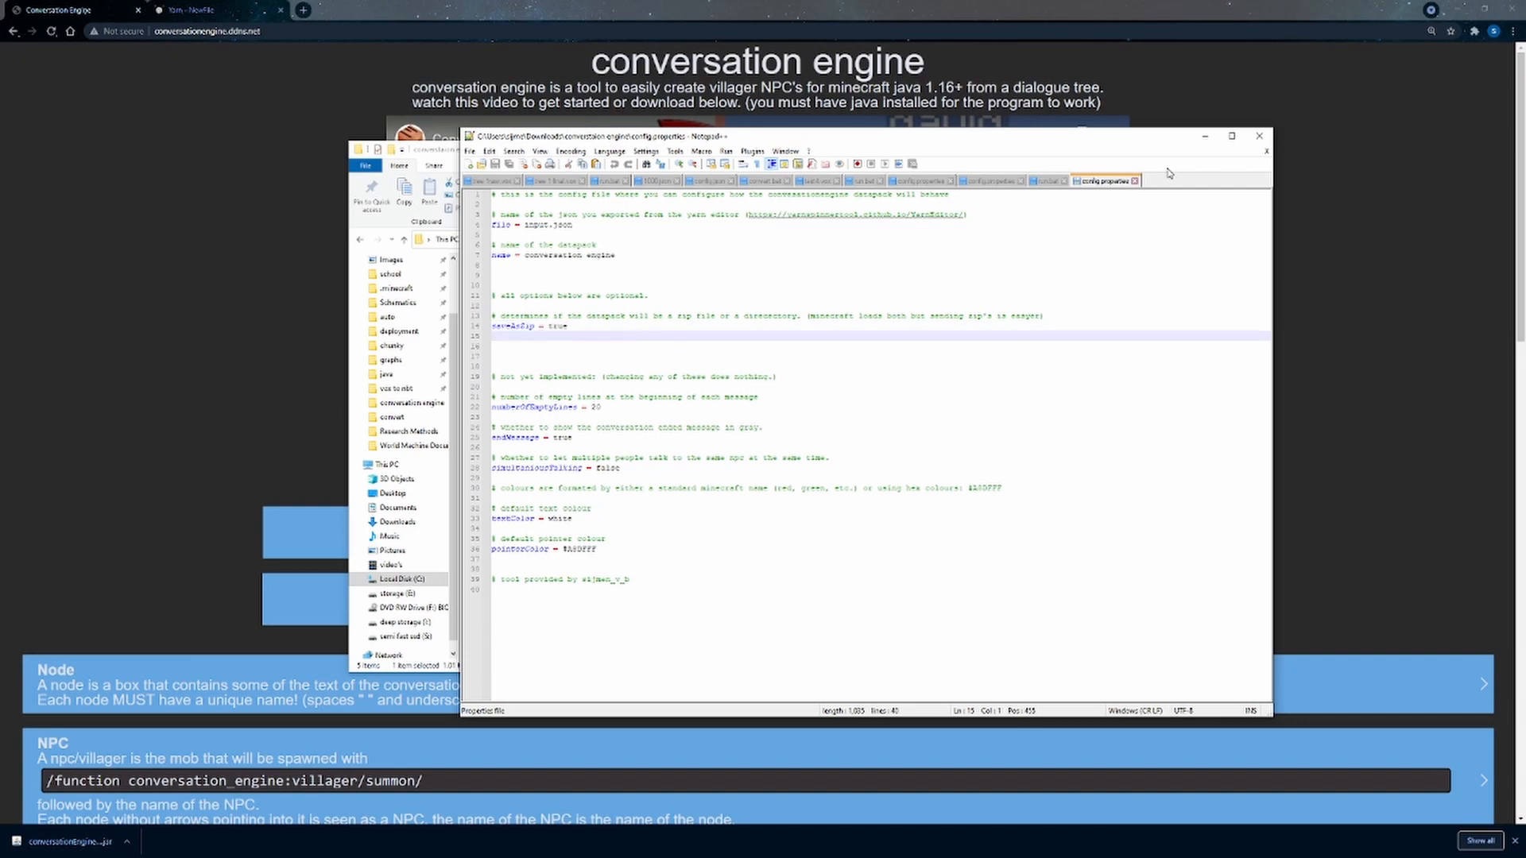
{"action": "left_click", "coordinate": [1259, 137]}
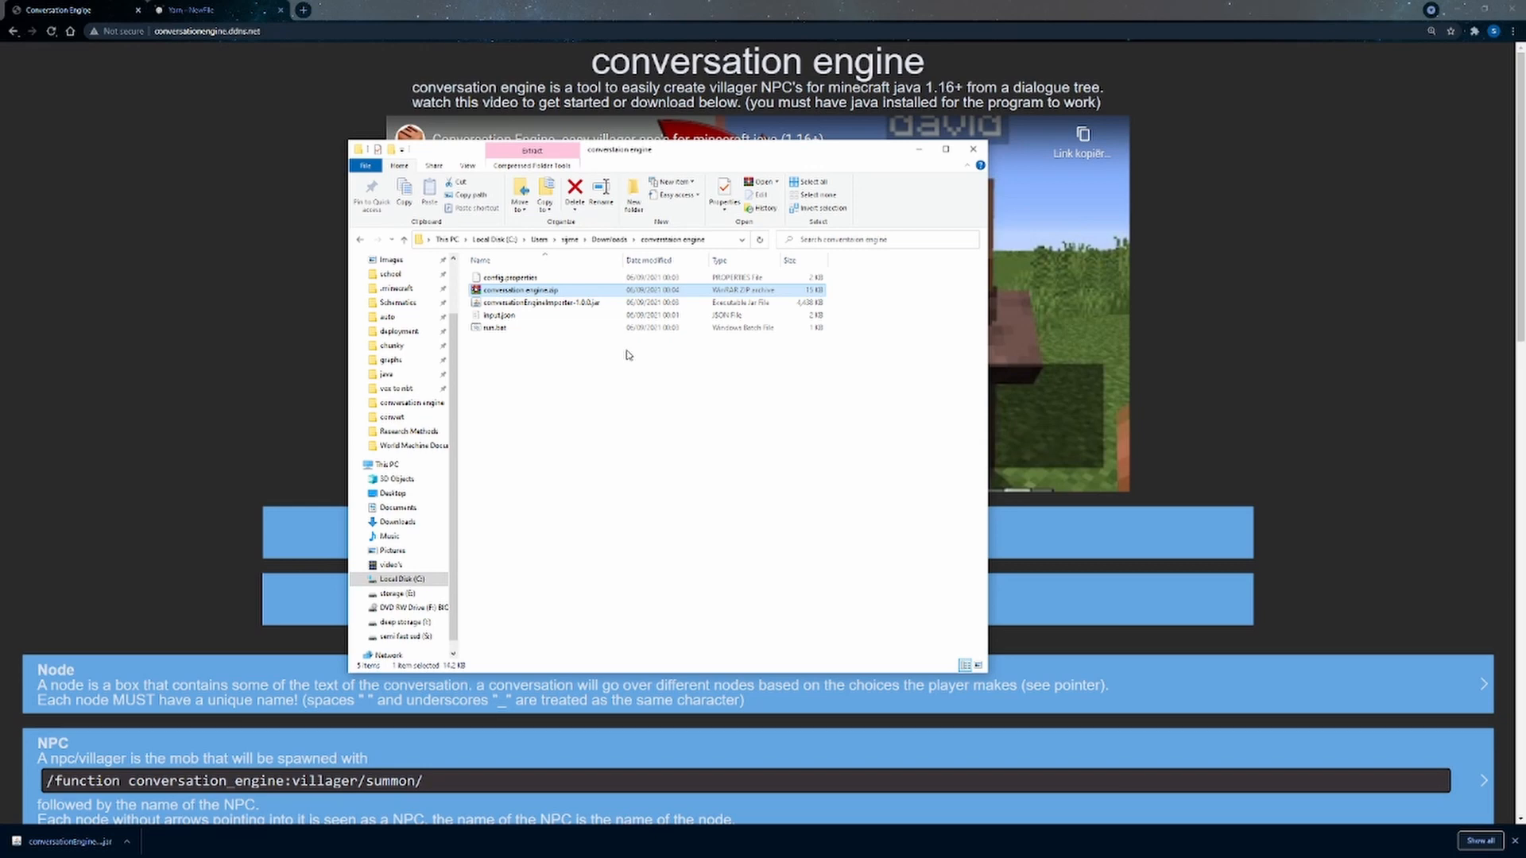
- Copy conversation engine.zip from the folder
{"action": "right_click", "coordinate": [515, 290]}
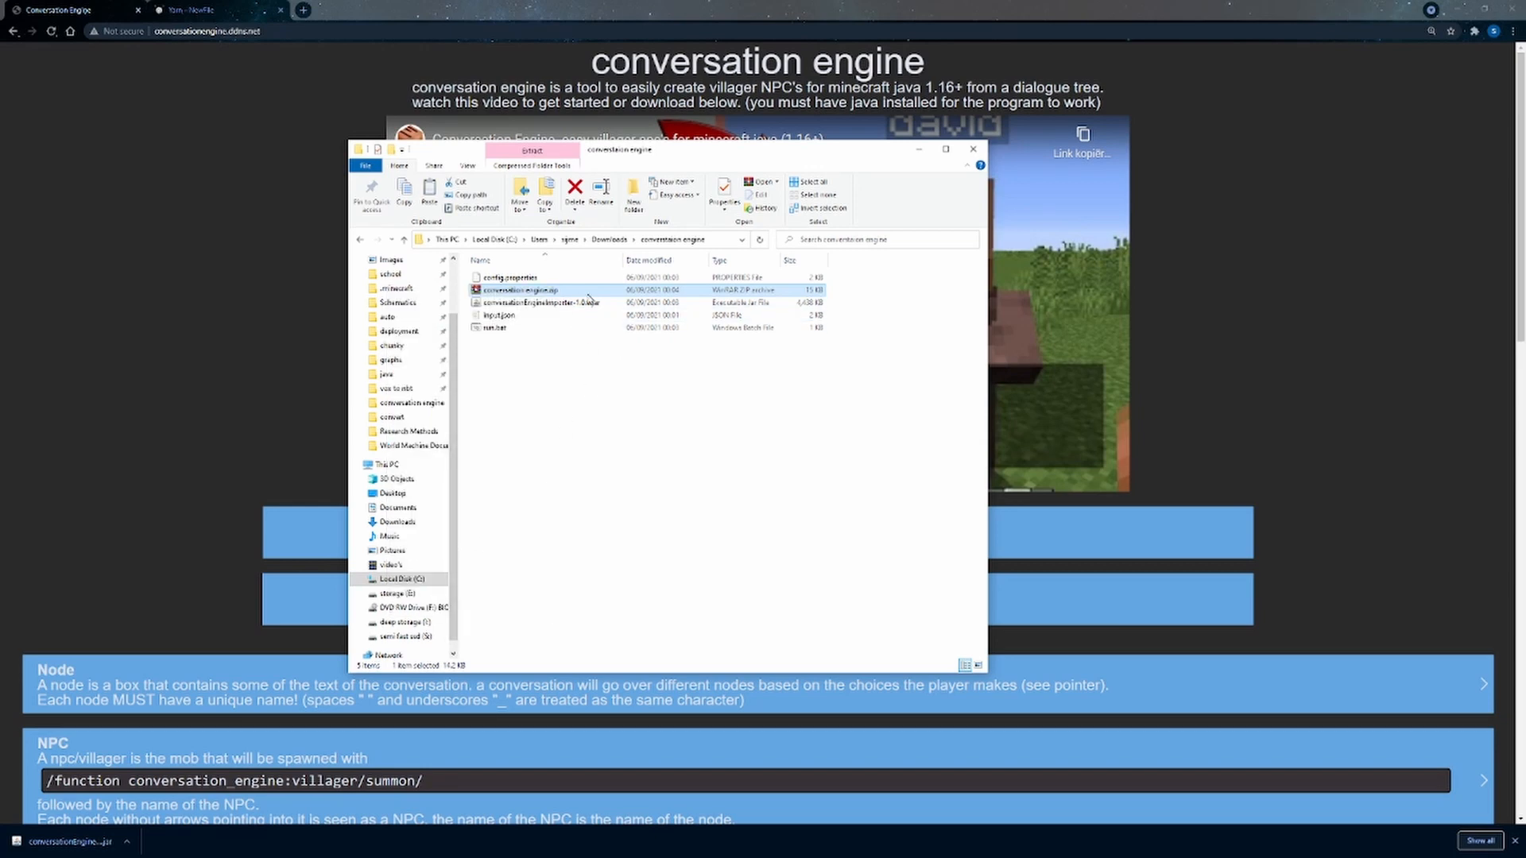
{"action": "mouse_move", "coordinate": [525, 291]}
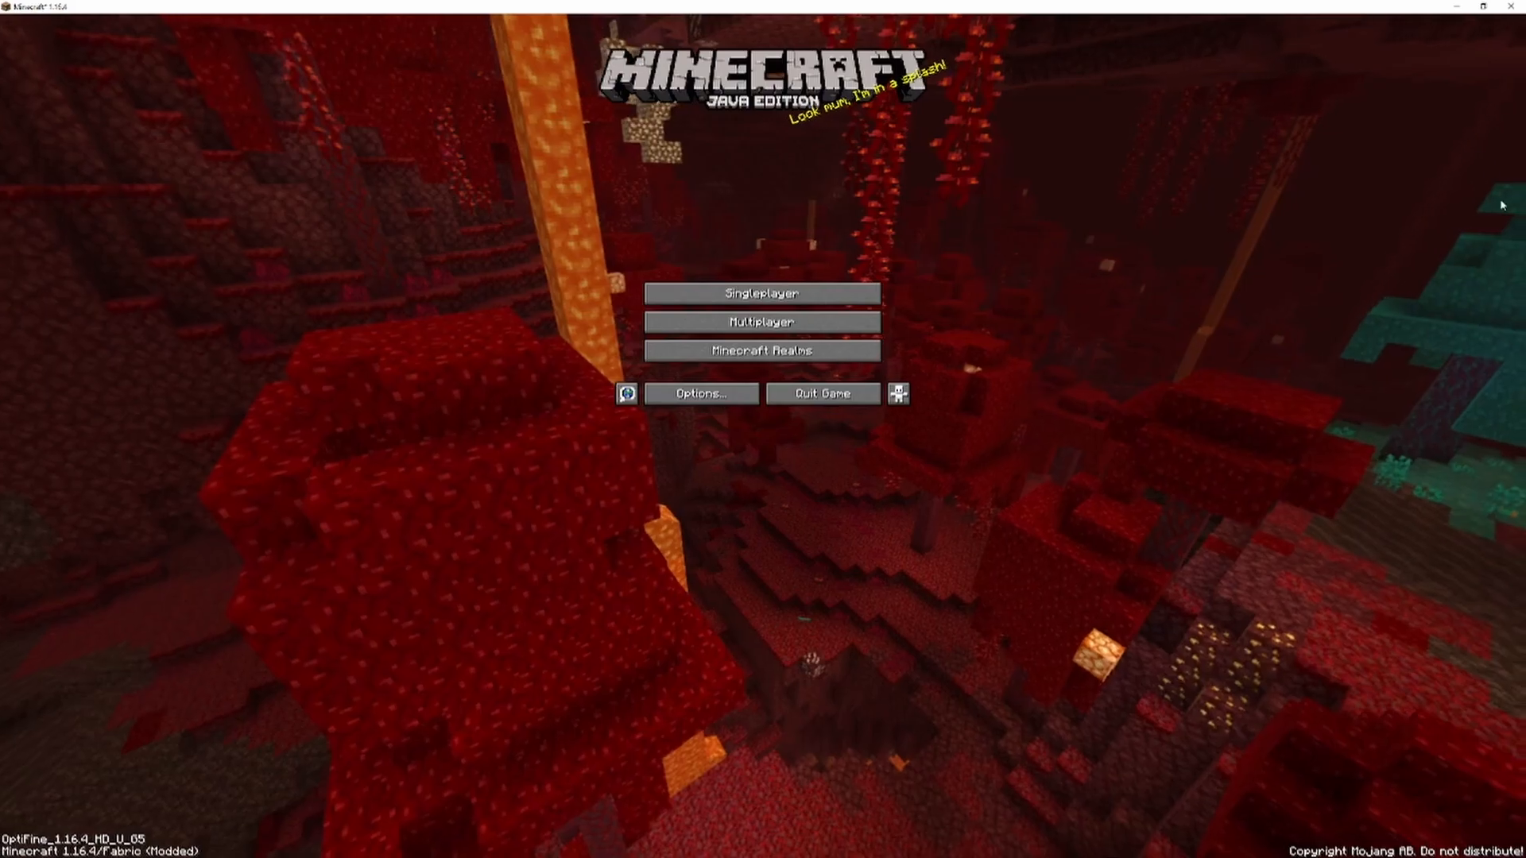
- From Singleplayer, edit the island thingy world and open its datapacks folder on disk
{"action": "left_click", "coordinate": [760, 292]}
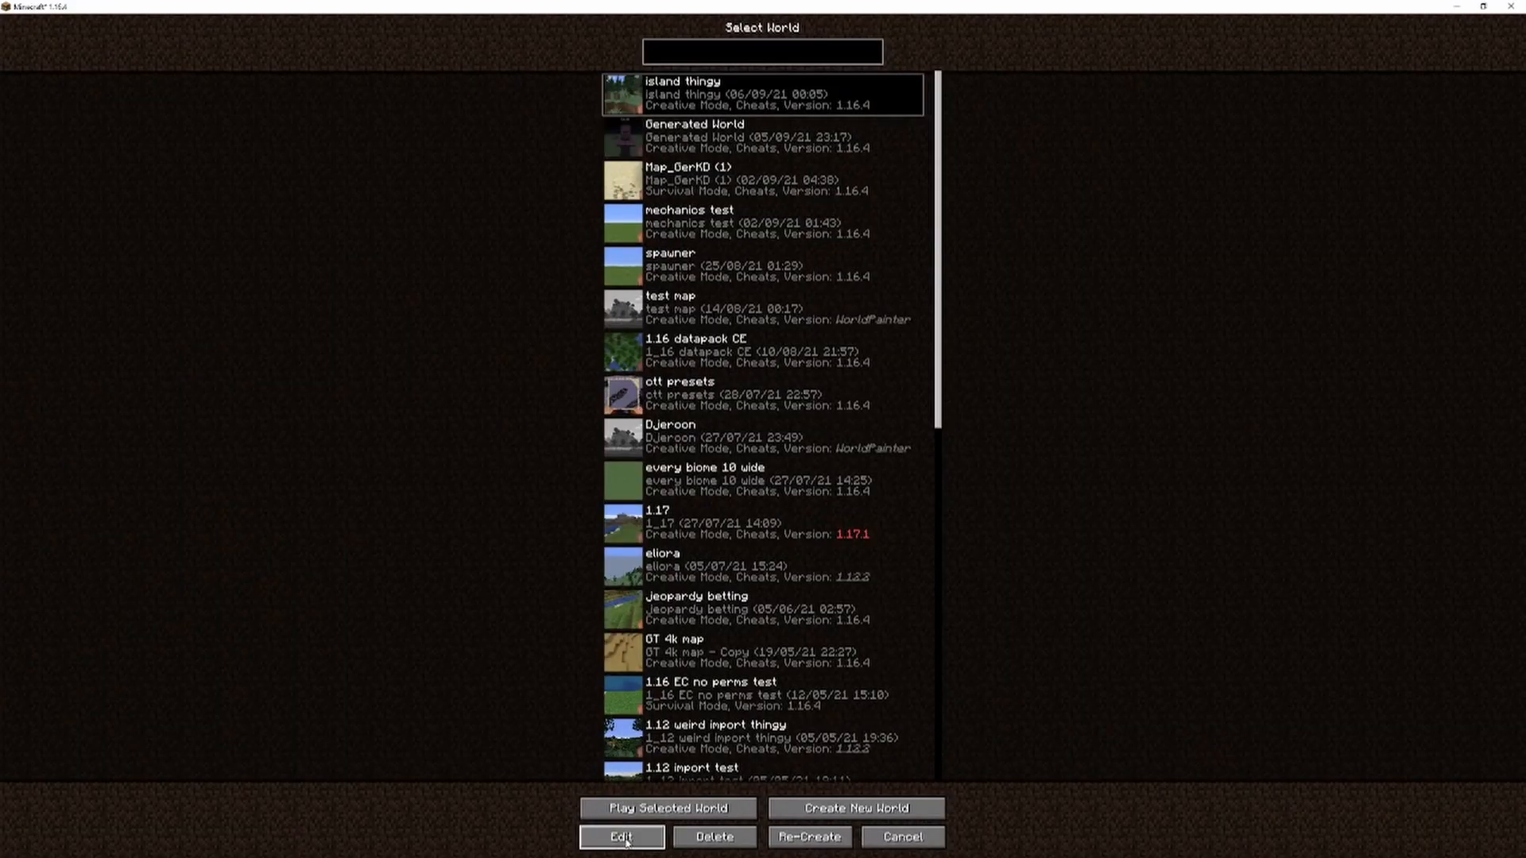
{"action": "left_click", "coordinate": [622, 836]}
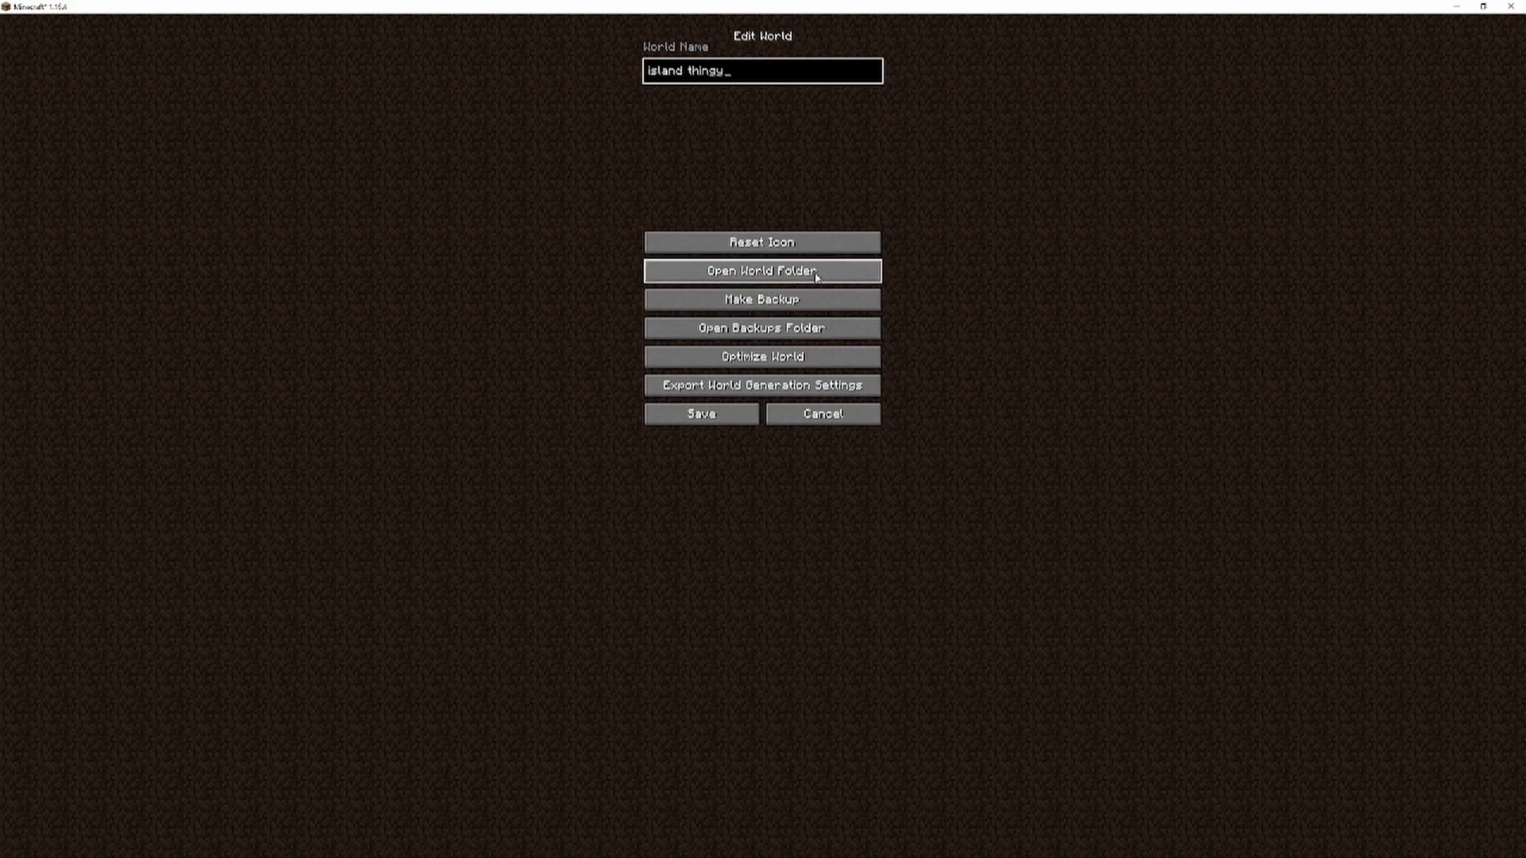
{"action": "left_click", "coordinate": [763, 270]}
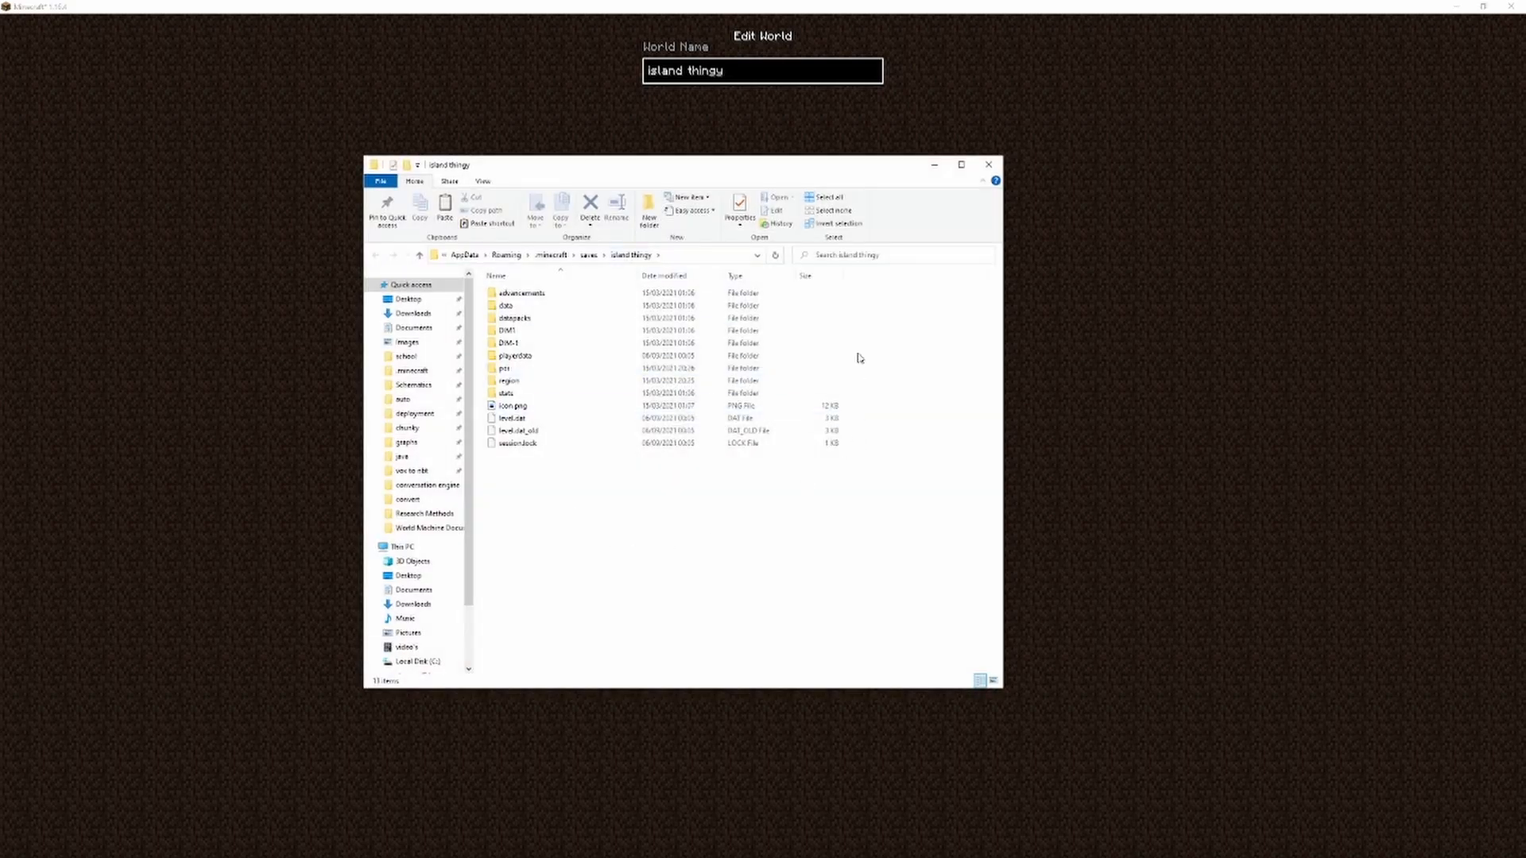
{"action": "left_click", "coordinate": [515, 318]}
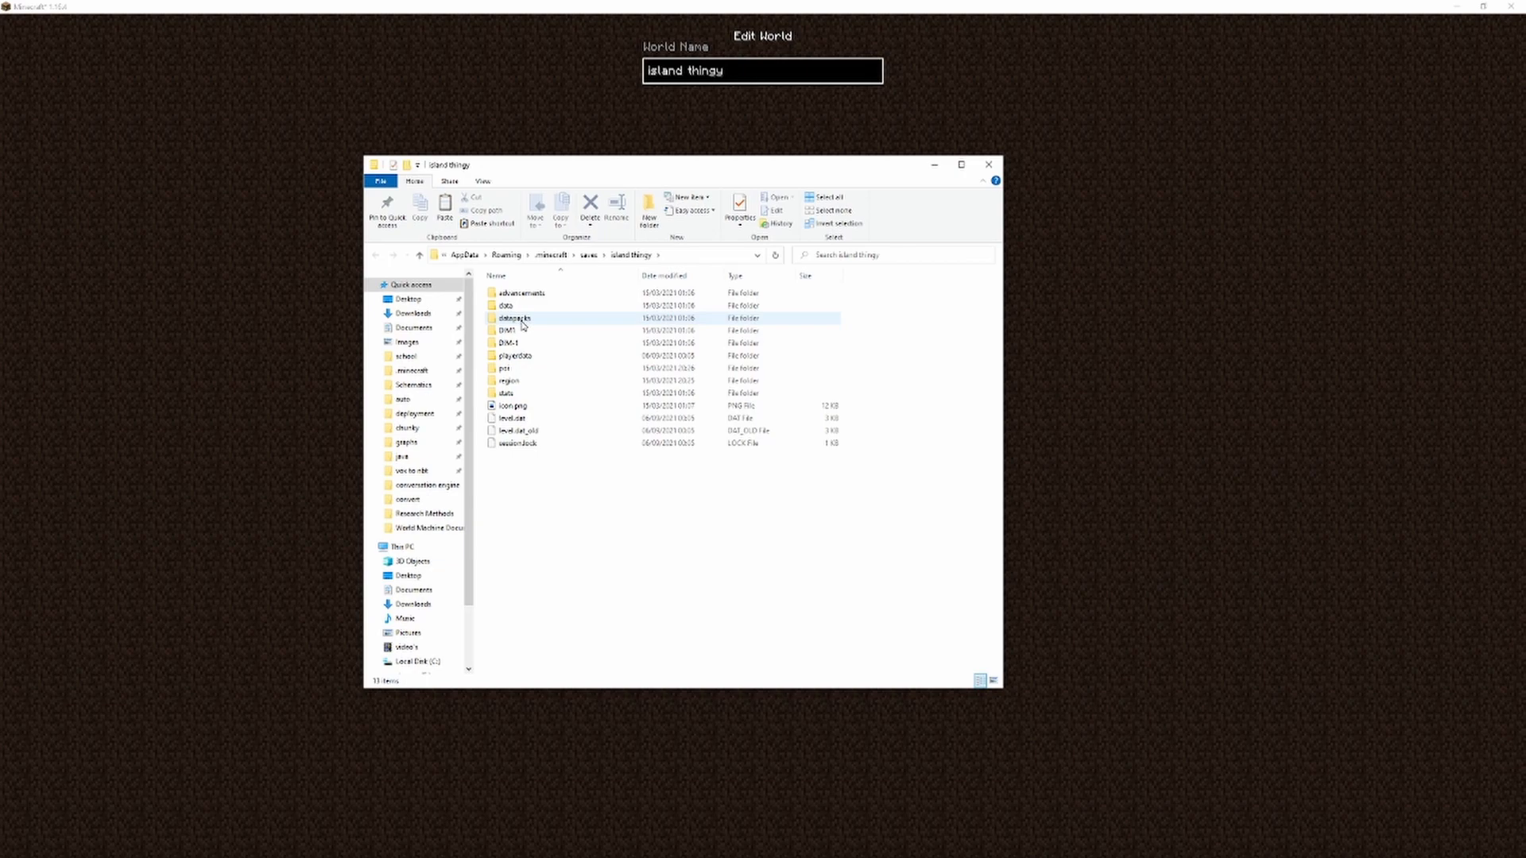
{"action": "double_click", "coordinate": [515, 318]}
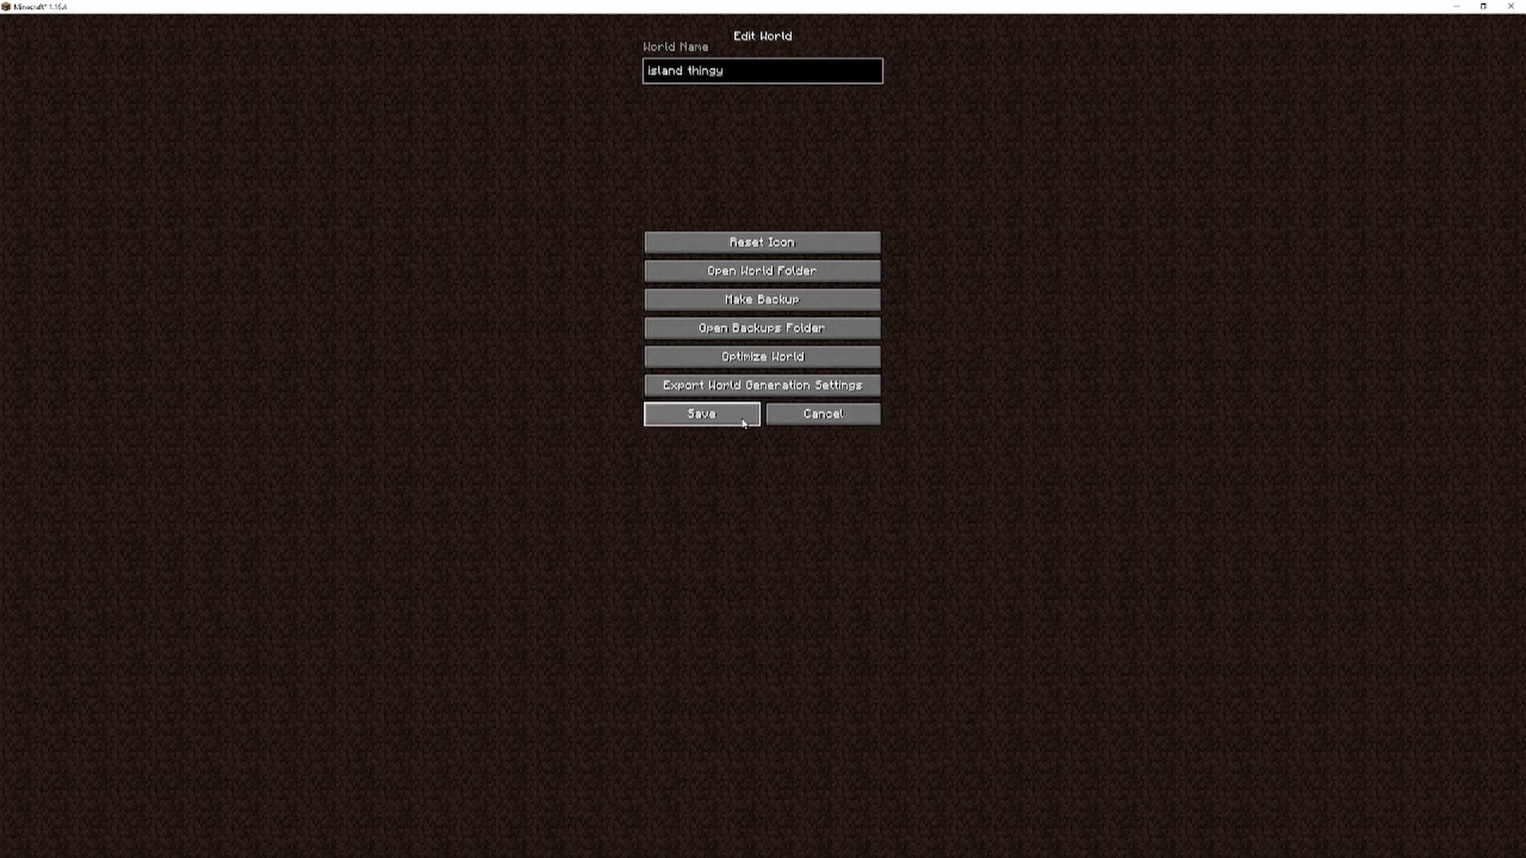
{"action": "left_click", "coordinate": [701, 413]}
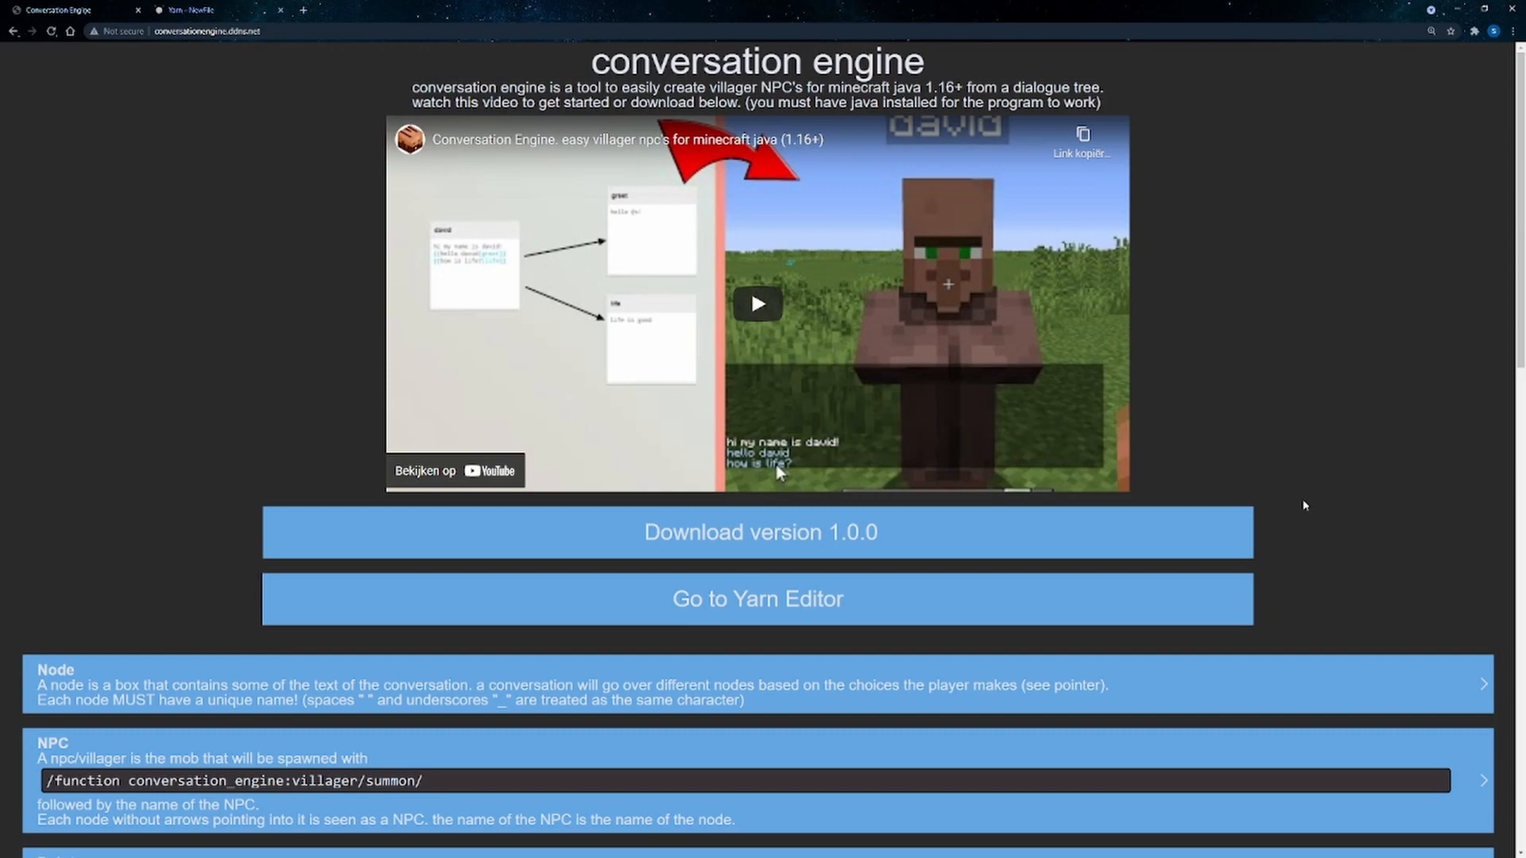
{"action": "scroll", "scroll_direction": "down", "scroll_amount": 3}
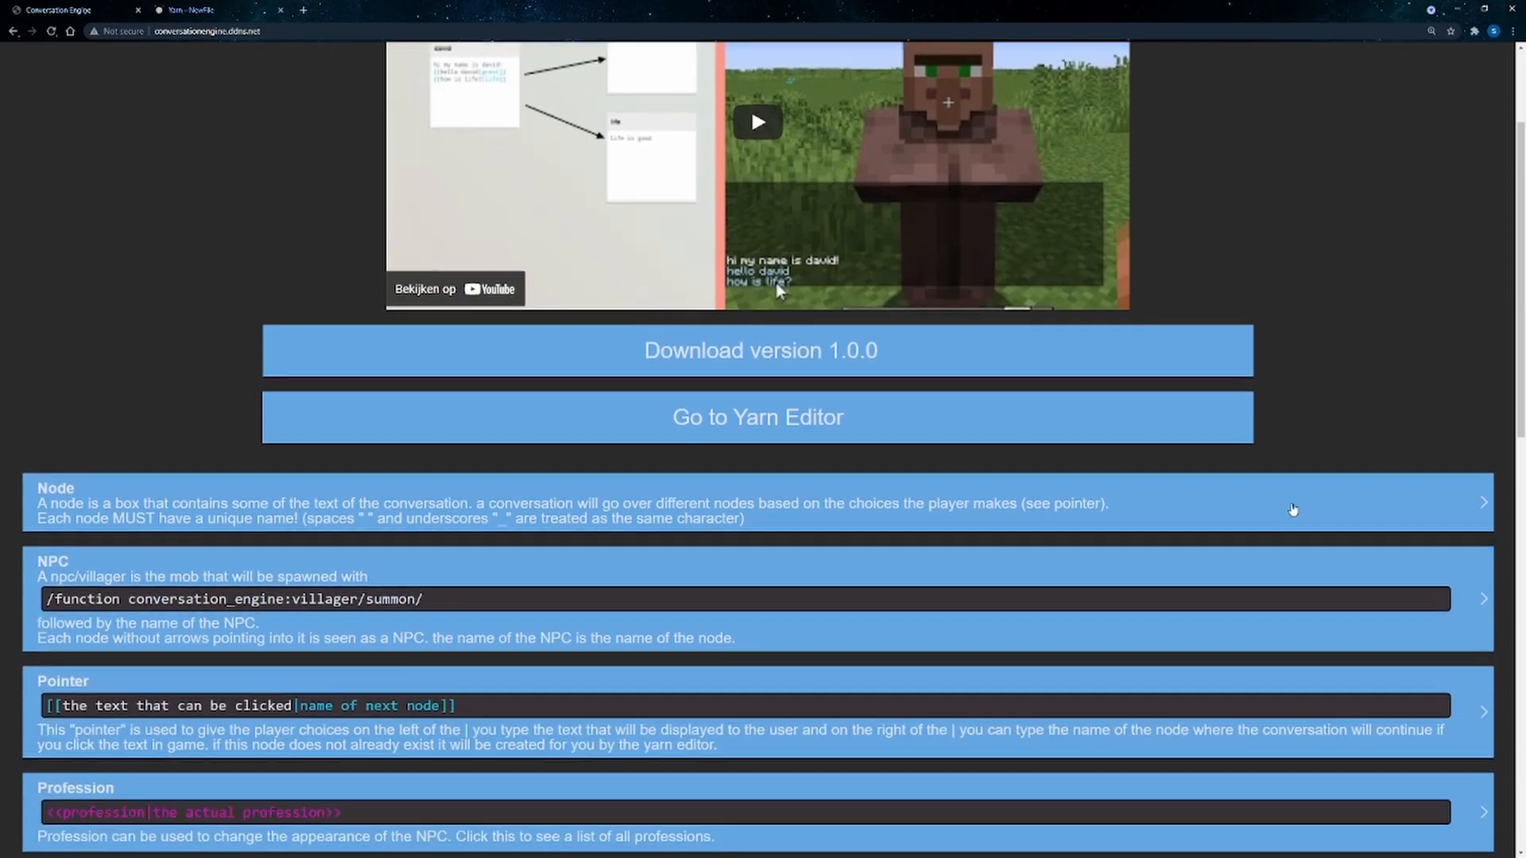
{"action": "scroll", "scroll_direction": "down", "scroll_amount": 3}
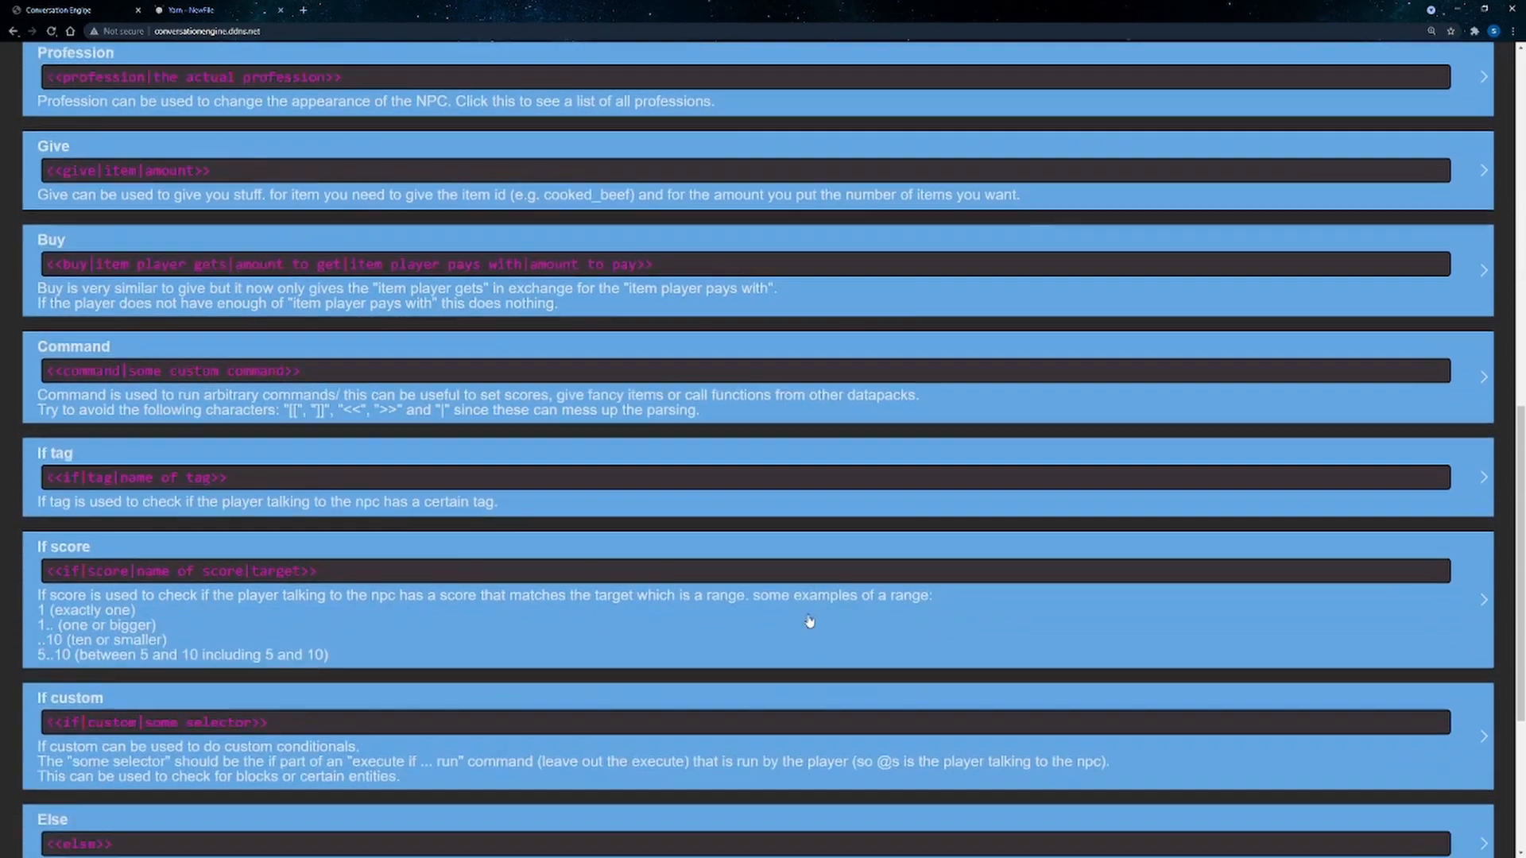
{"action": "scroll", "scroll_direction": "up", "scroll_amount": 3}
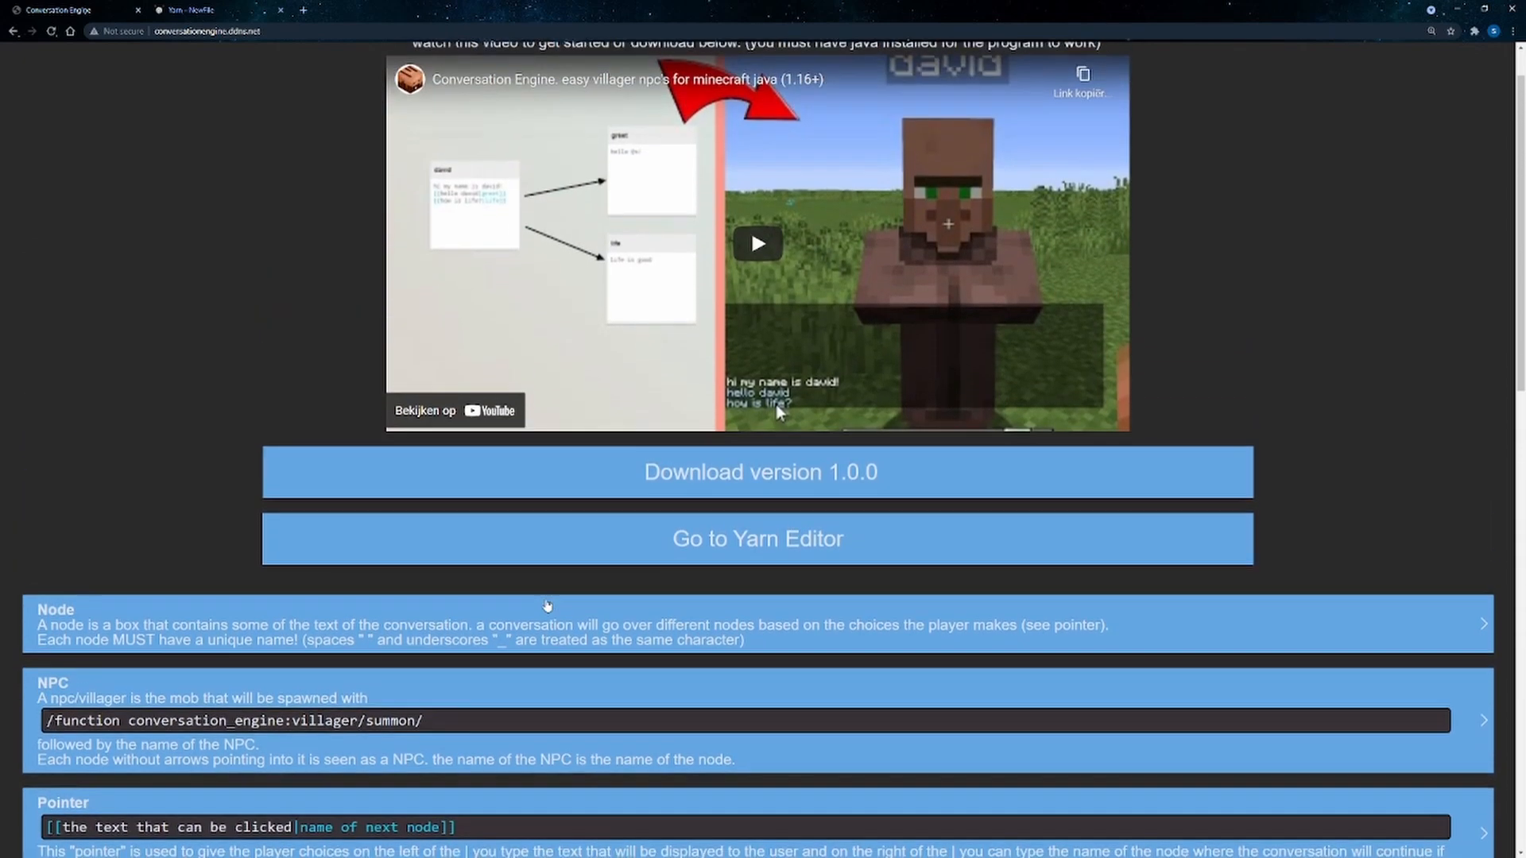
{"action": "scroll", "scroll_direction": "down", "scroll_amount": 3}
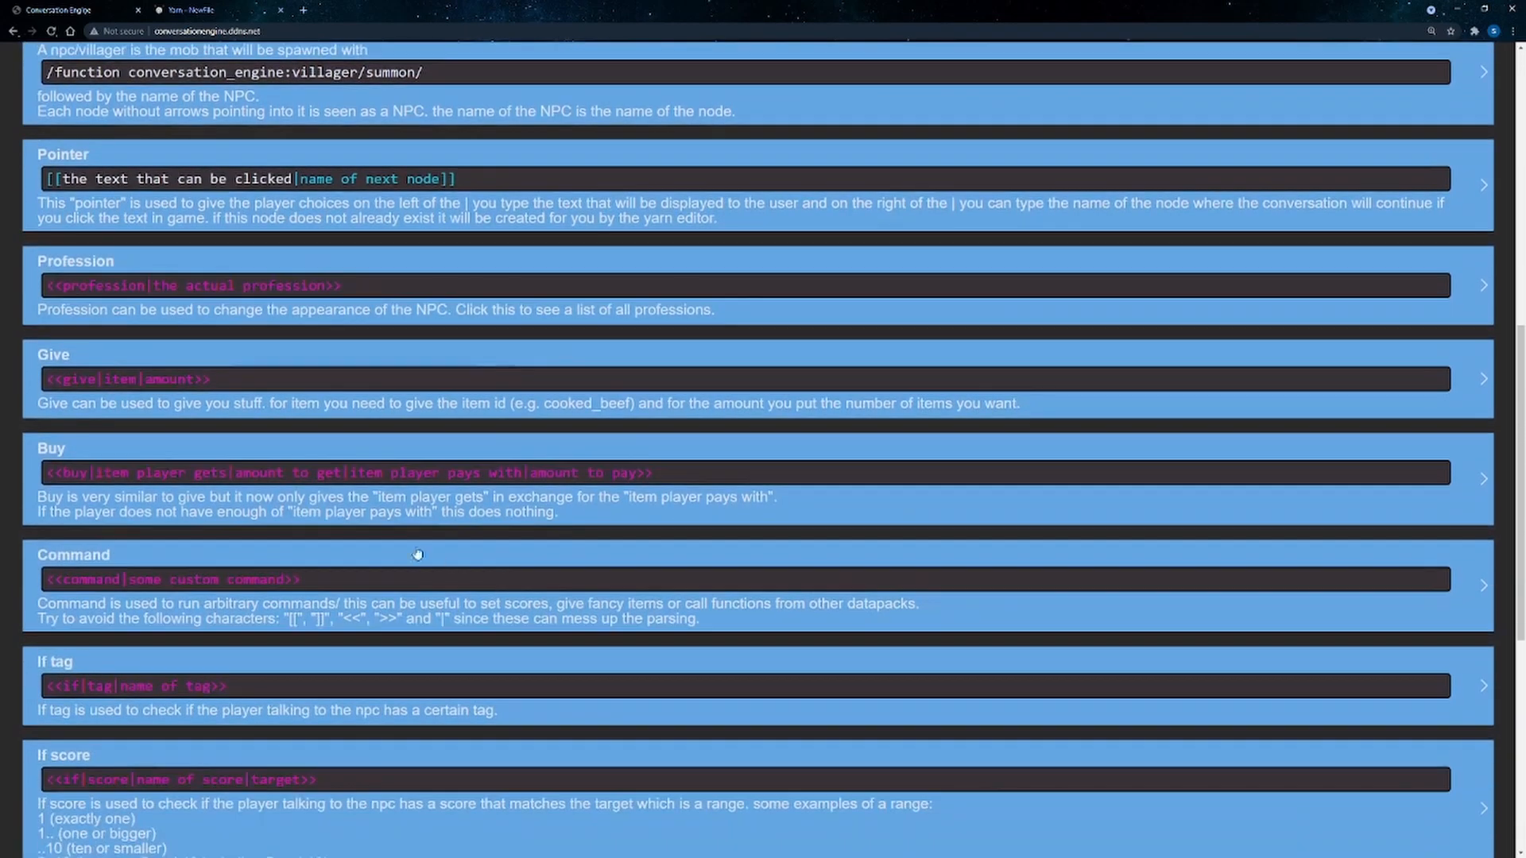
{"action": "mouse_move", "coordinate": [167, 476]}
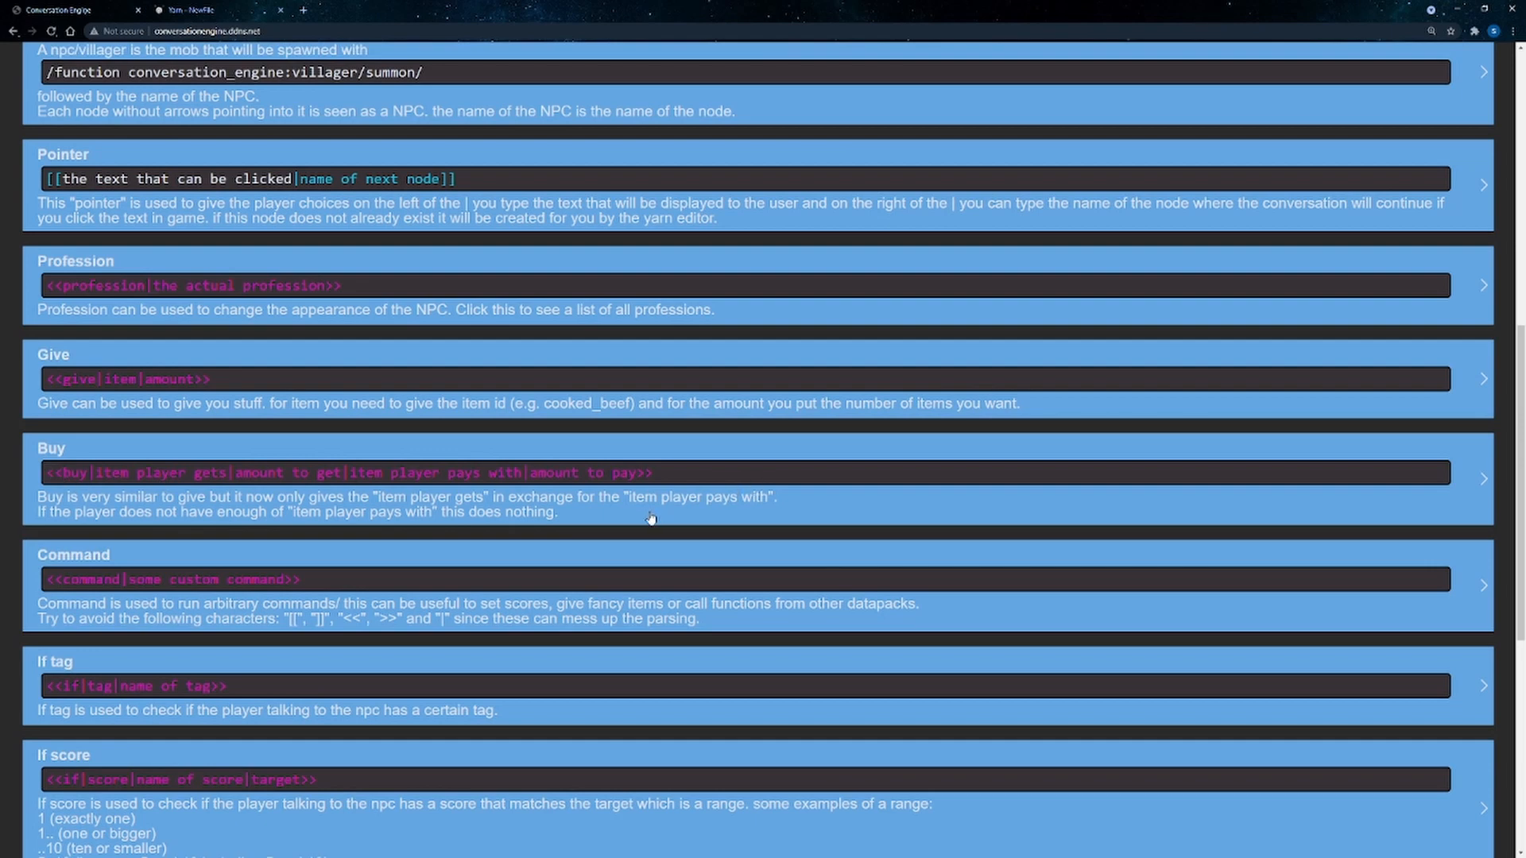
{"action": "scroll", "scroll_direction": "down", "scroll_amount": 3}
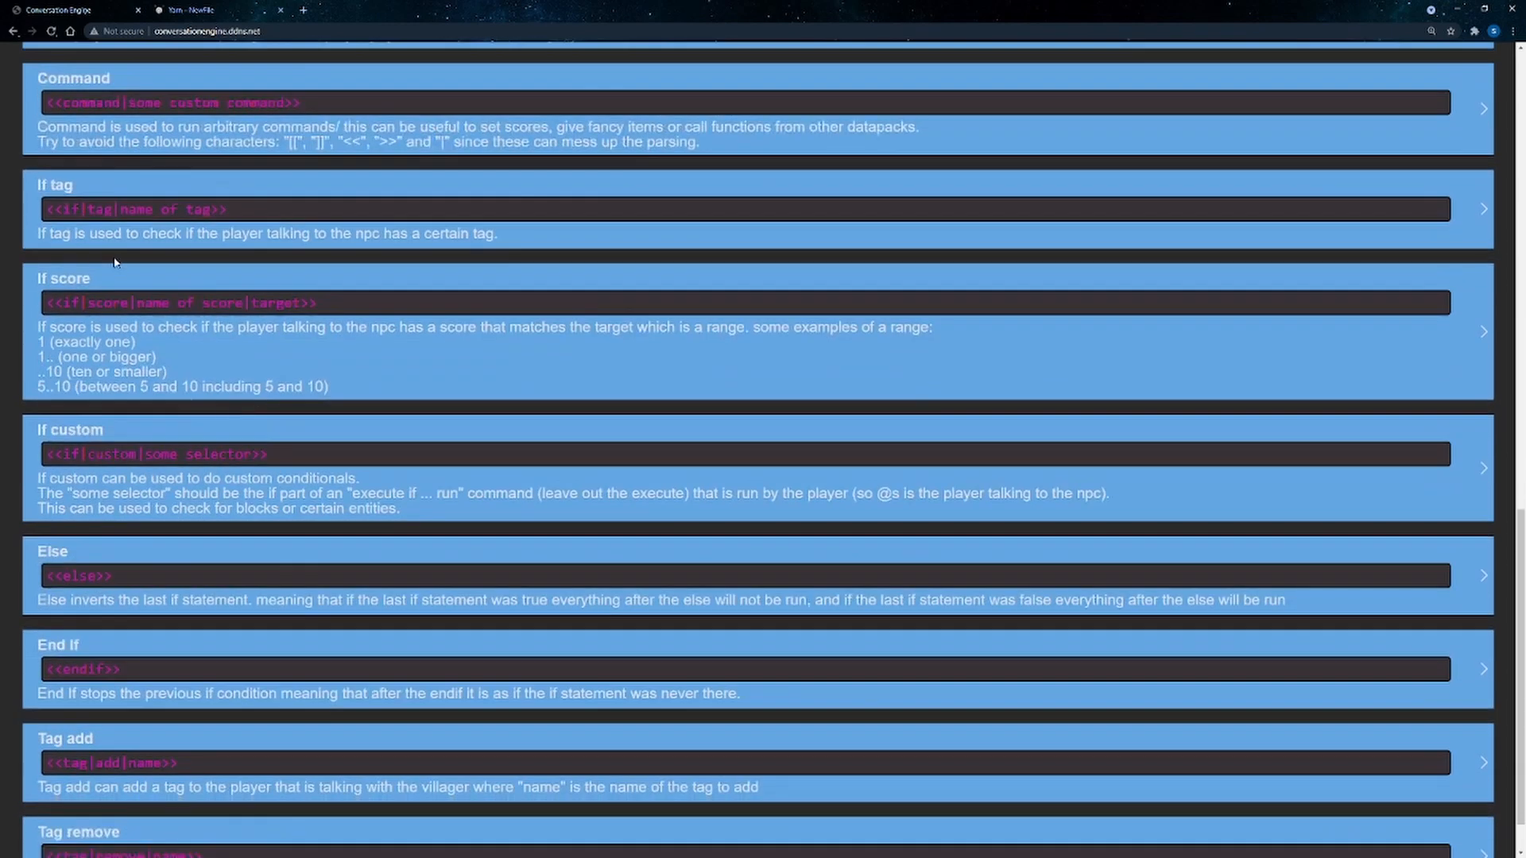
{"action": "scroll", "scroll_direction": "down", "scroll_amount": 3}
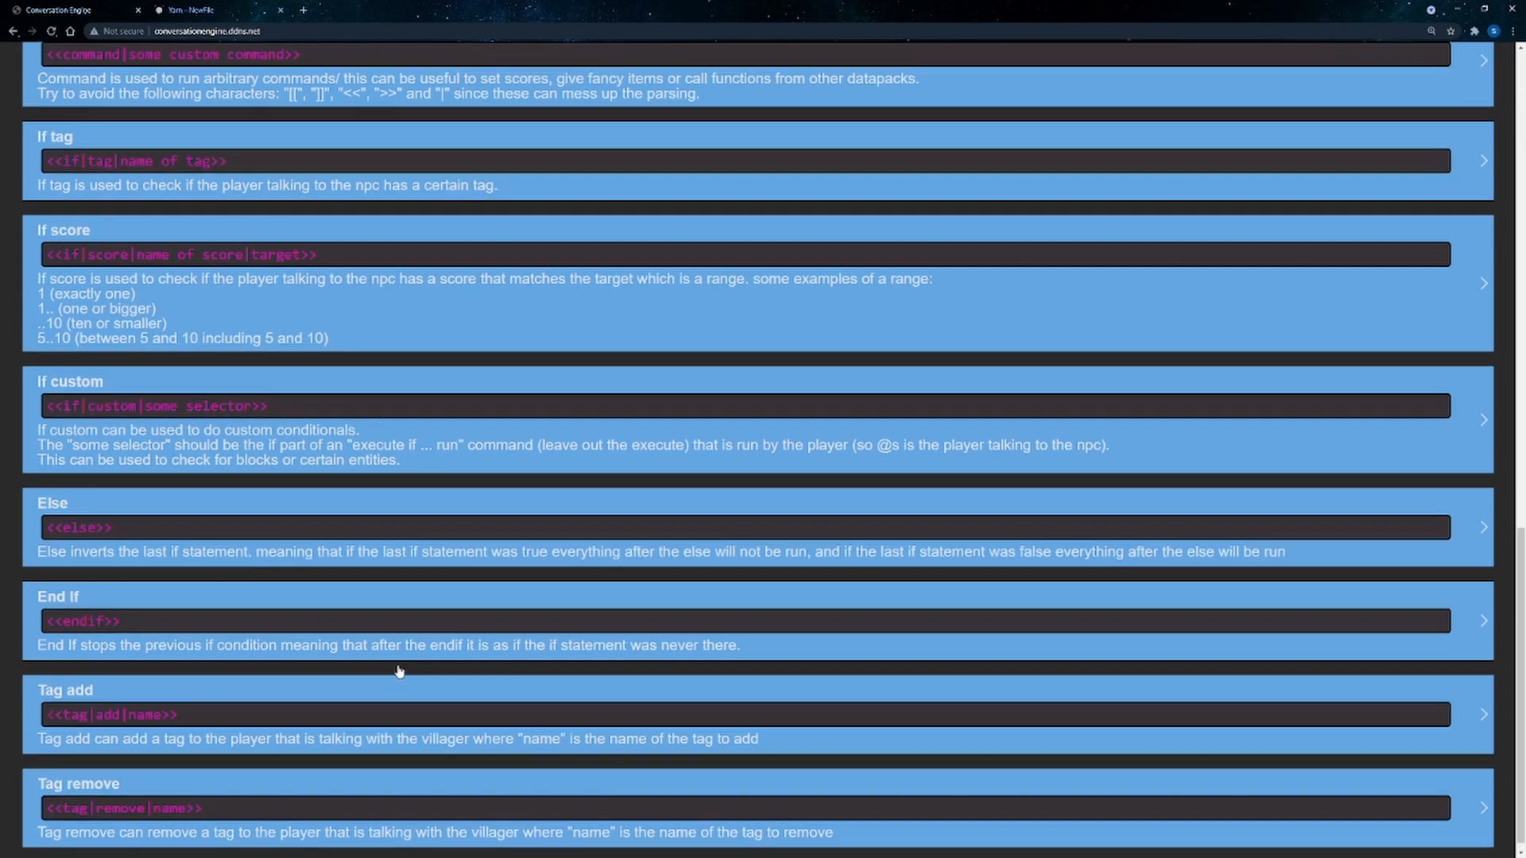
{"action": "scroll", "scroll_direction": "up", "scroll_amount": 3}
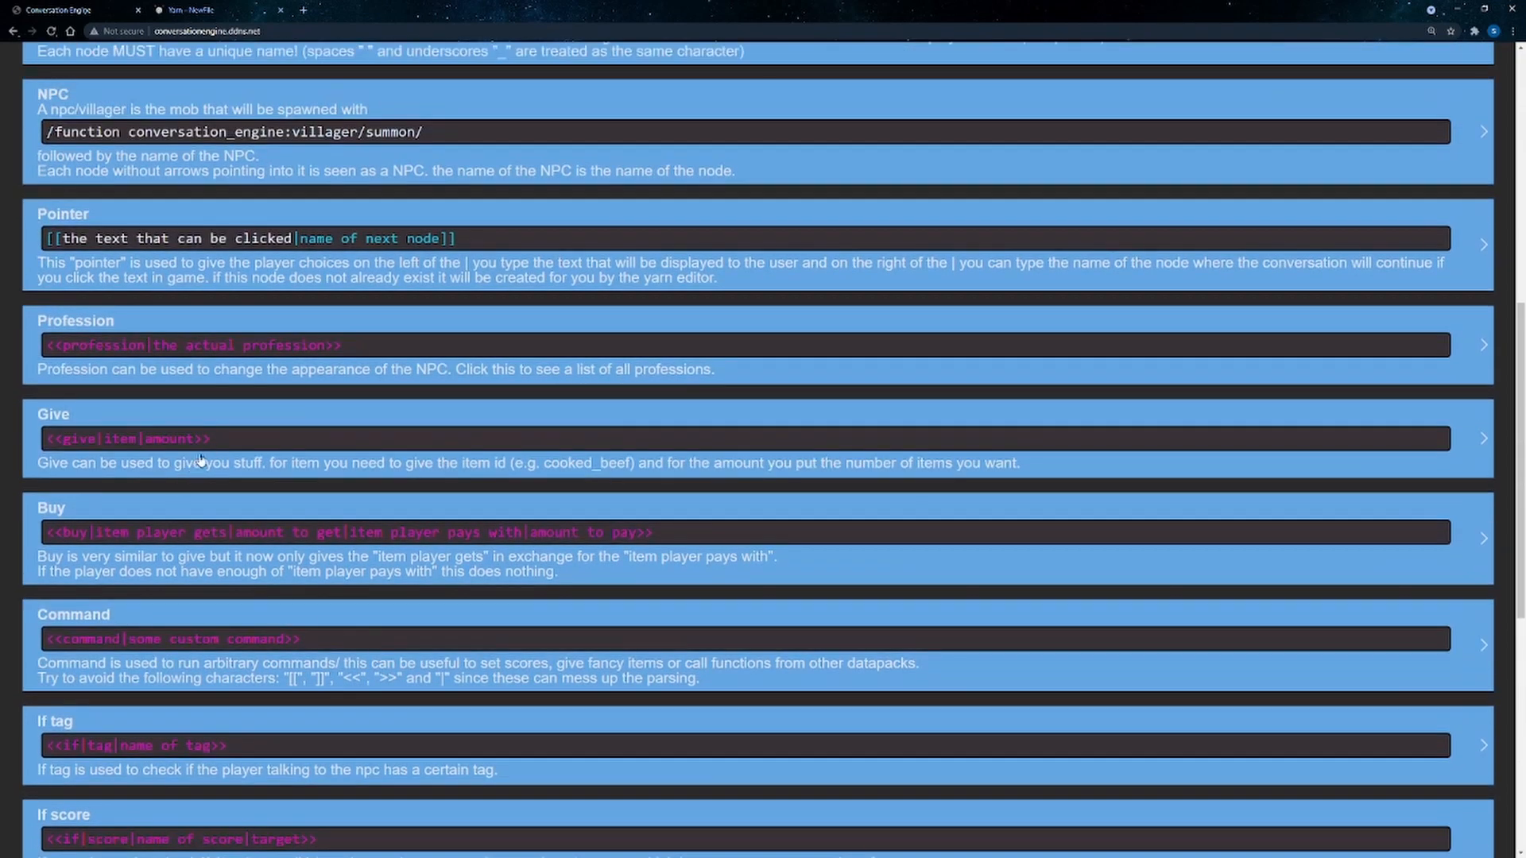
{"action": "scroll", "scroll_direction": "up", "scroll_amount": 3}
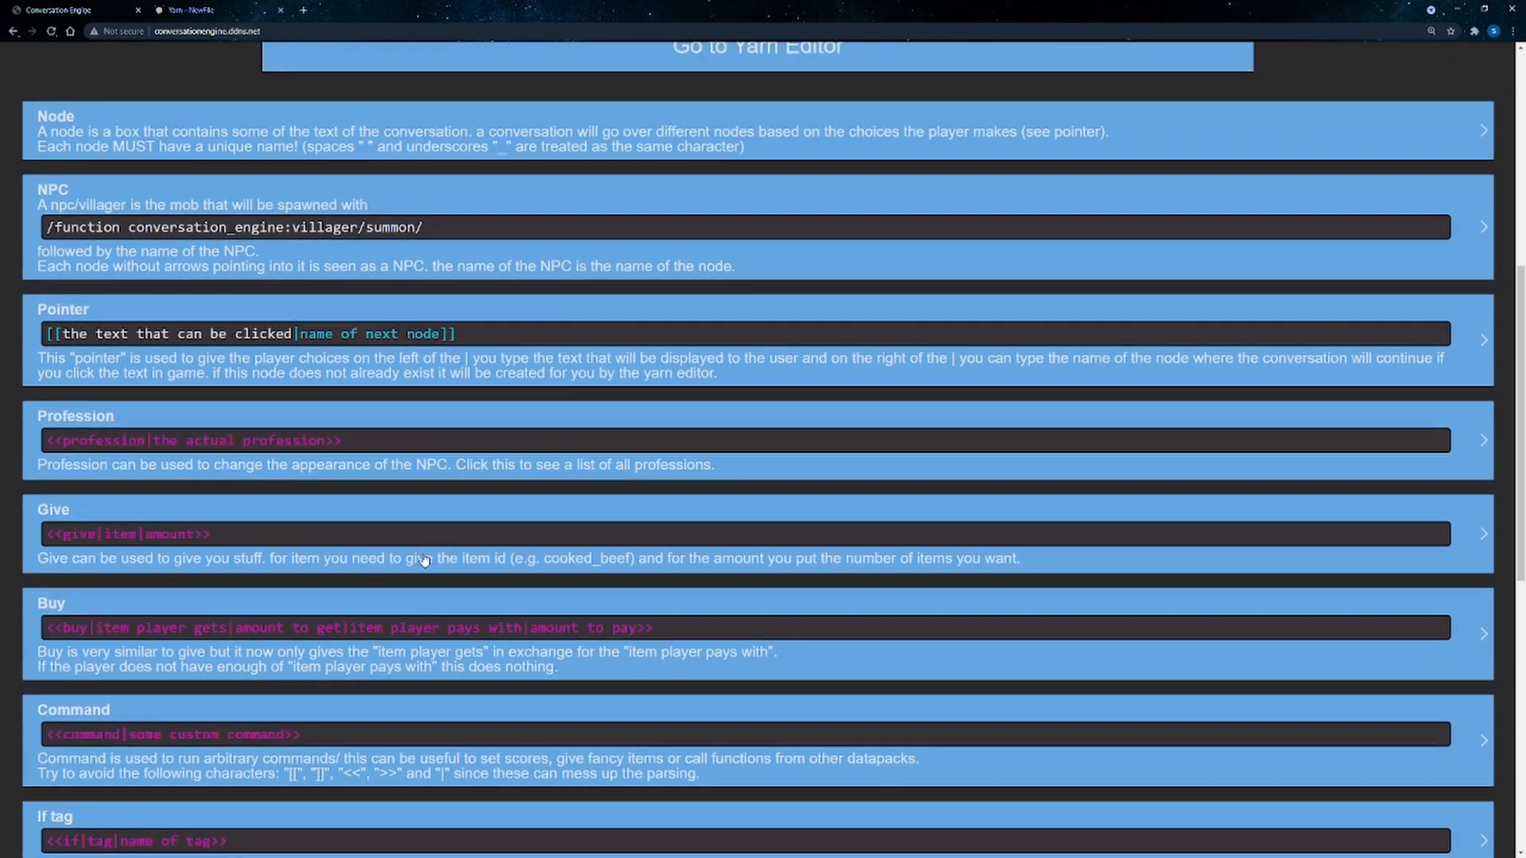